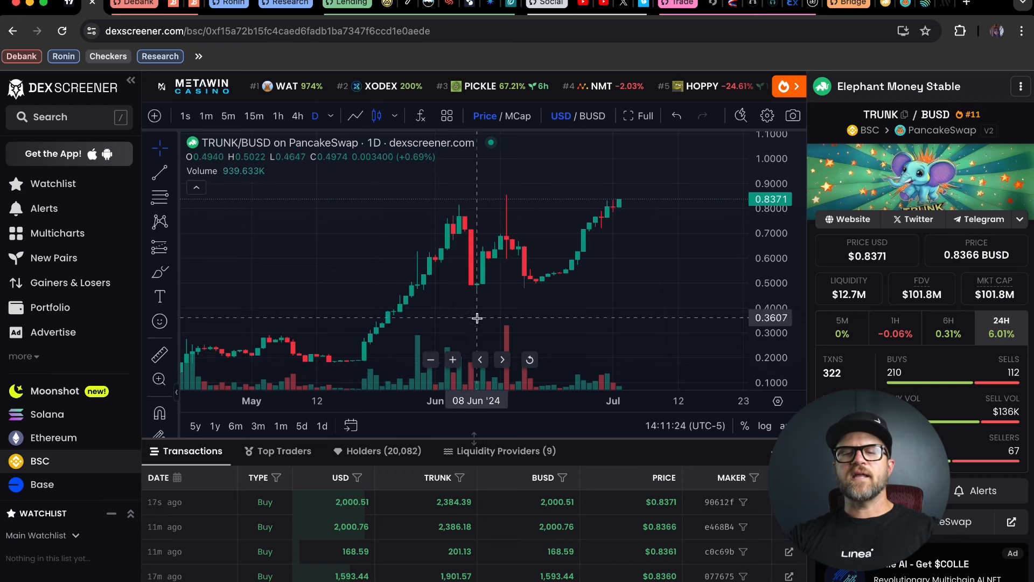
pyautogui.moveTo(489, 249)
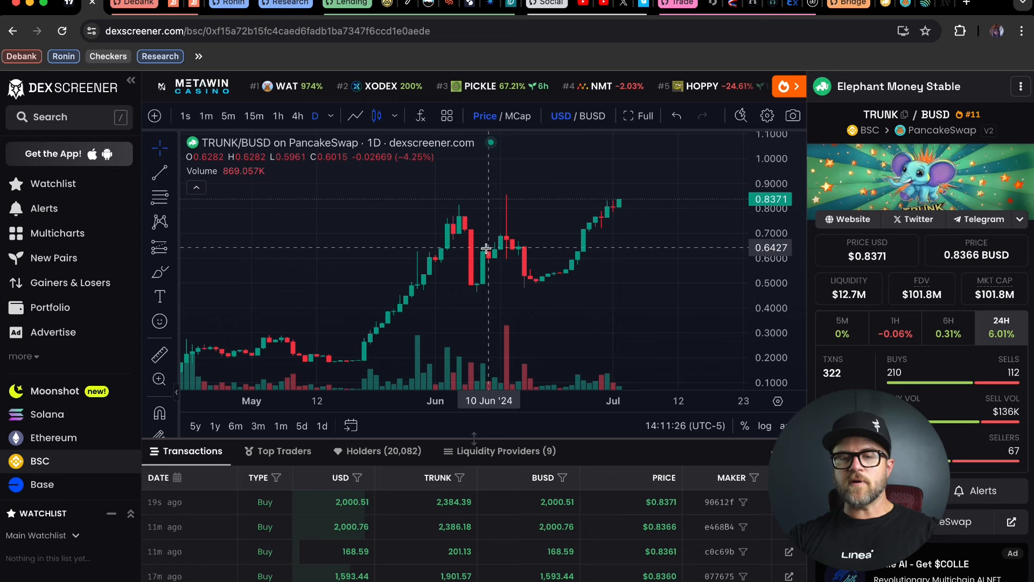
pyautogui.moveTo(600, 229)
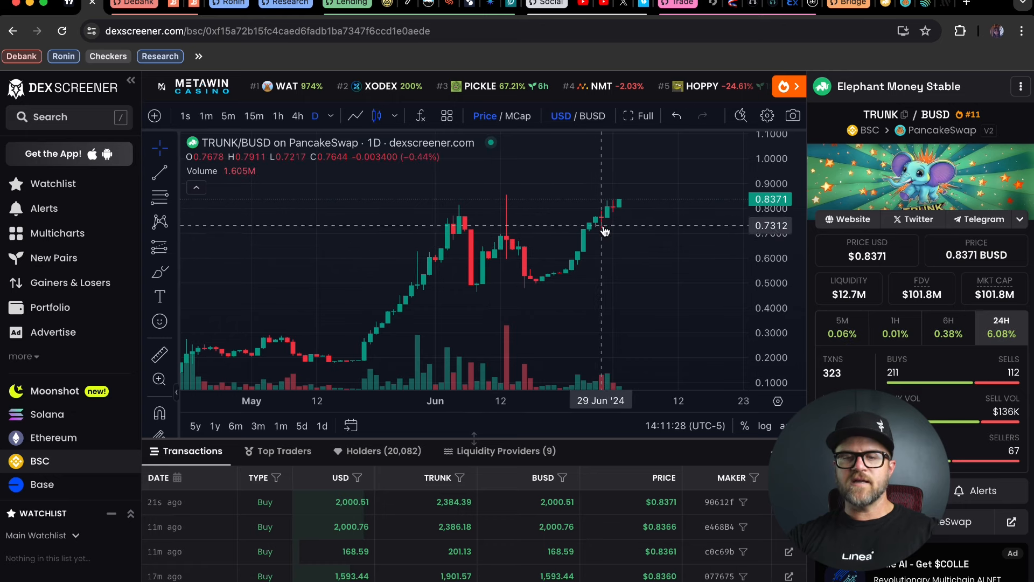
pyautogui.moveTo(600, 234)
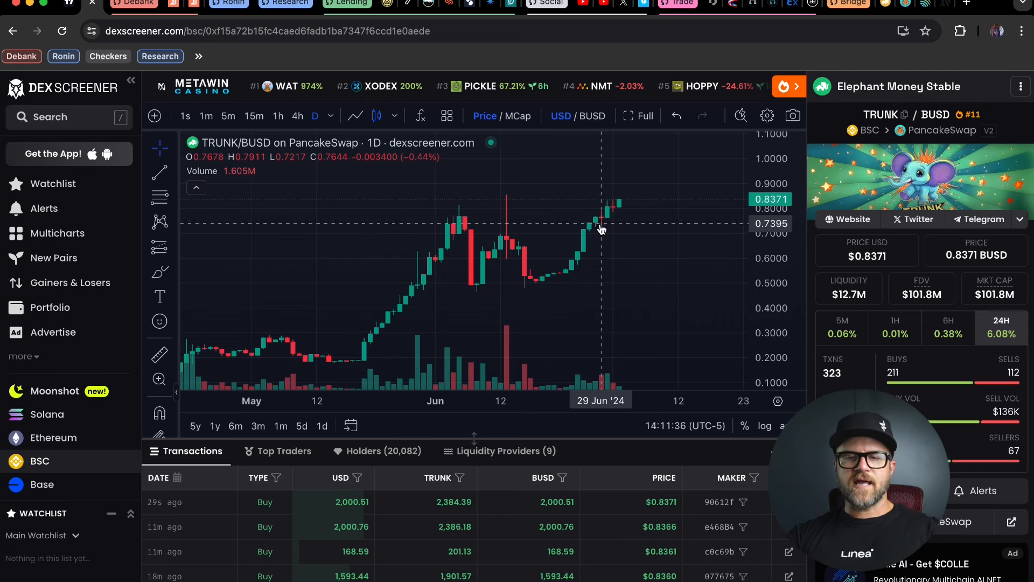
pyautogui.moveTo(488, 214)
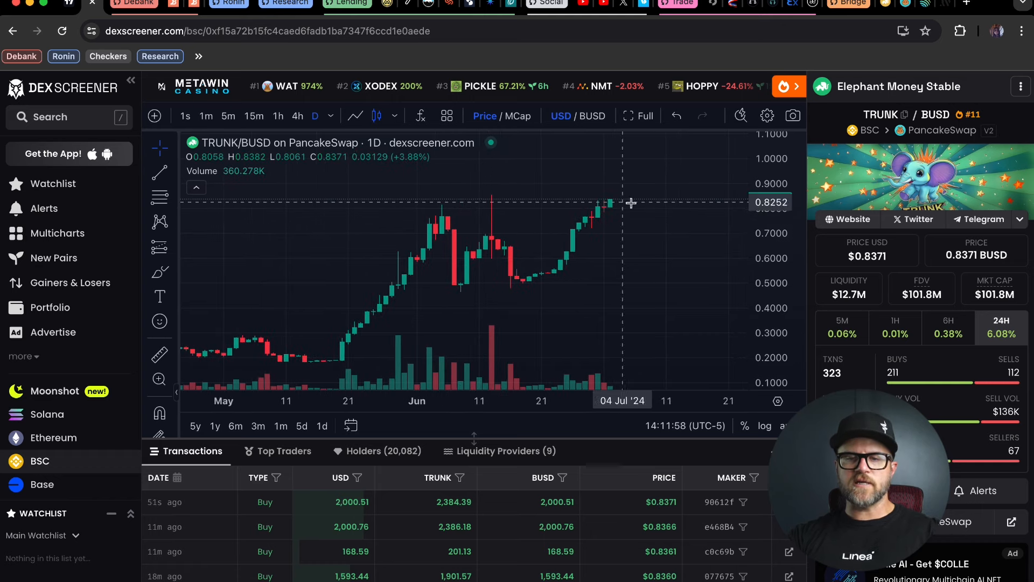
pyautogui.moveTo(473, 561)
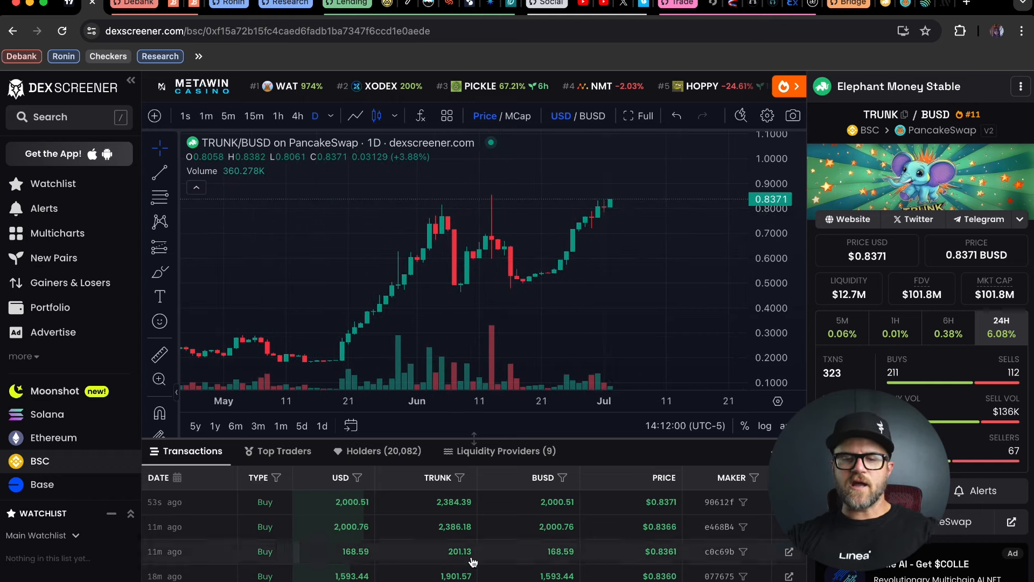
pyautogui.moveTo(592, 263)
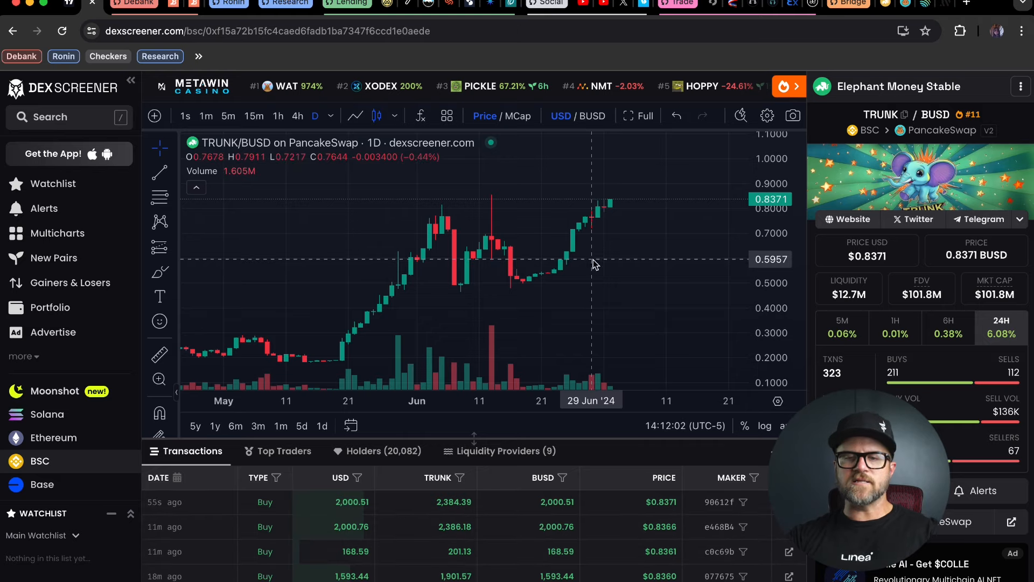
pyautogui.moveTo(619, 271)
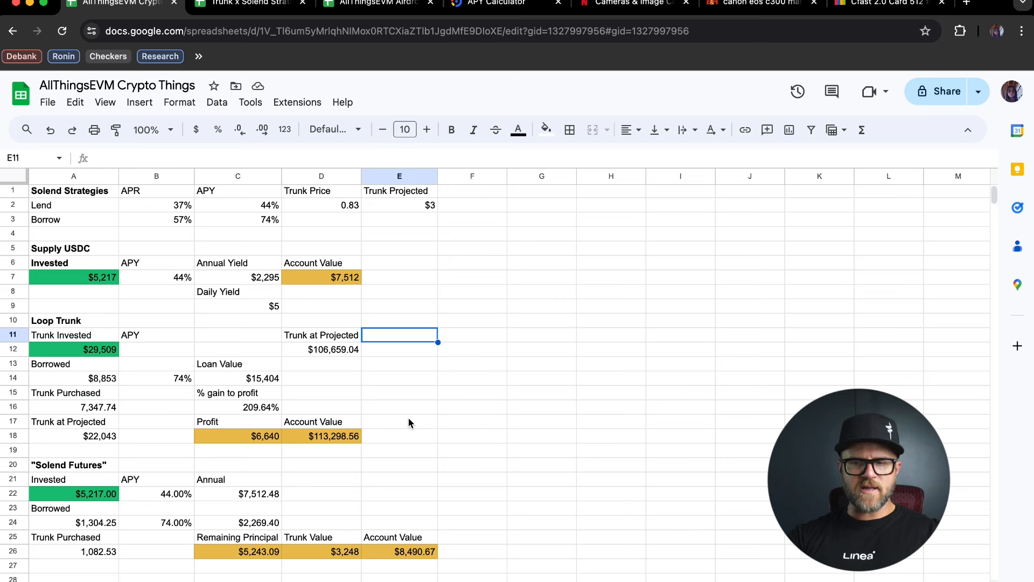
pyautogui.moveTo(130, 330)
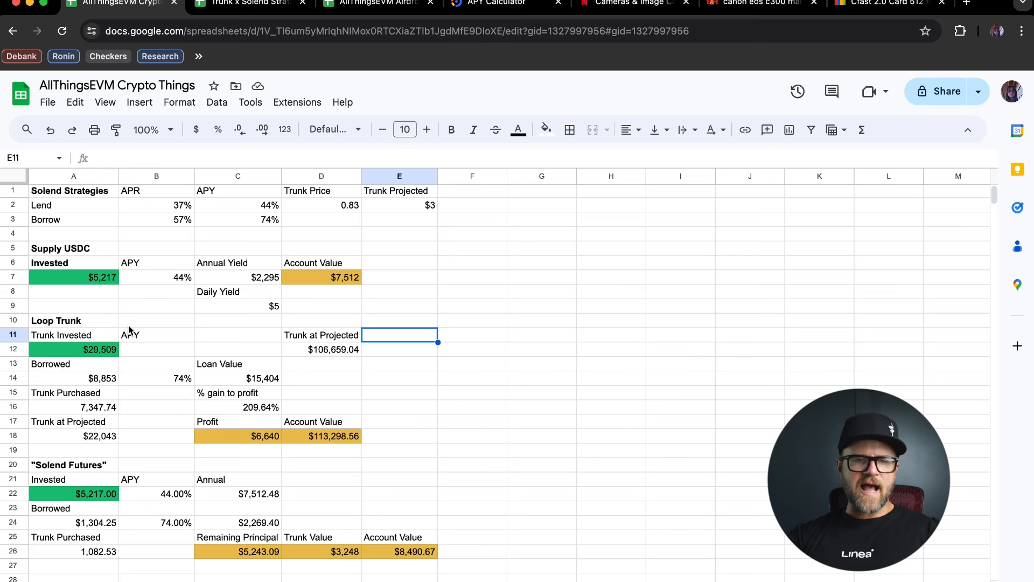
# - Review the spreadsheet's USDC, Trunk and Solend Futures invested amounts and the lending/borrowing APYs
pyautogui.click(59, 248)
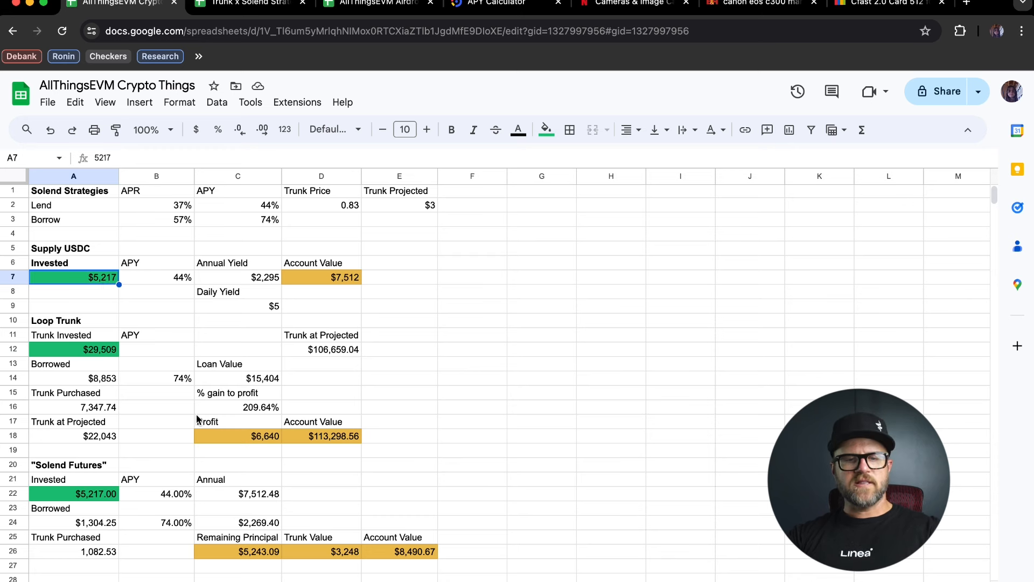
pyautogui.click(73, 349)
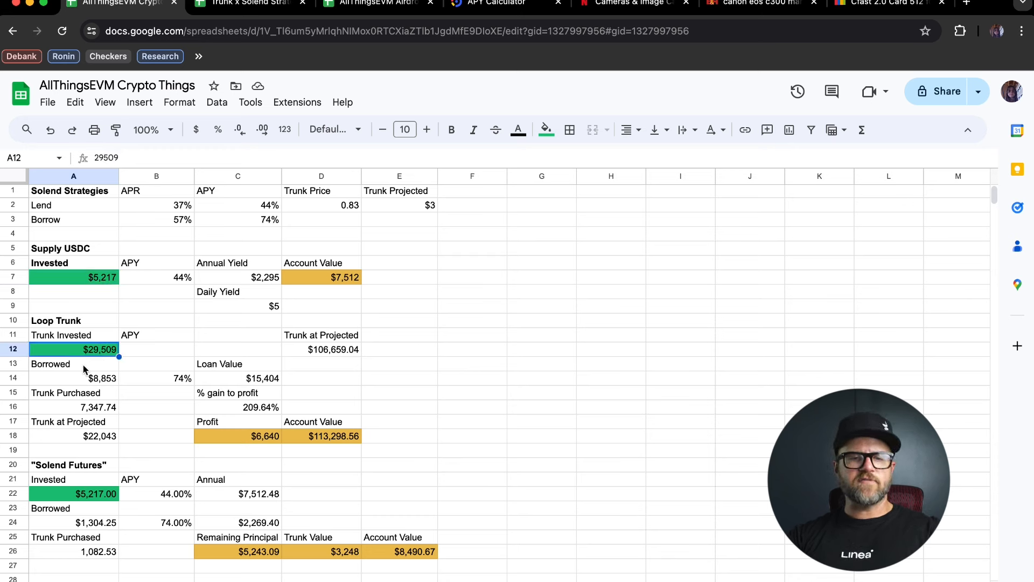
pyautogui.moveTo(132, 378)
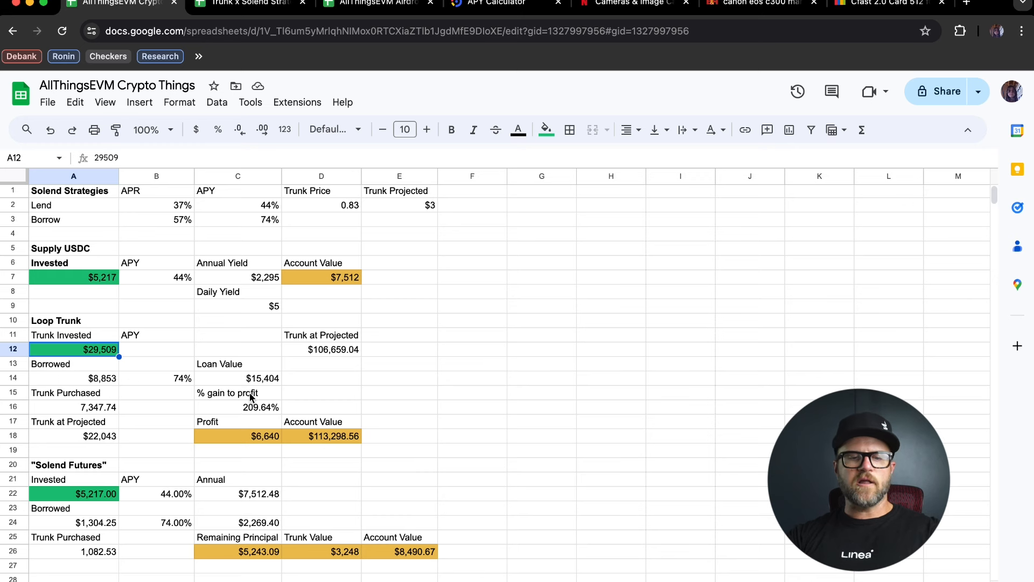
pyautogui.click(96, 494)
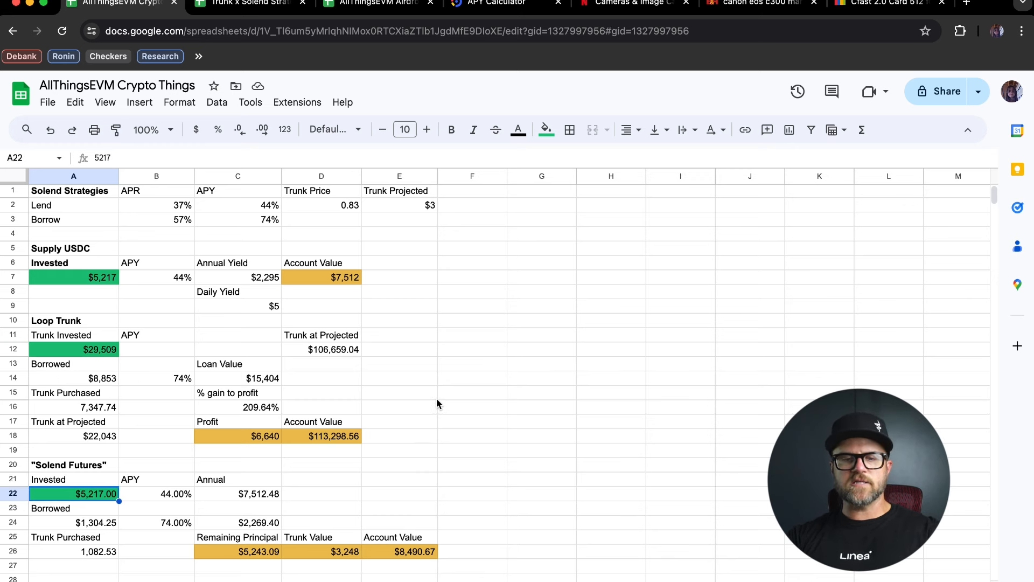
pyautogui.moveTo(442, 389)
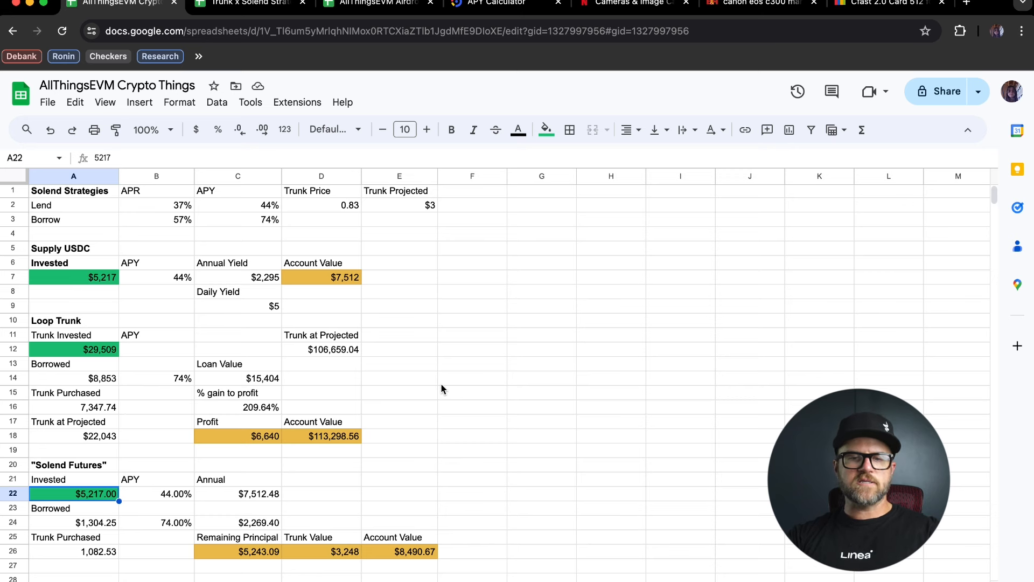
pyautogui.moveTo(430, 389)
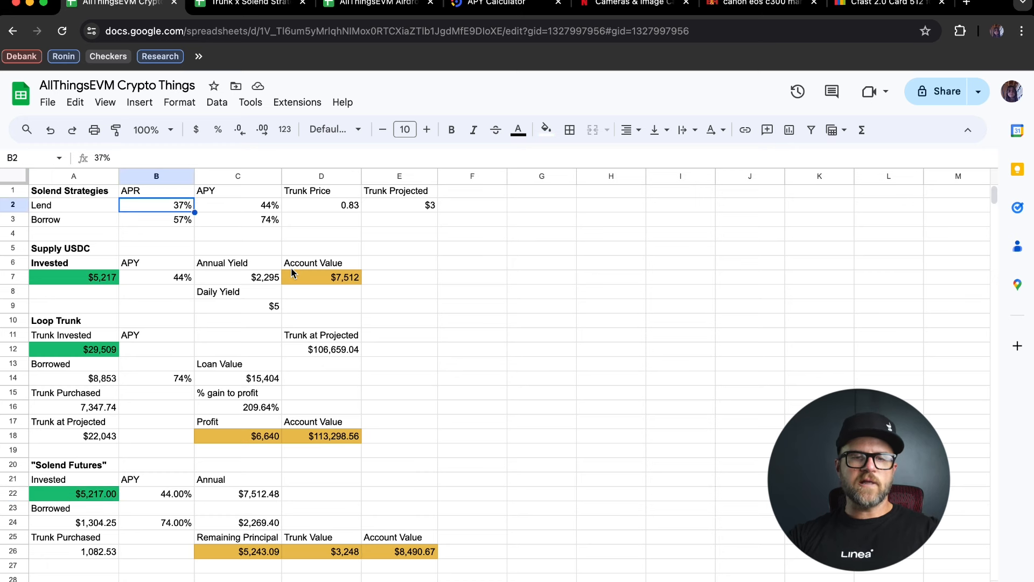
pyautogui.click(237, 204)
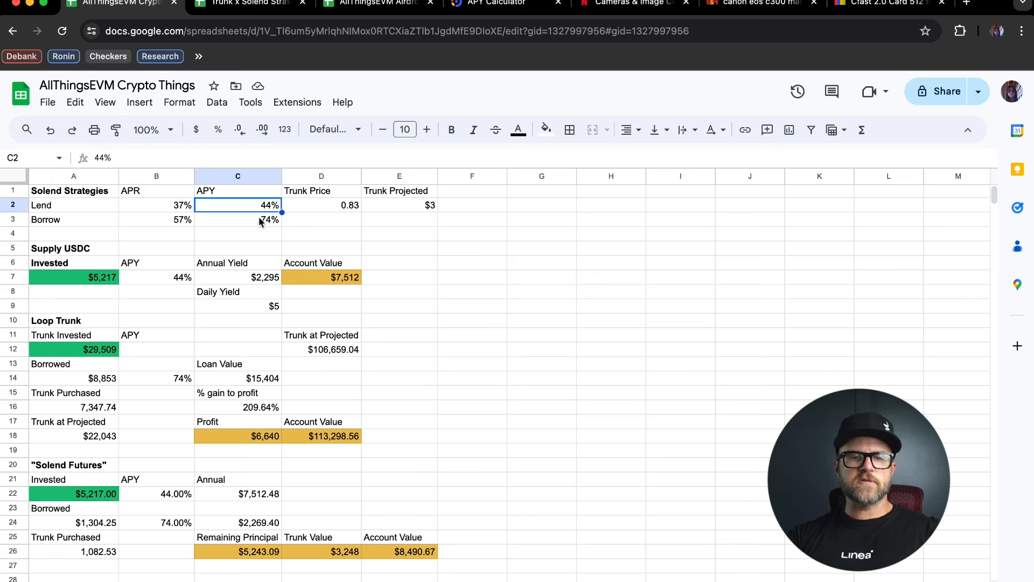
pyautogui.click(237, 219)
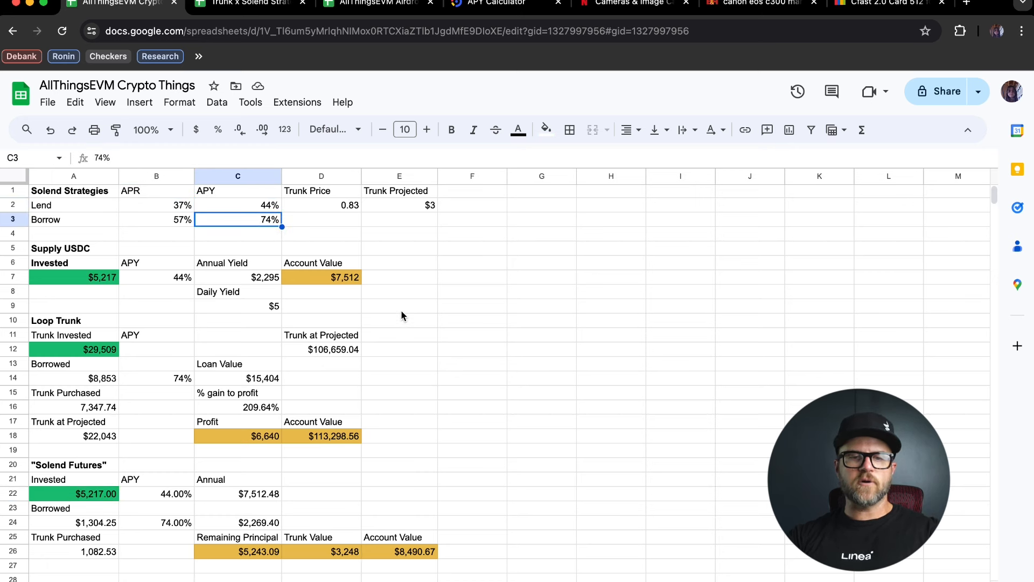
pyautogui.moveTo(448, 357)
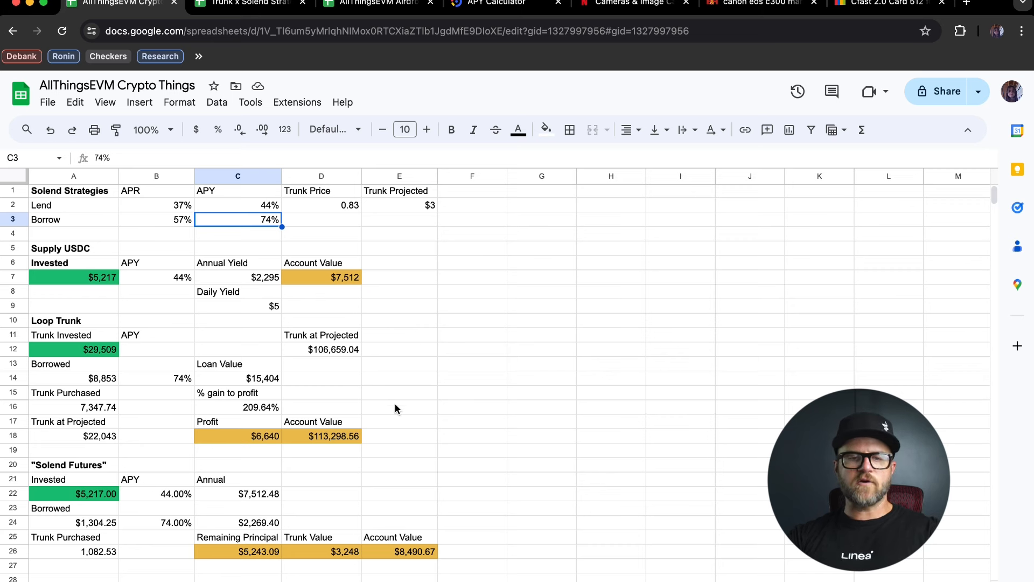
# - Check the Borrowed and Loop Trunk account-value formulas, then view Account 1 on the Solend pool dashboard
pyautogui.click(74, 277)
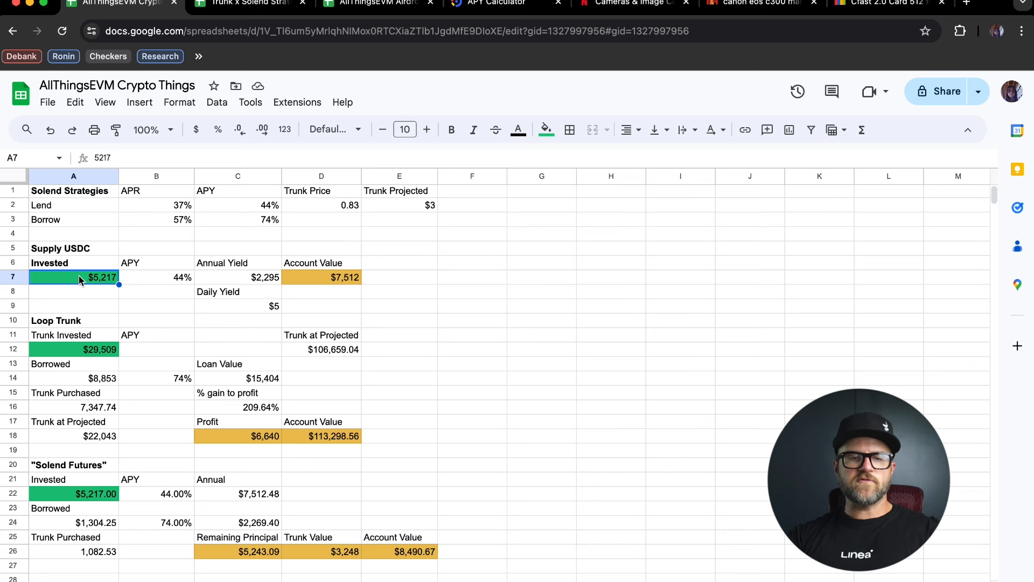
pyautogui.moveTo(84, 265)
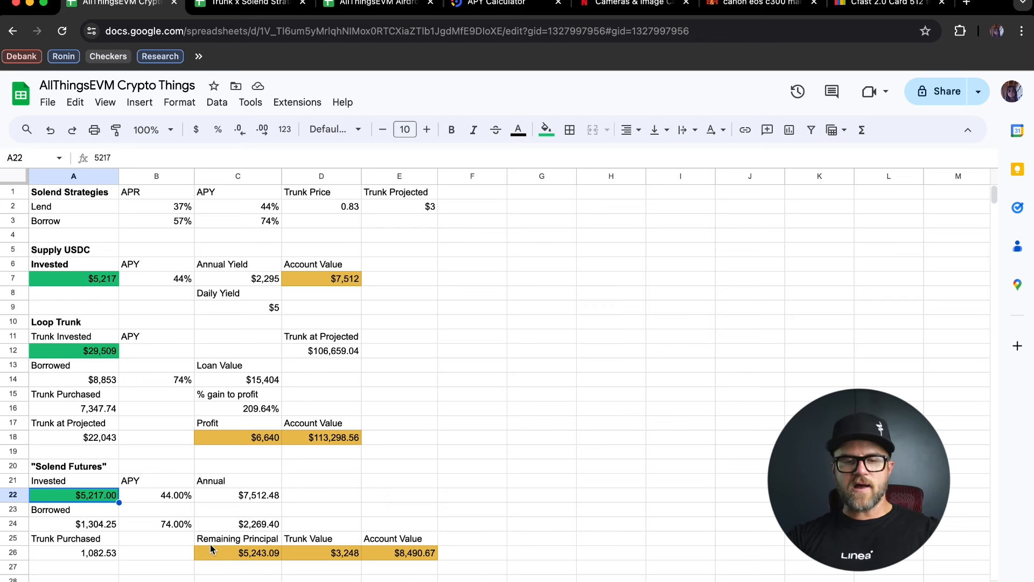
pyautogui.moveTo(87, 353)
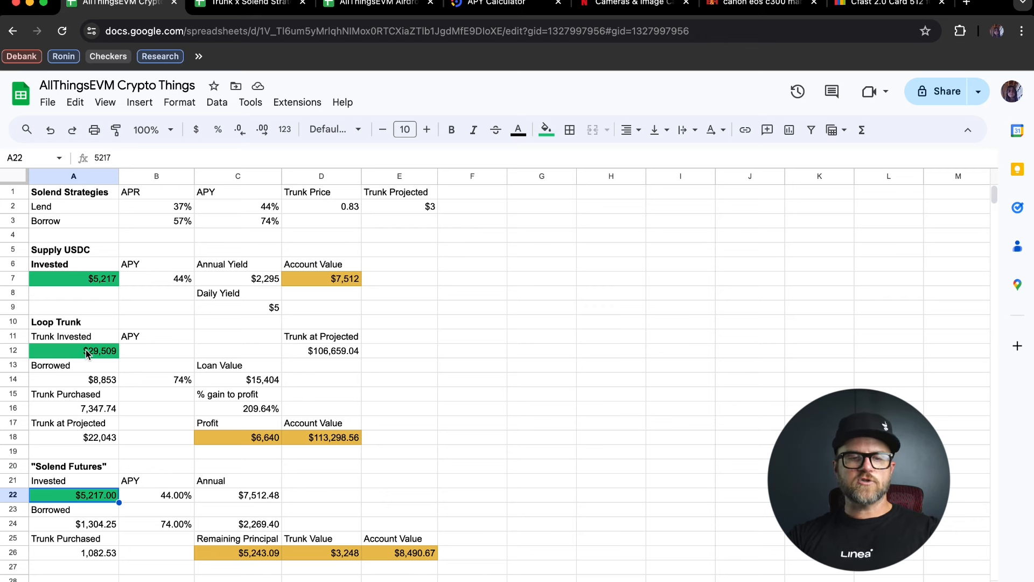
pyautogui.click(73, 350)
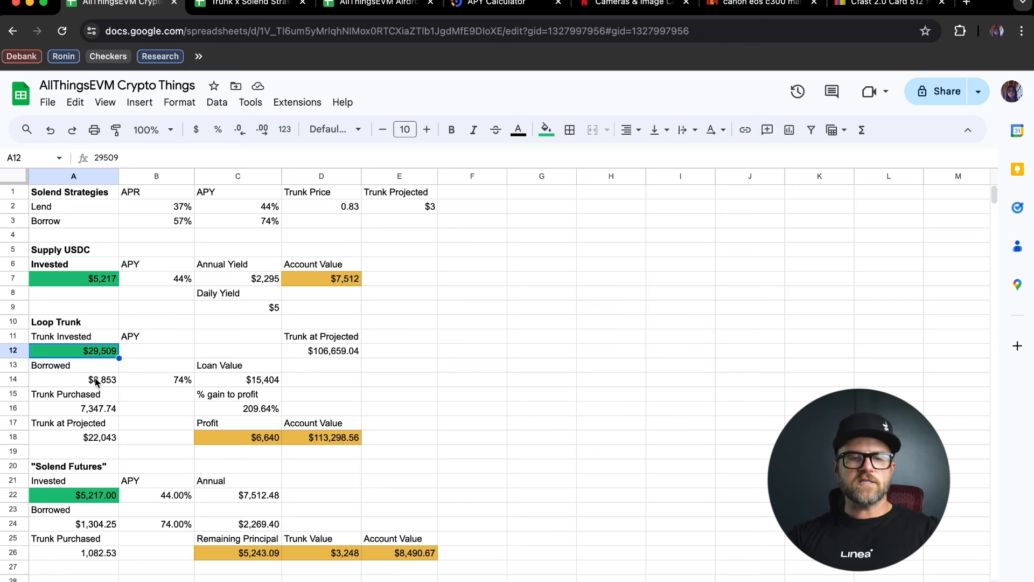
pyautogui.click(73, 379)
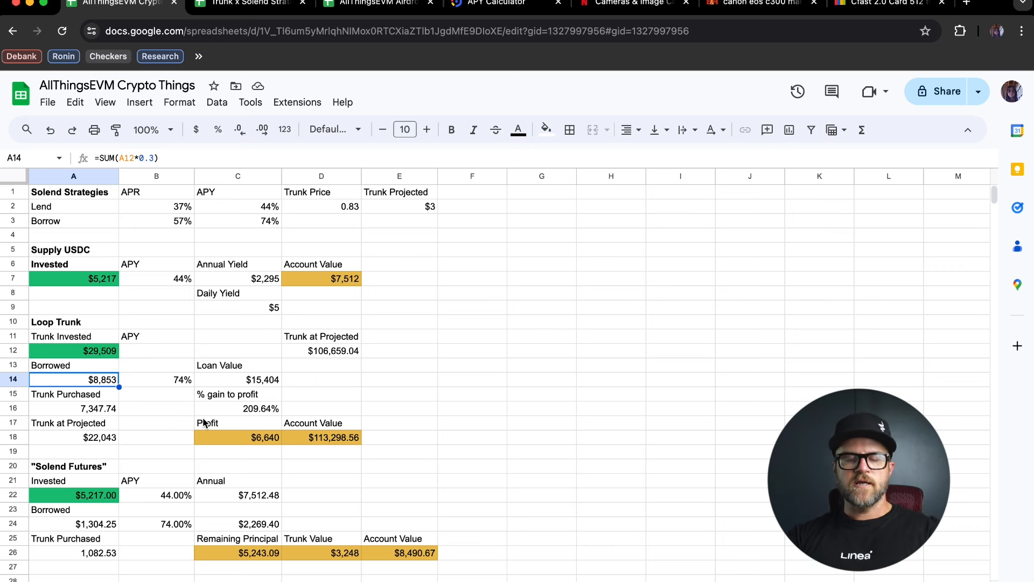
pyautogui.click(156, 206)
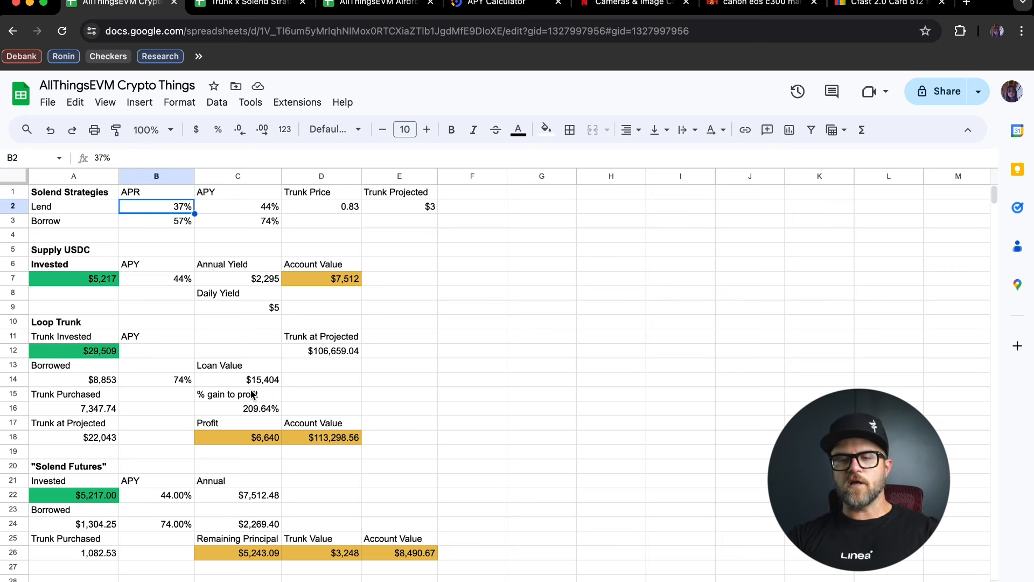
pyautogui.click(333, 438)
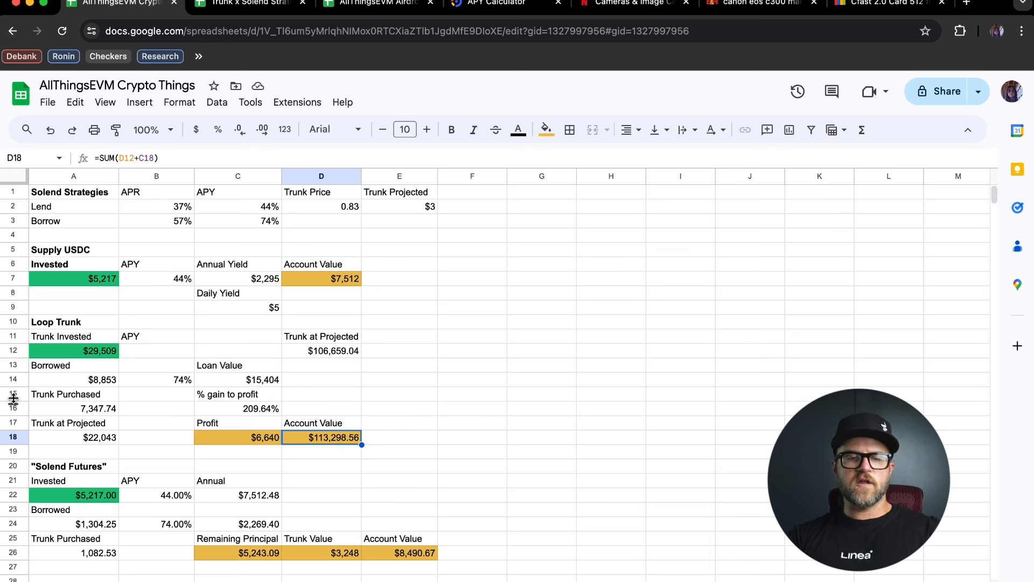
pyautogui.moveTo(357, 407)
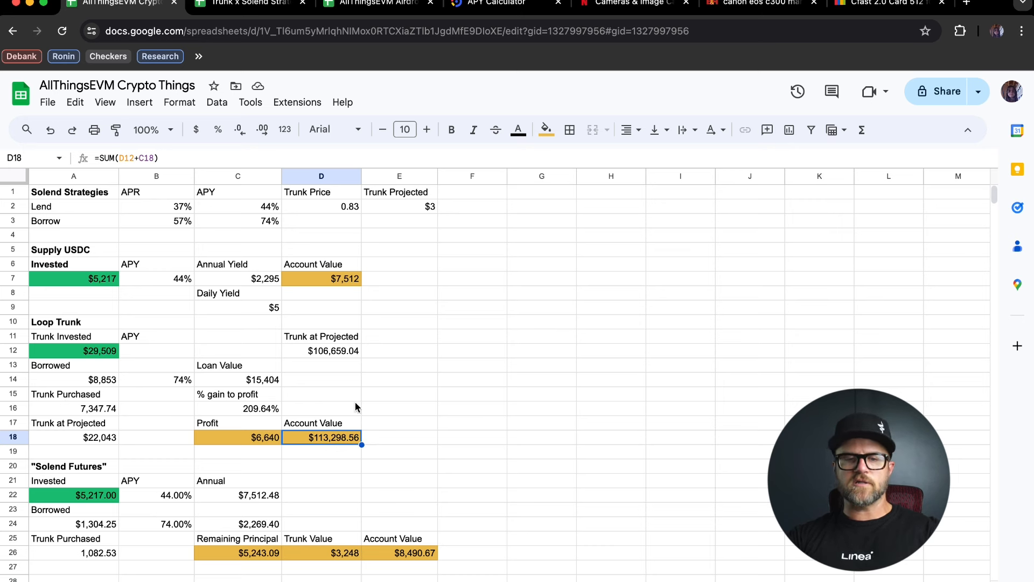
pyautogui.moveTo(409, 370)
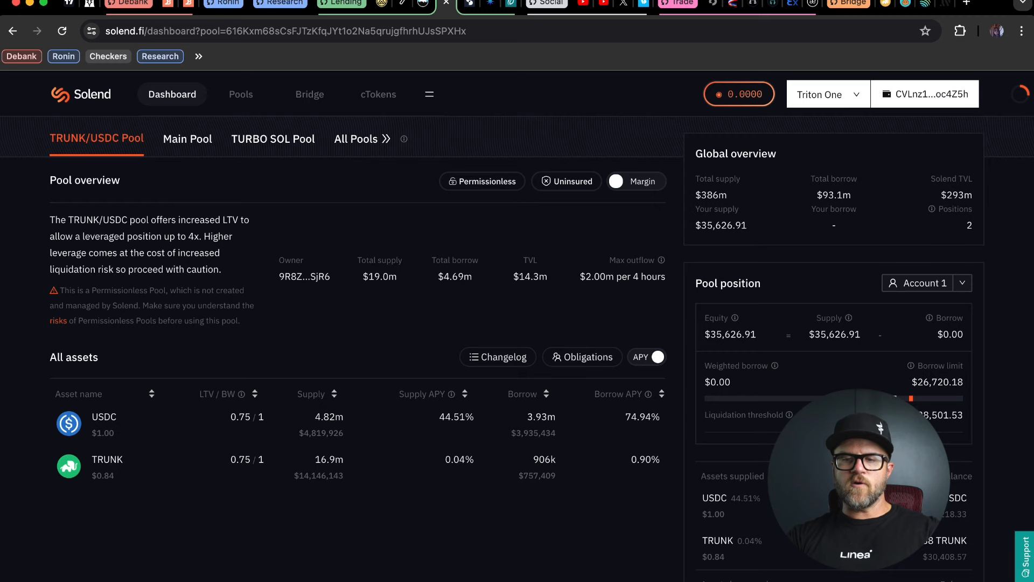
pyautogui.click(961, 282)
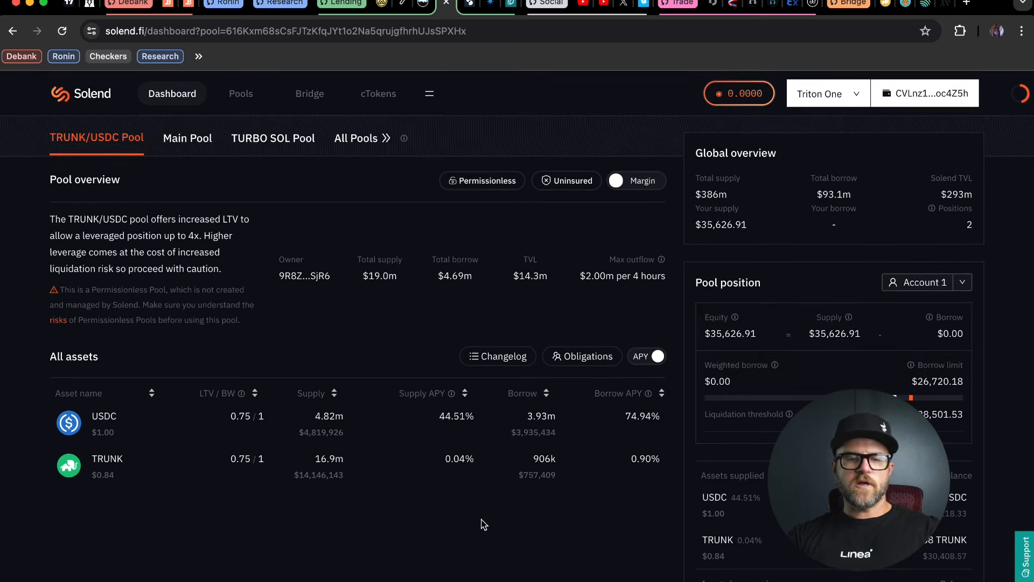
pyautogui.moveTo(231, 473)
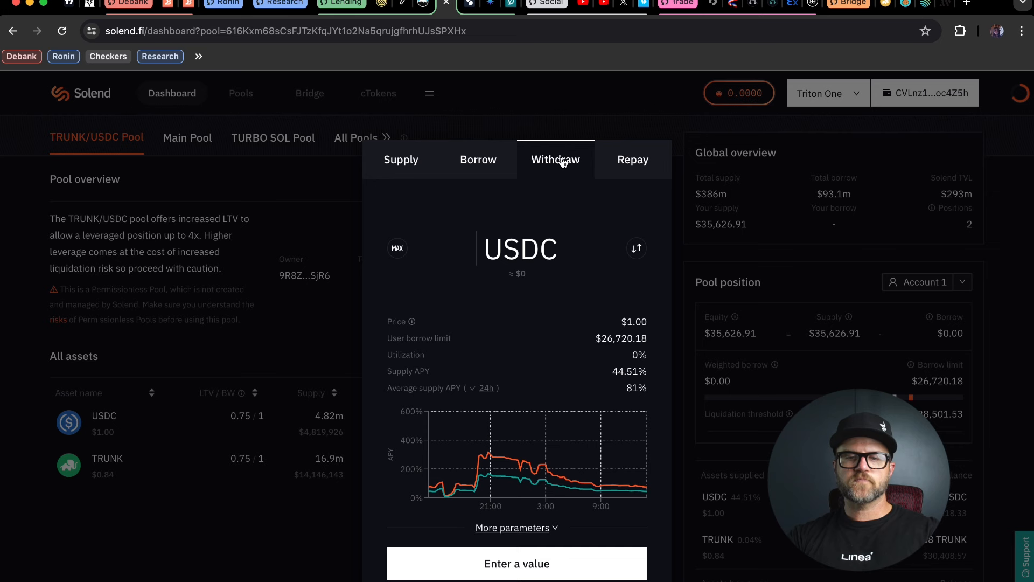
pyautogui.click(398, 248)
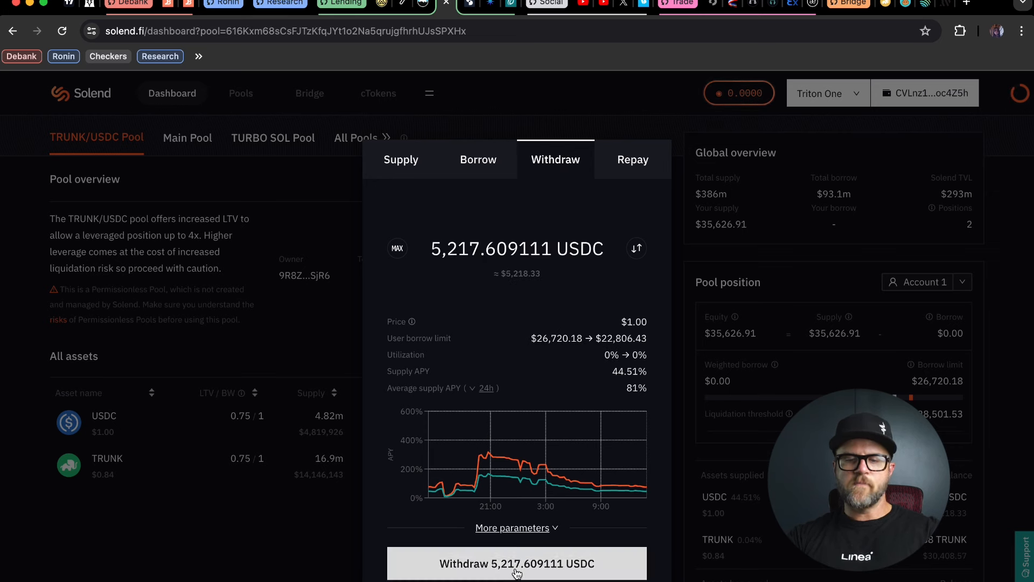
pyautogui.click(516, 563)
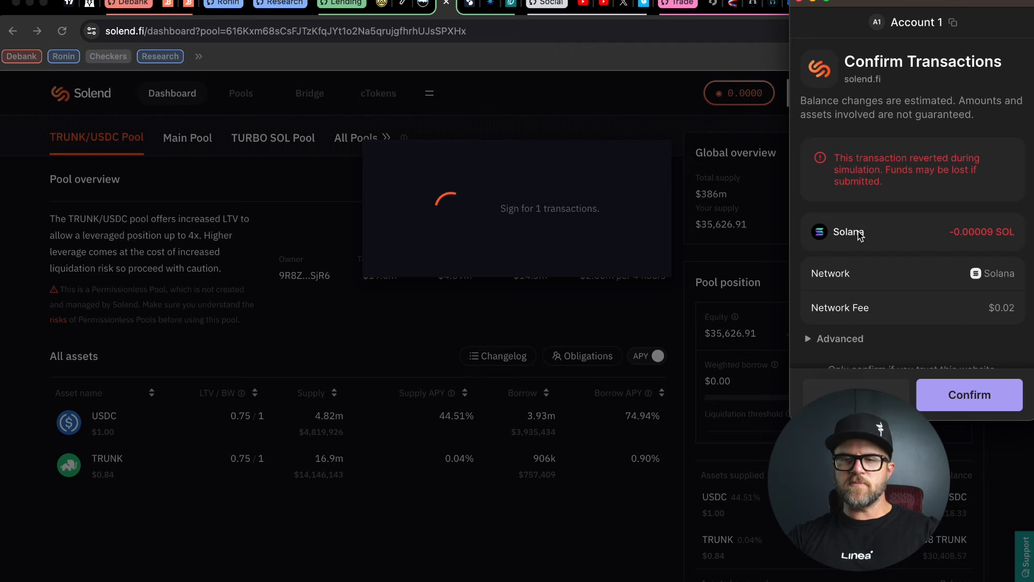
pyautogui.click(968, 395)
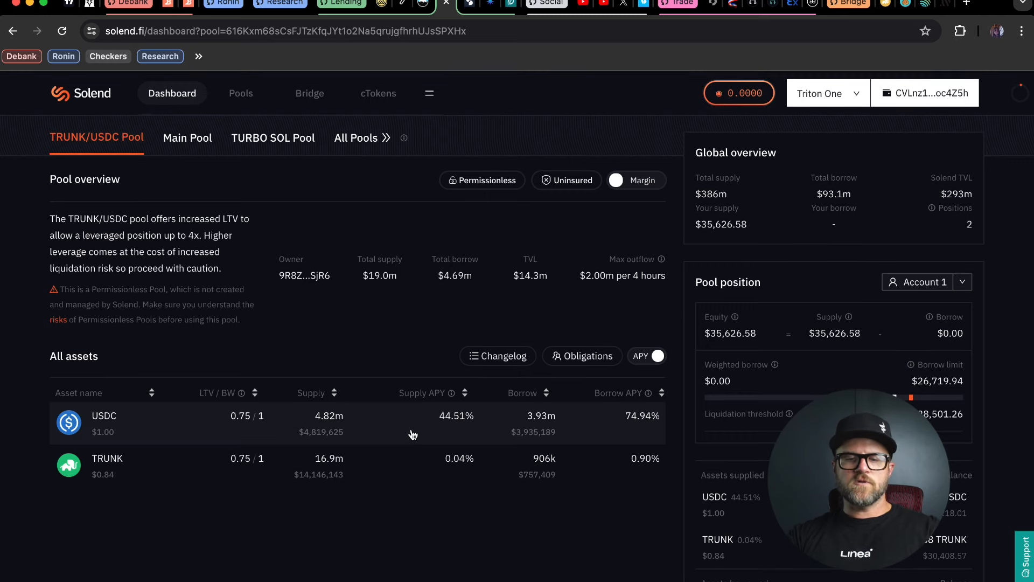
# - Withdraw the full ~5,217 USDC from Account 1 and confirm it in the wallet
pyautogui.click(103, 416)
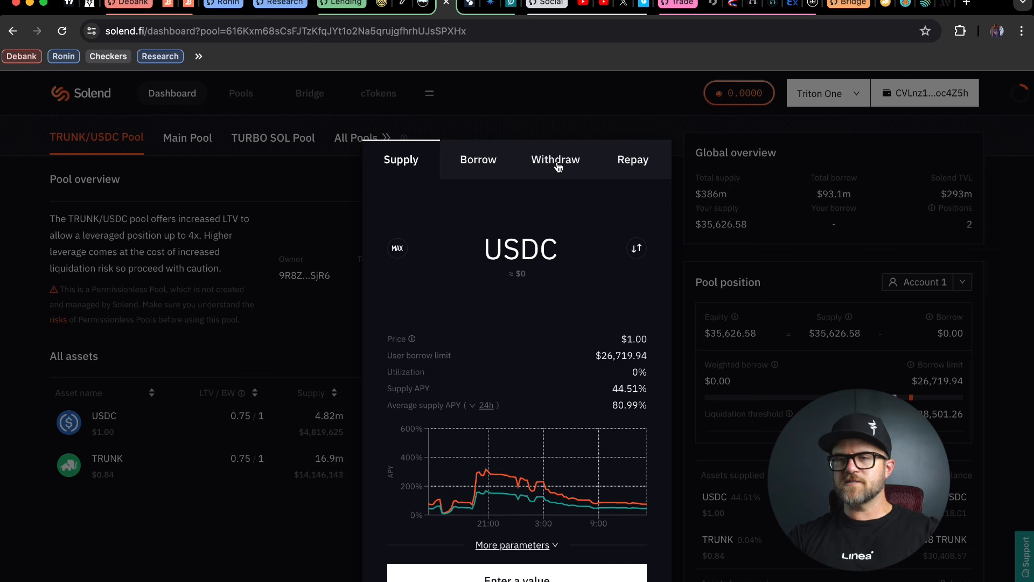
pyautogui.click(555, 159)
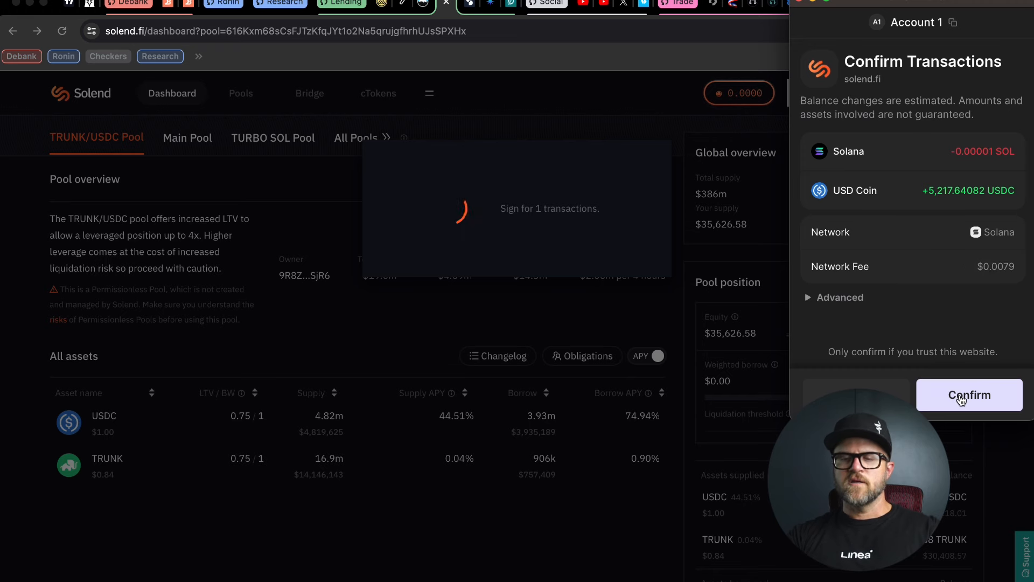
pyautogui.click(968, 394)
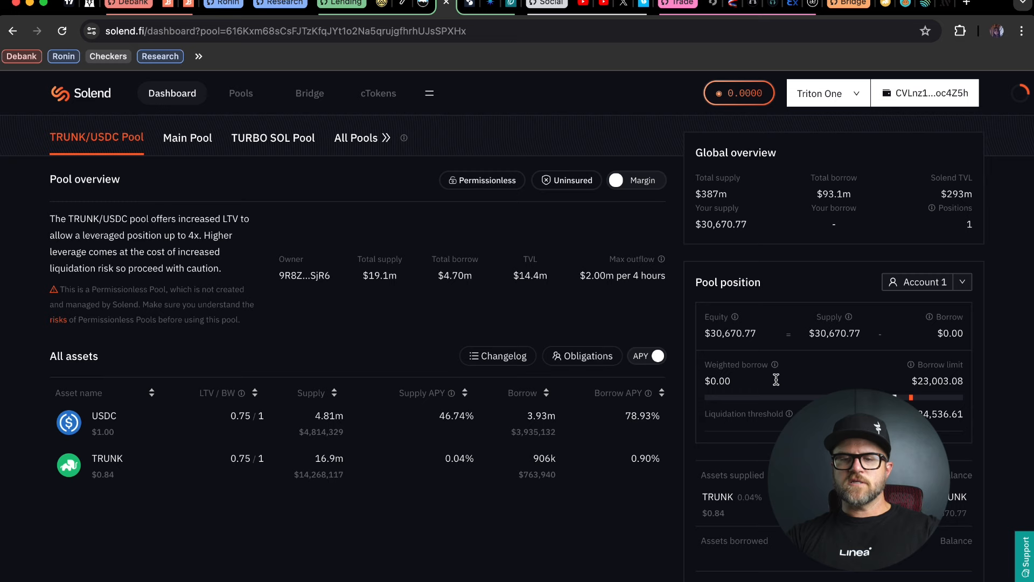
# - Create a new empty Account 2 from the pool position account list
pyautogui.click(962, 281)
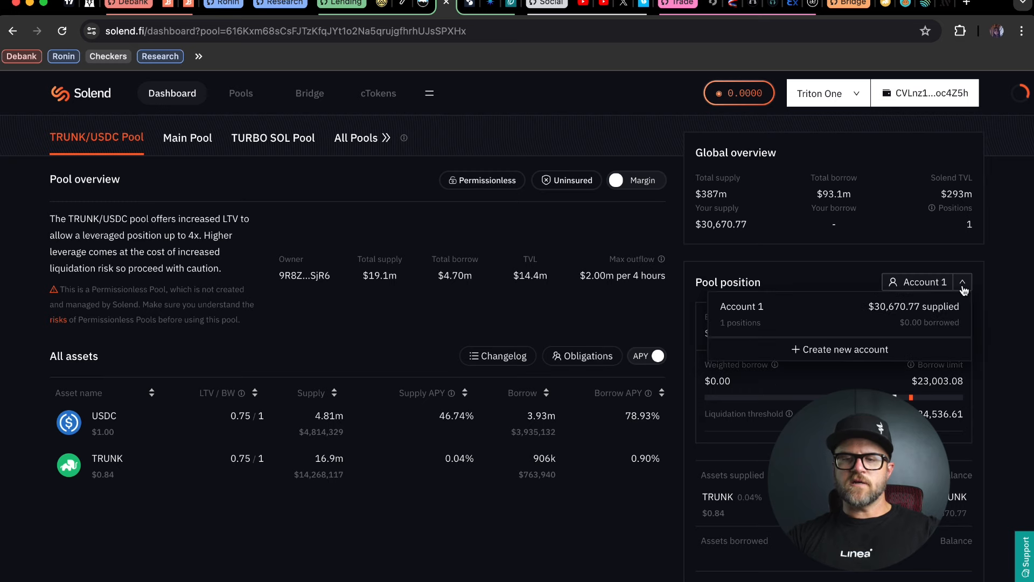
pyautogui.click(741, 306)
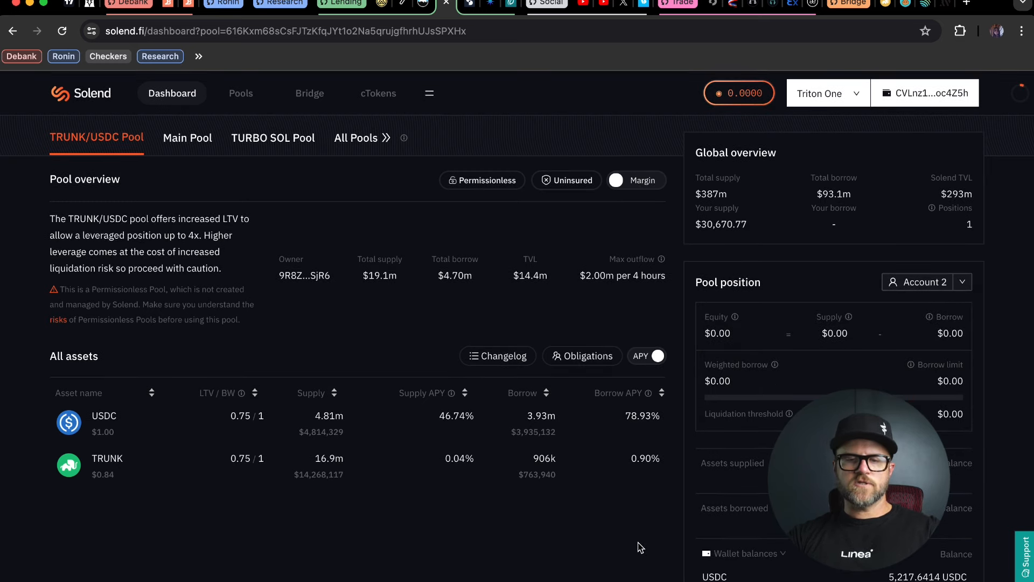
pyautogui.moveTo(249, 415)
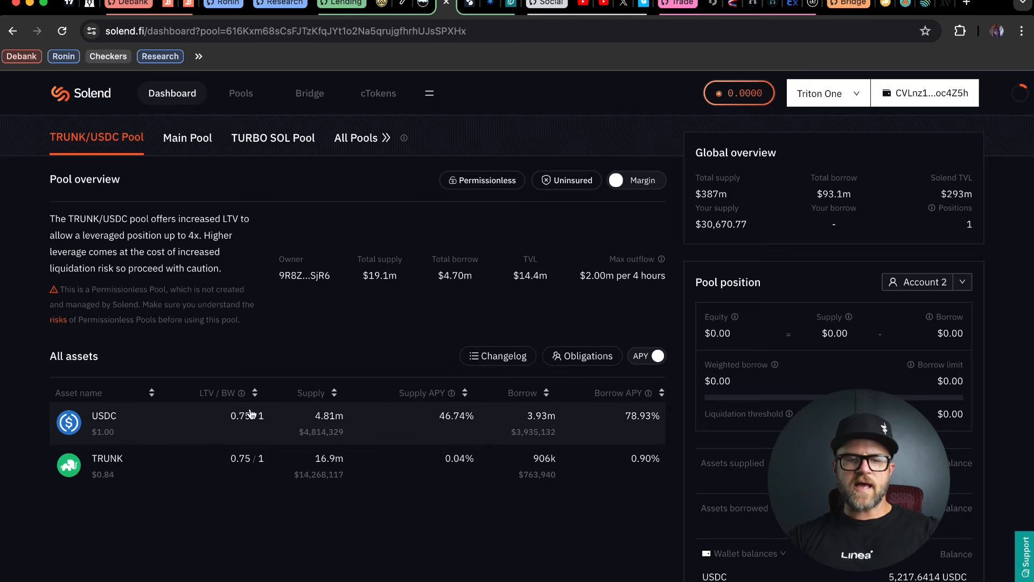
# - Supply the full 5,217.64 USDC wallet balance from Account 2 and confirm in the wallet
pyautogui.click(103, 415)
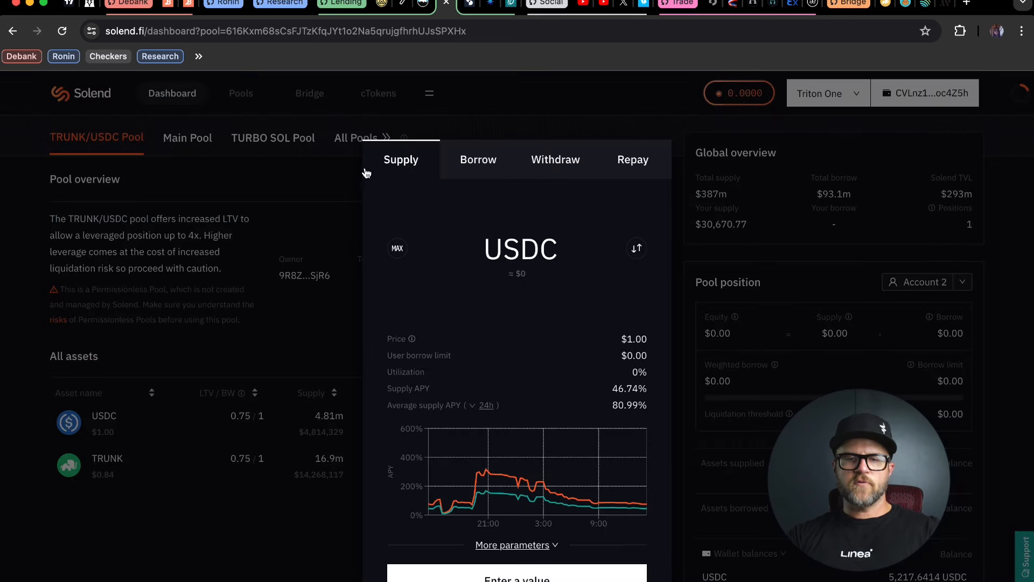
pyautogui.click(398, 248)
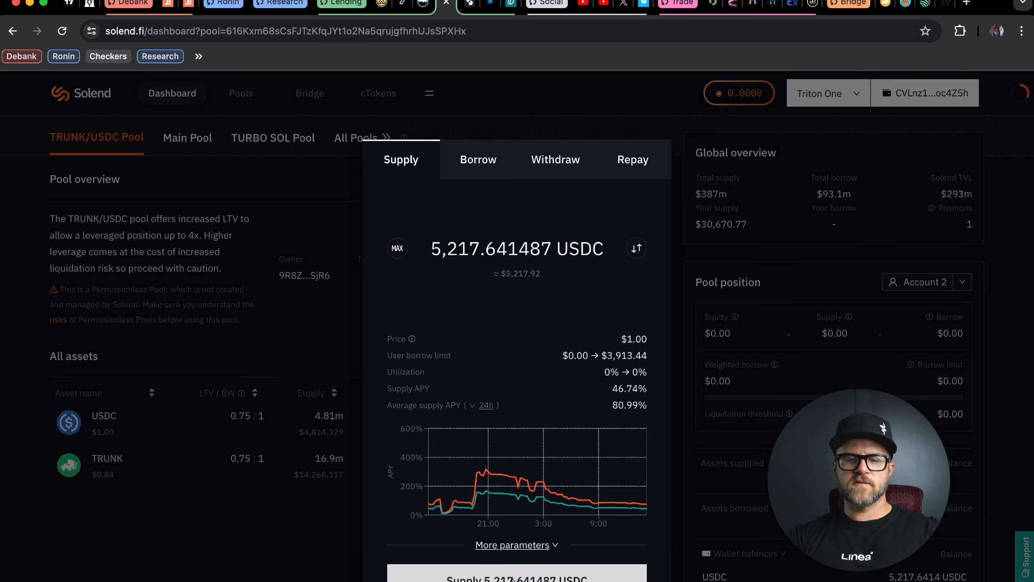
pyautogui.click(517, 577)
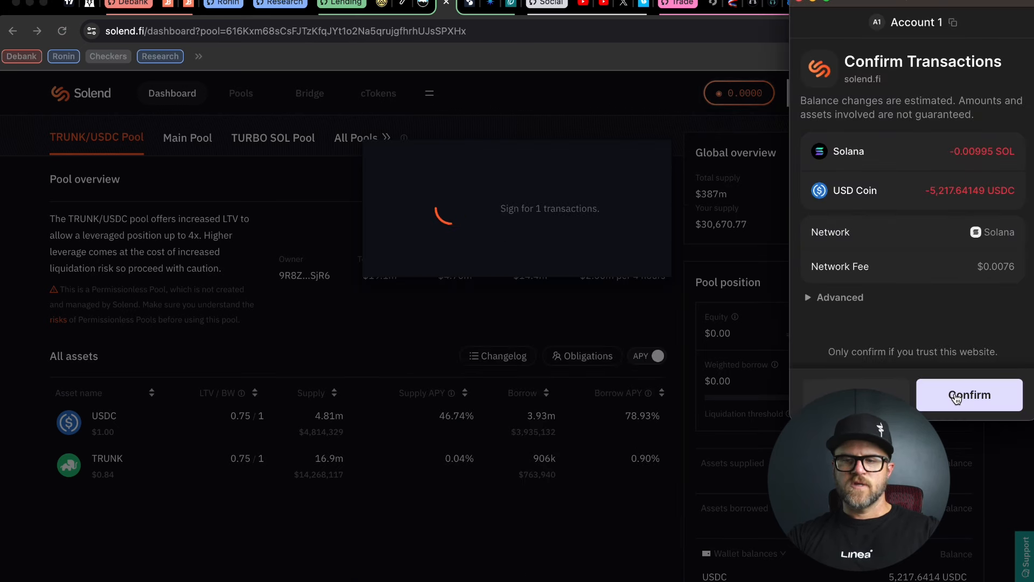
pyautogui.click(969, 395)
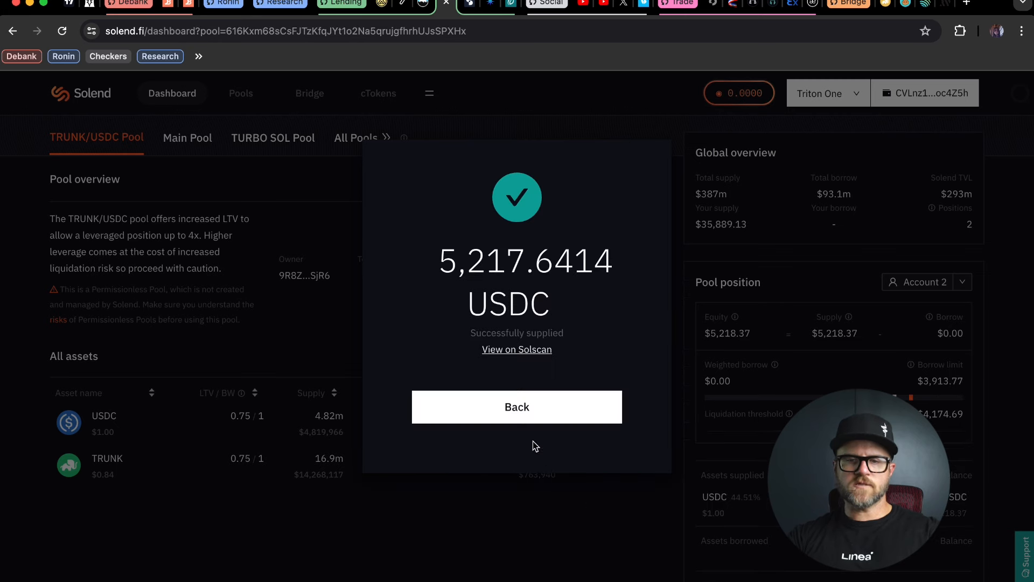
pyautogui.click(516, 406)
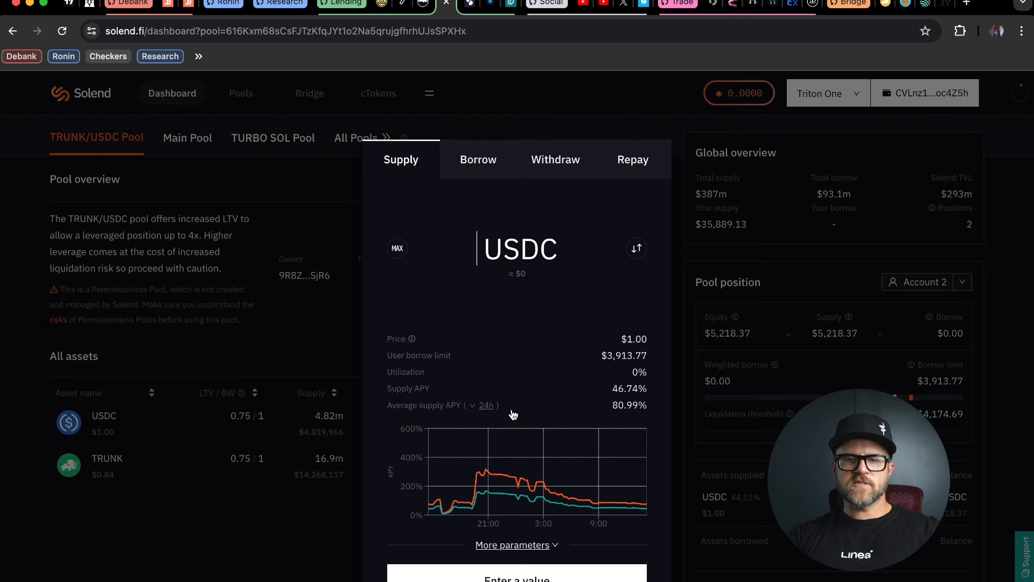
pyautogui.click(313, 543)
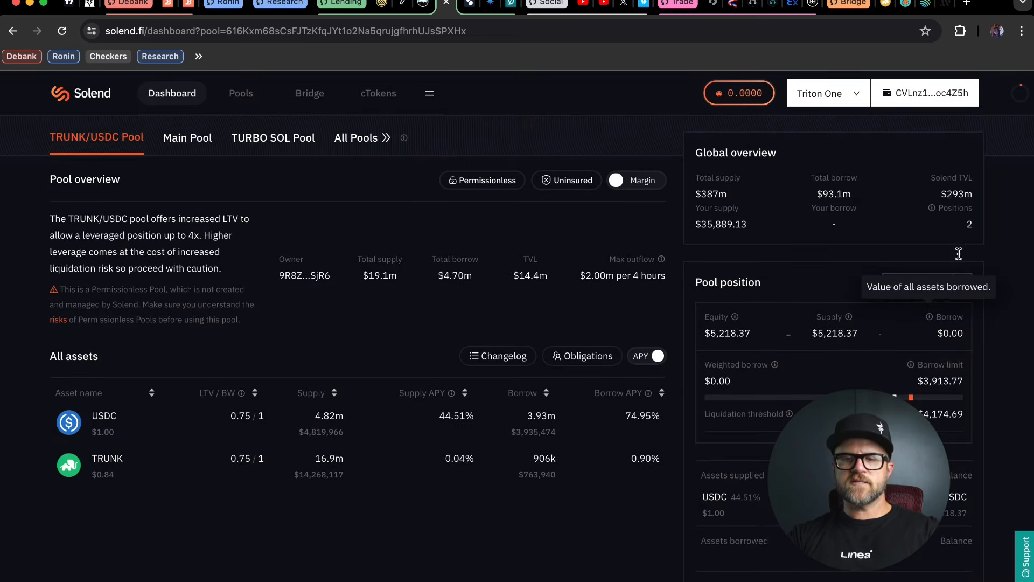
# - Compare both accounts' supplied totals, then return to the strategy spreadsheet
pyautogui.click(925, 281)
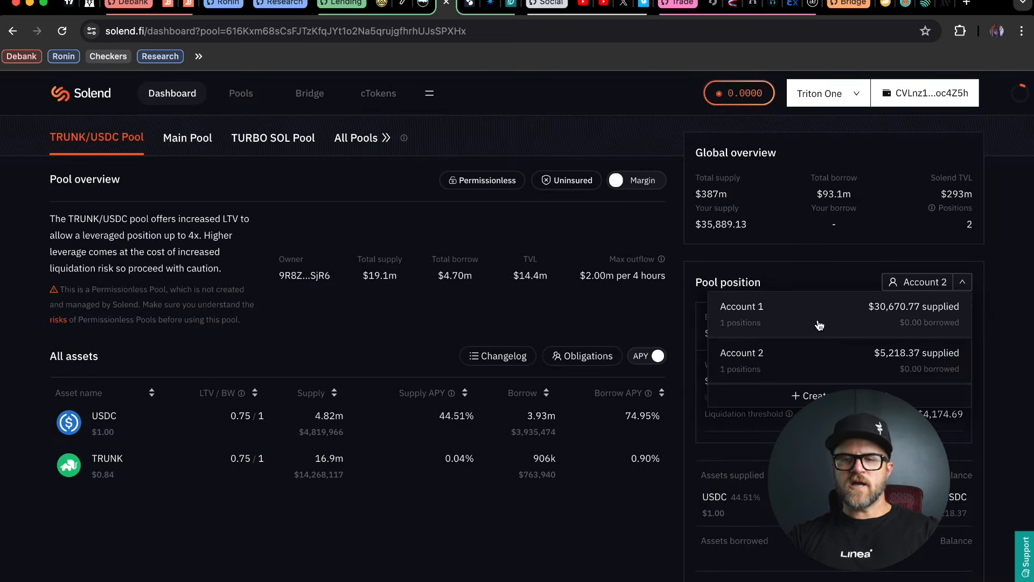
pyautogui.moveTo(820, 365)
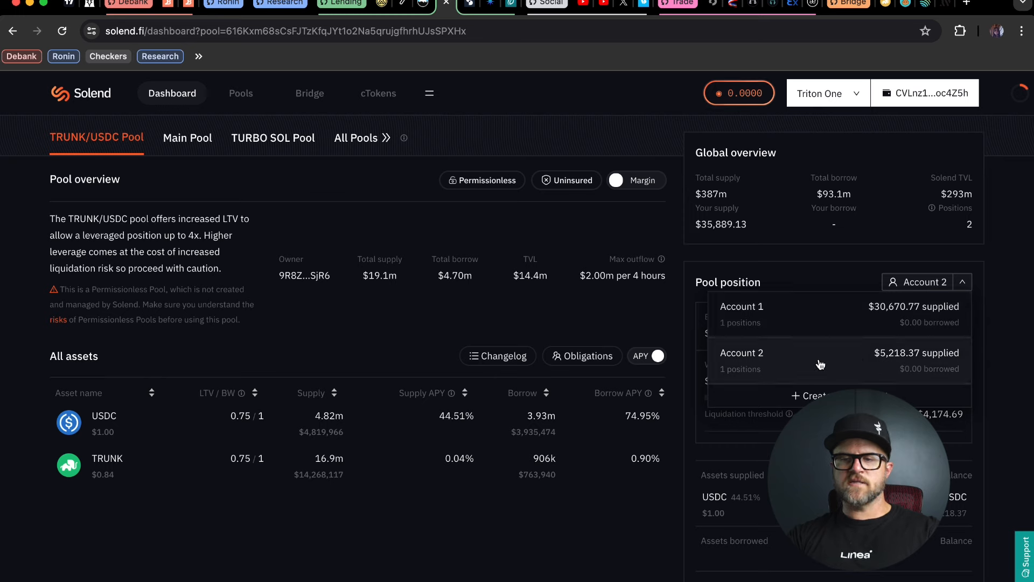
pyautogui.moveTo(822, 314)
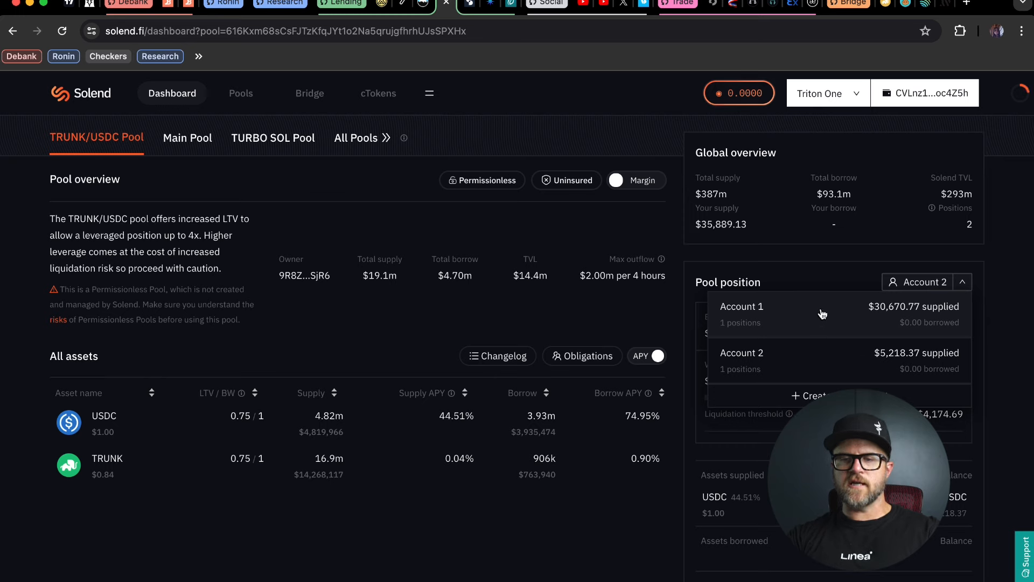
pyautogui.click(237, 5)
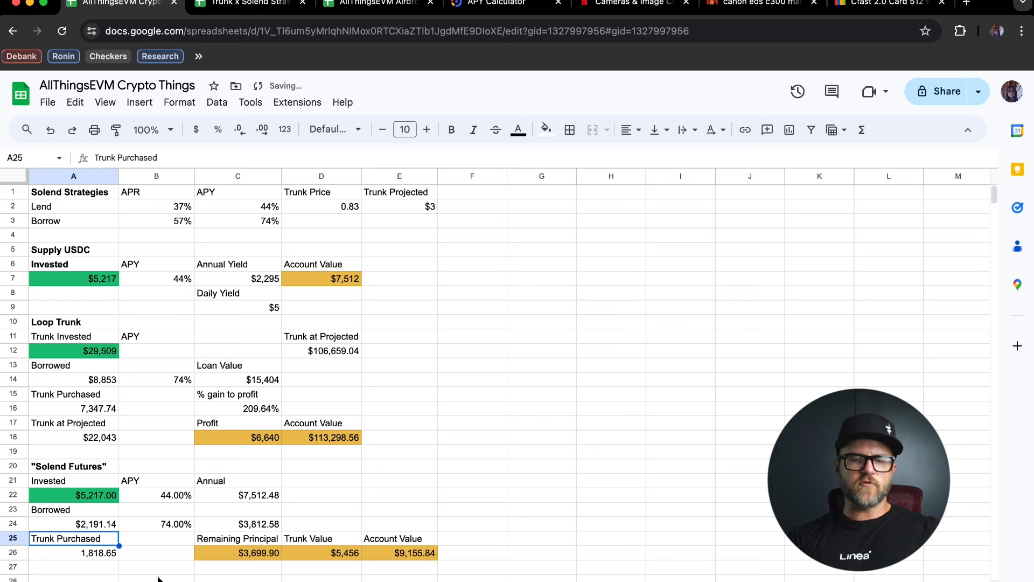
# - Set the Solend Futures borrowed amount in A24 to 0.3 of invested, giving $1,565.10
pyautogui.click(73, 552)
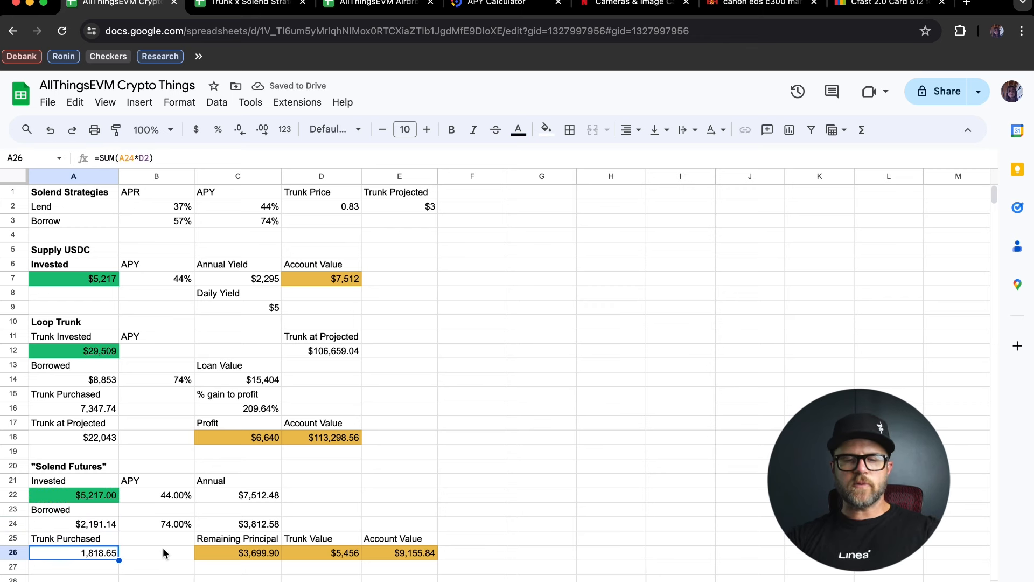
pyautogui.click(399, 206)
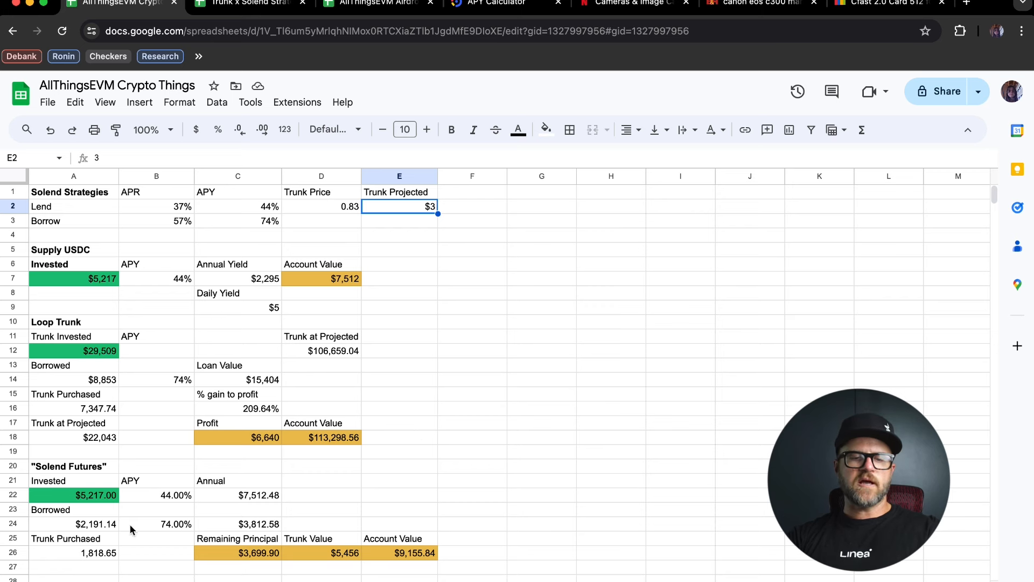
pyautogui.moveTo(226, 494)
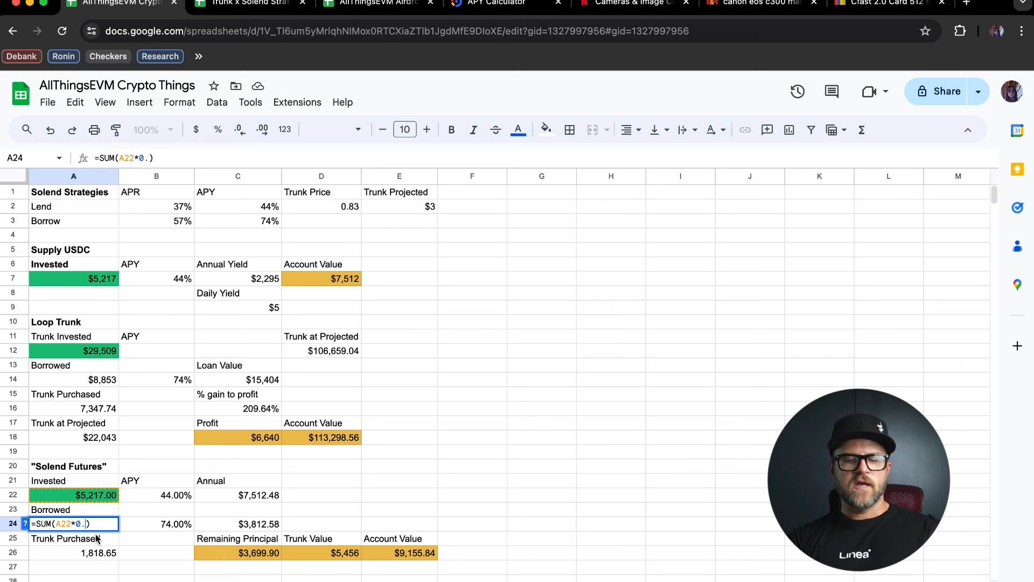
pyautogui.press('Enter')
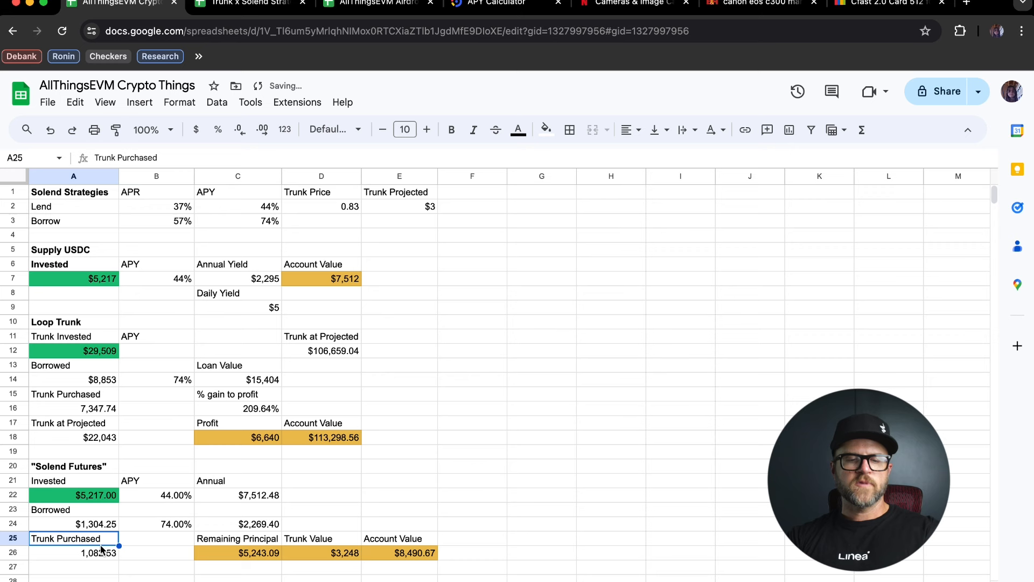
pyautogui.click(73, 524)
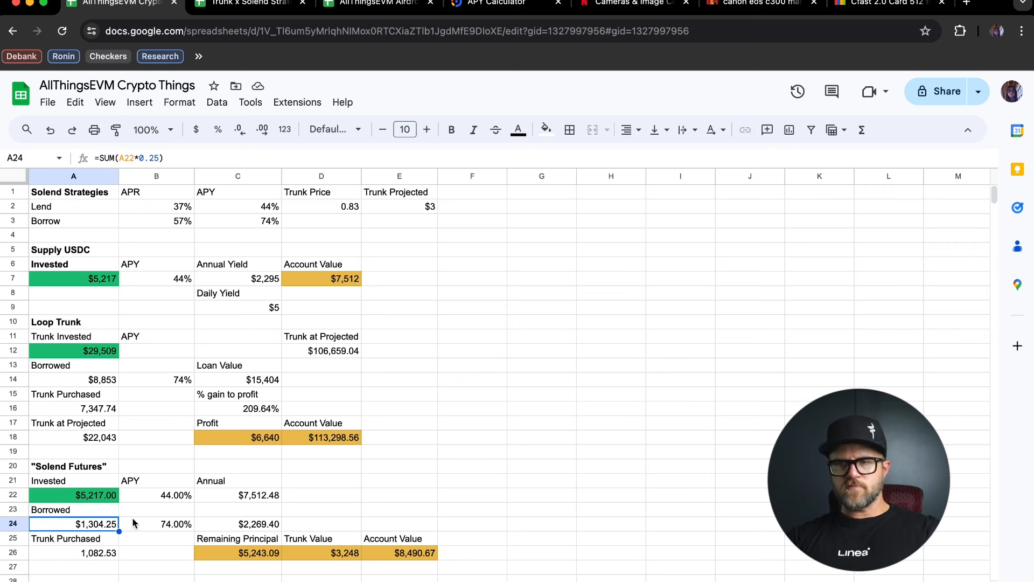
pyautogui.doubleClick(73, 524)
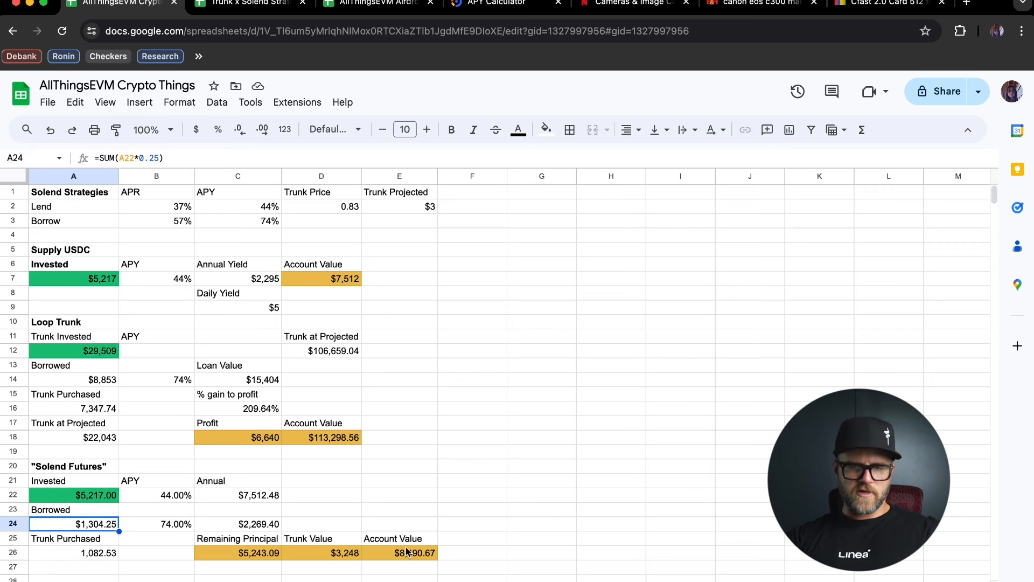
pyautogui.write('0.3')
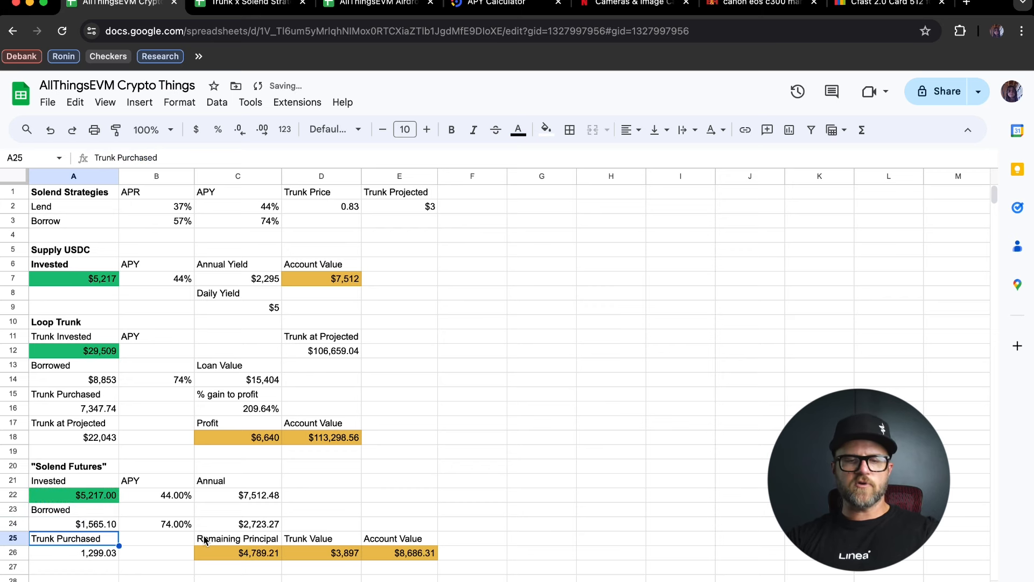
# - Review the Trunk Purchased and invested figures, then return to the Solend pool dashboard
pyautogui.click(74, 553)
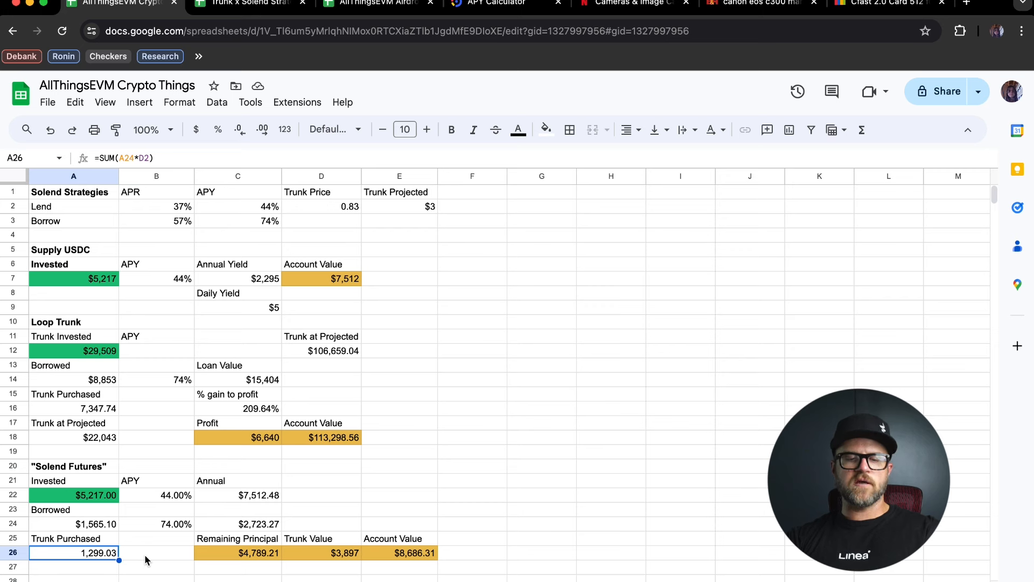
pyautogui.moveTo(217, 499)
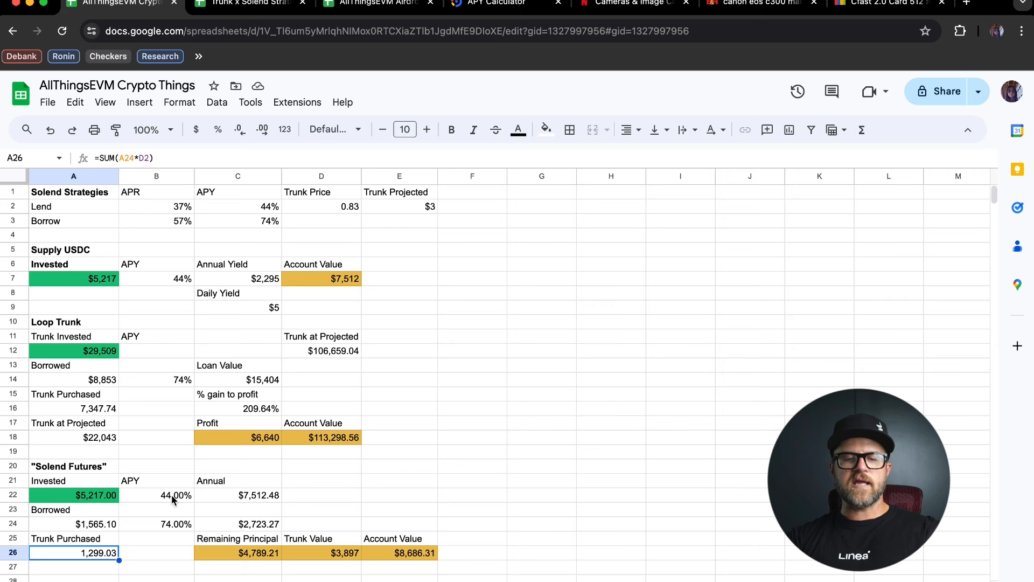
pyautogui.click(73, 495)
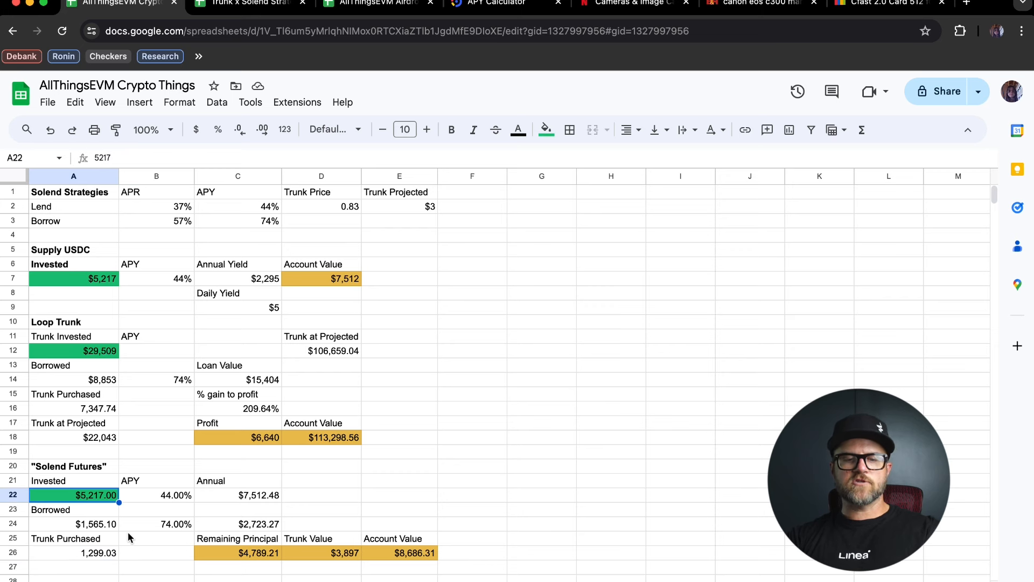
pyautogui.moveTo(137, 513)
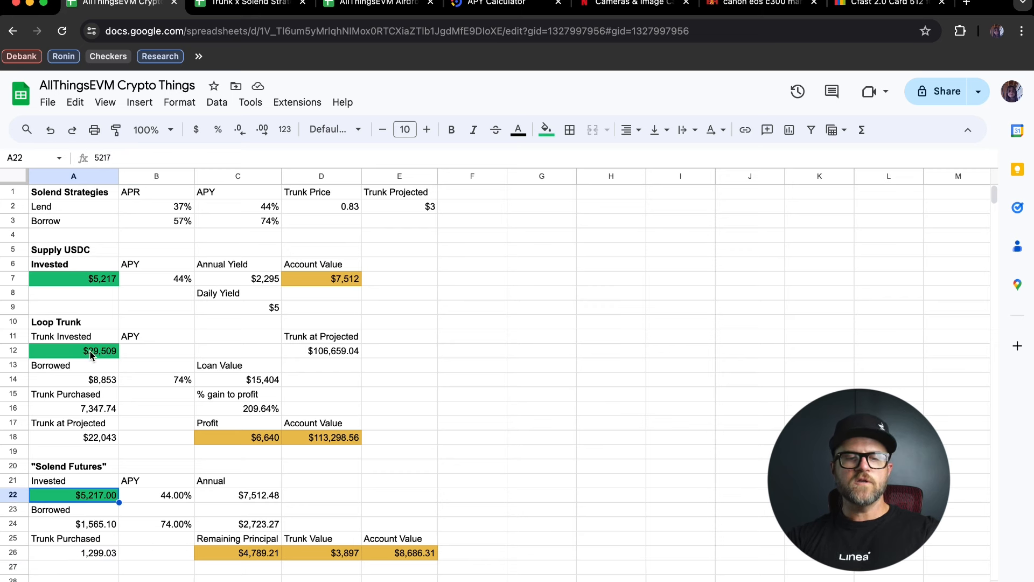
pyautogui.click(74, 350)
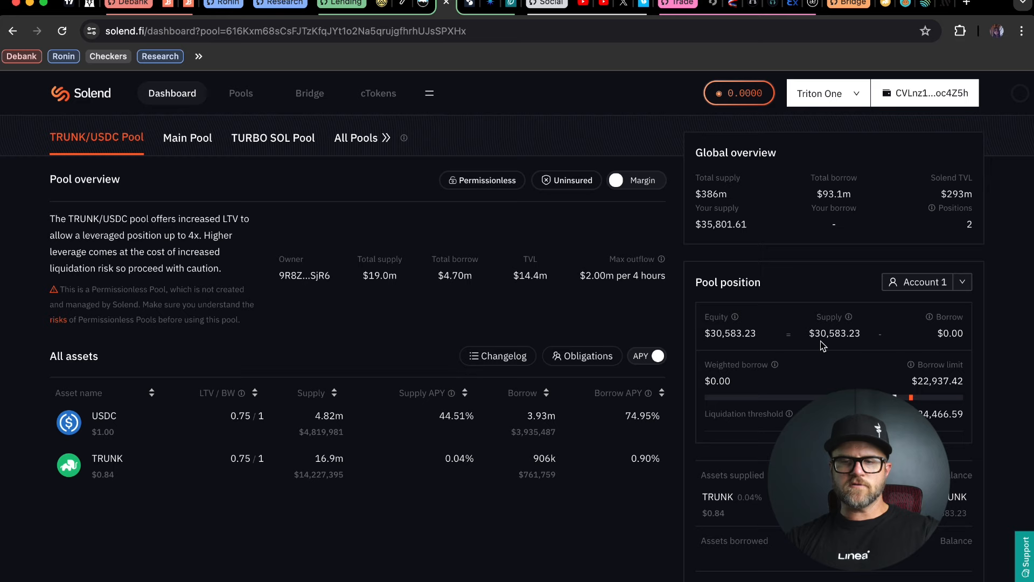
pyautogui.moveTo(846, 349)
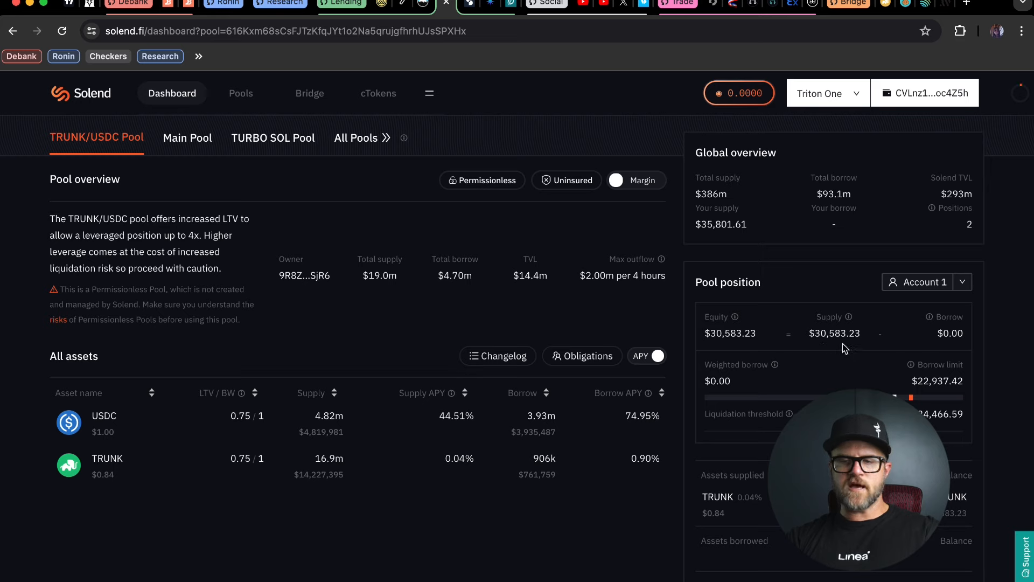
# - Update Trunk Invested in A12 to 30583, making Borrowed $9,175
pyautogui.click(245, 4)
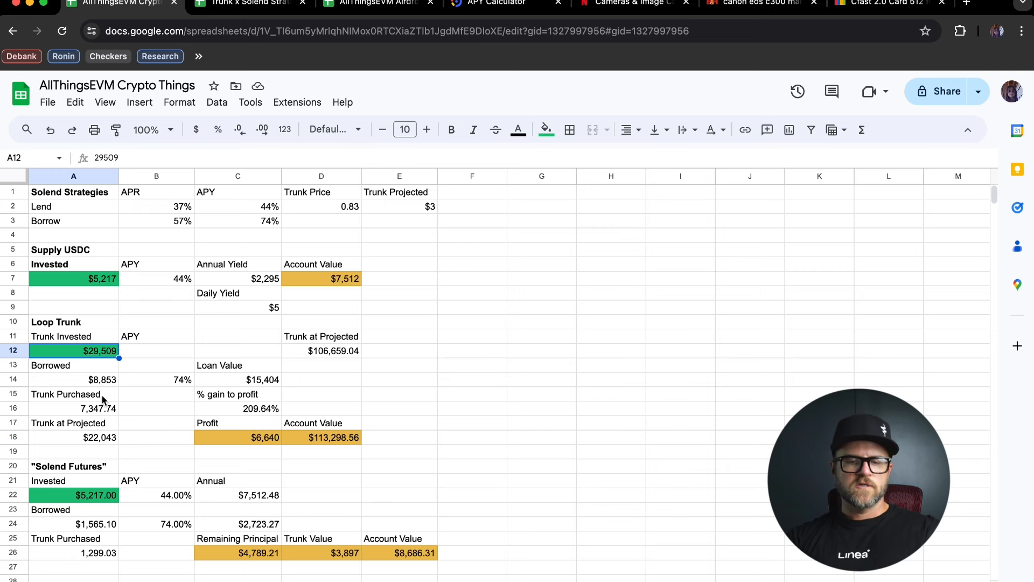
pyautogui.write('3058')
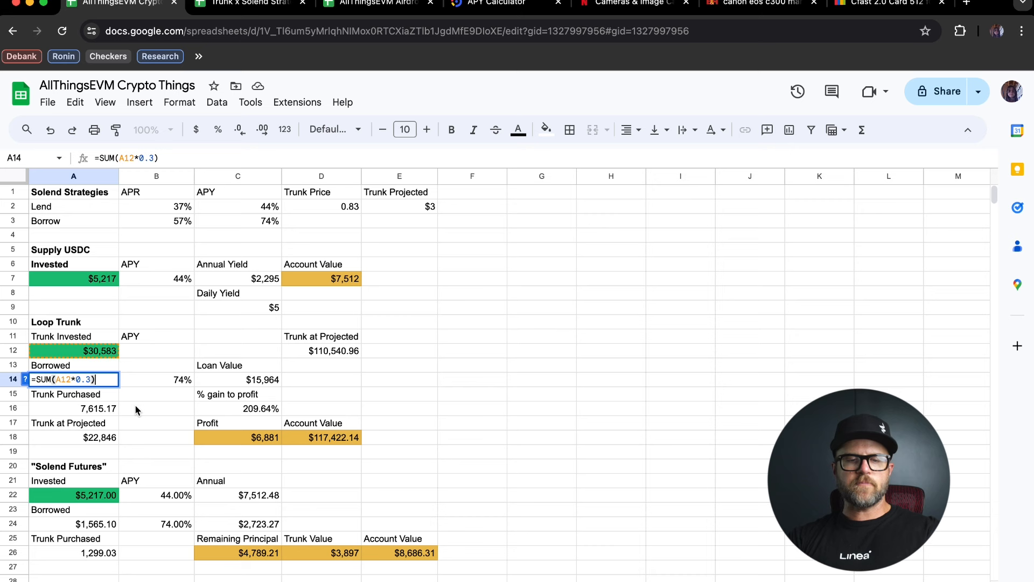
pyautogui.press('enter')
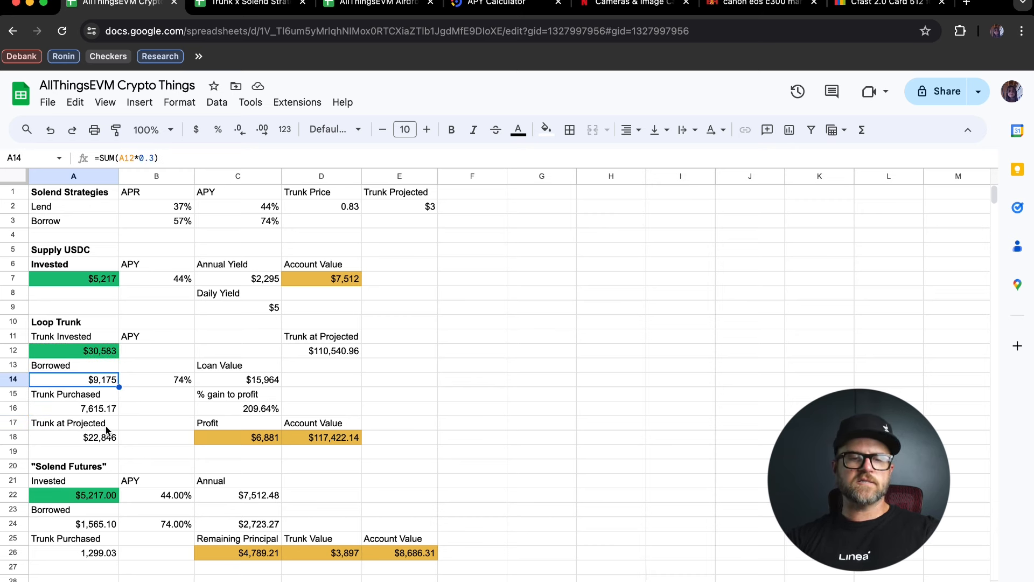
pyautogui.moveTo(80, 413)
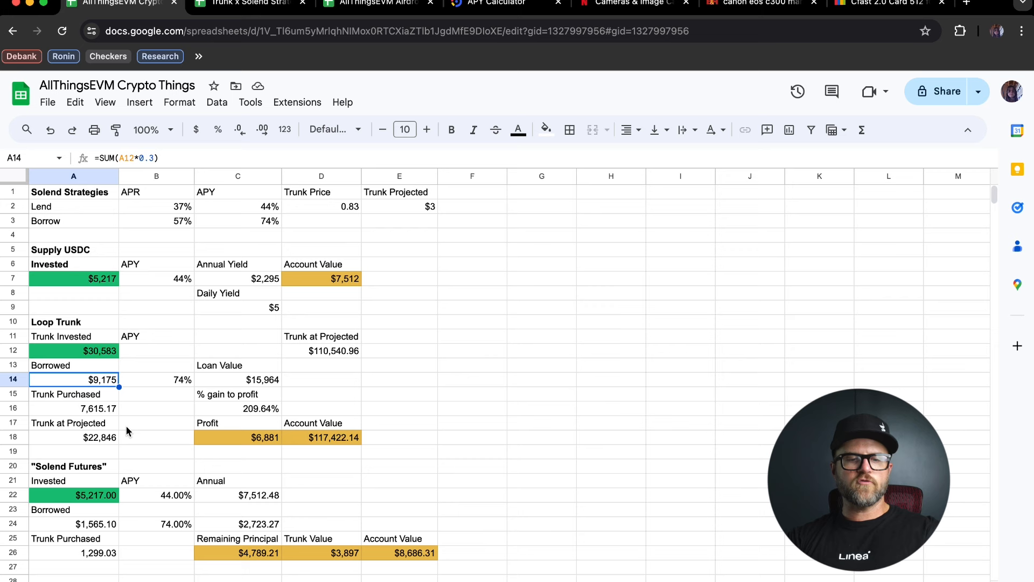
# - Review the Loop Trunk profit ($6,881) and account value ($117,422.14) formulas against the $3 projected price
pyautogui.click(399, 207)
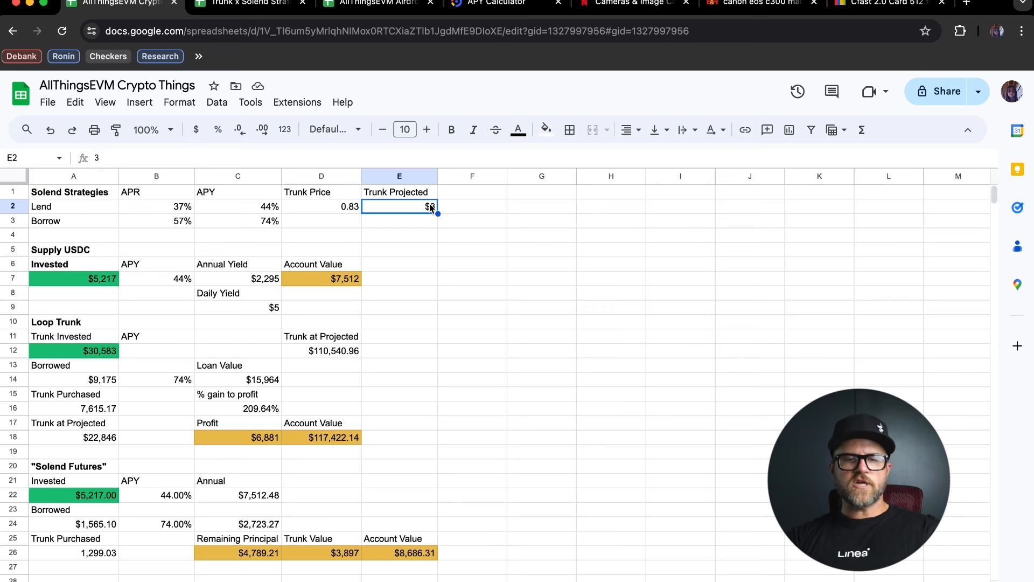
pyautogui.click(238, 437)
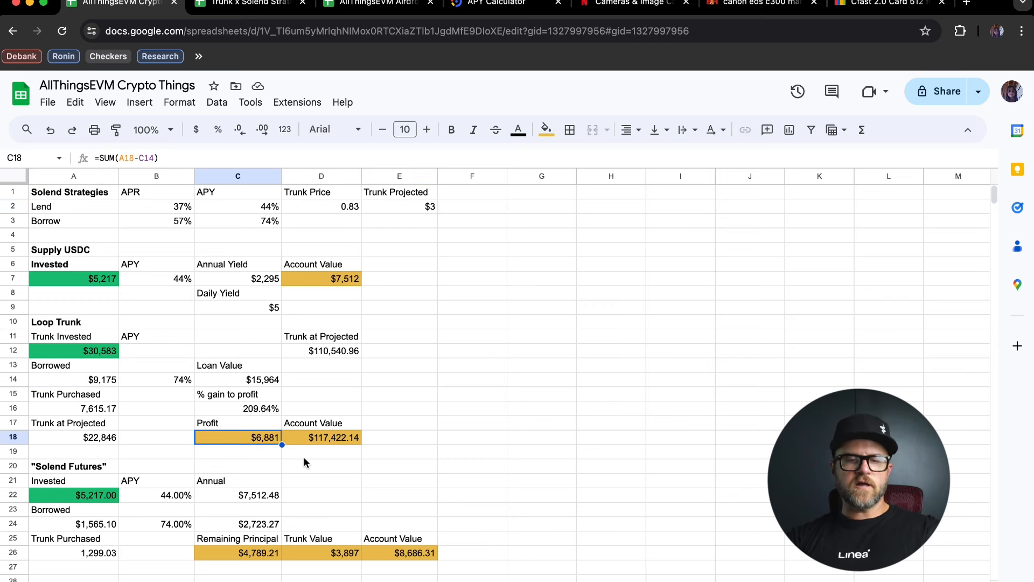
pyautogui.moveTo(240, 411)
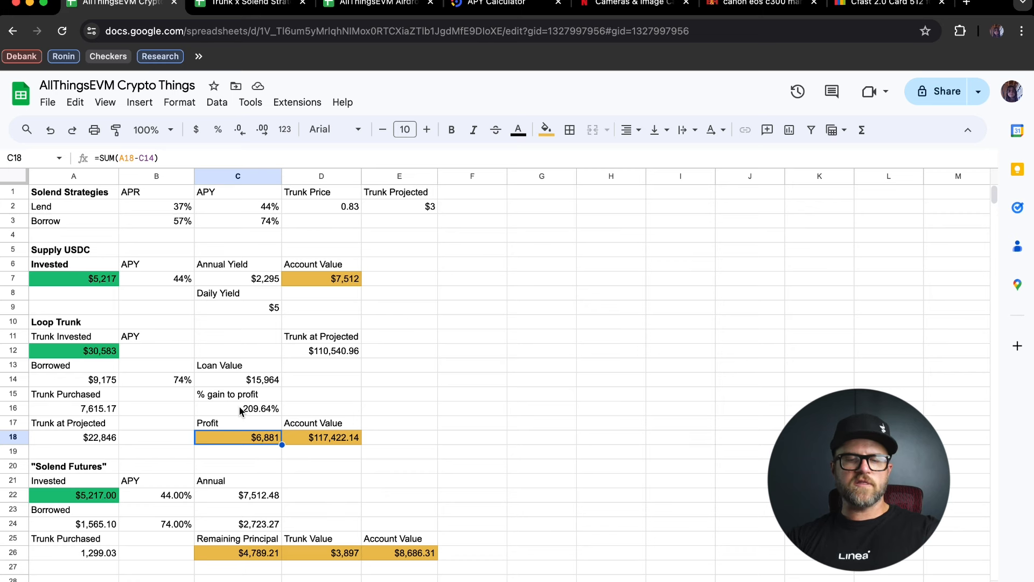
pyautogui.click(321, 437)
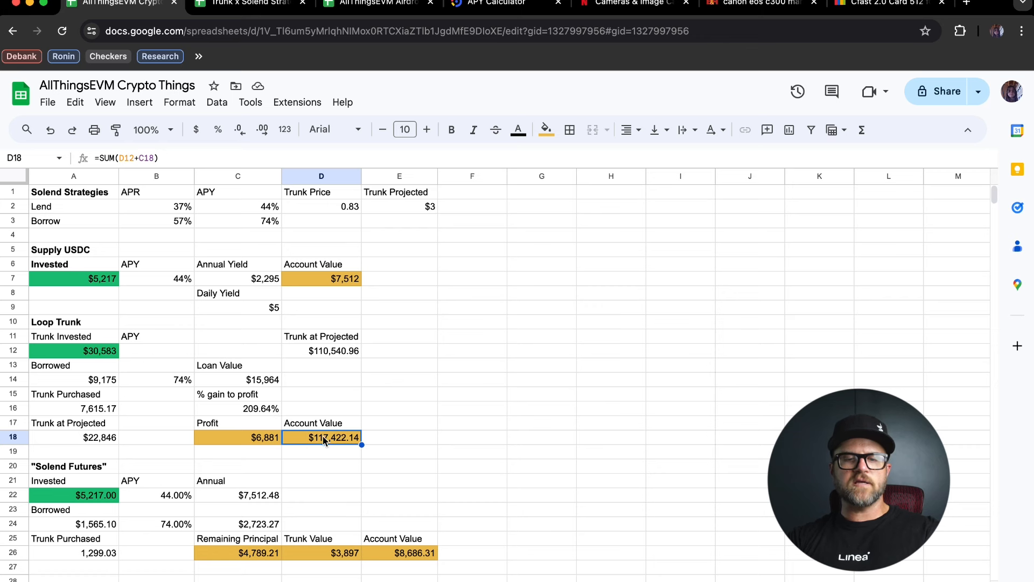
pyautogui.click(399, 206)
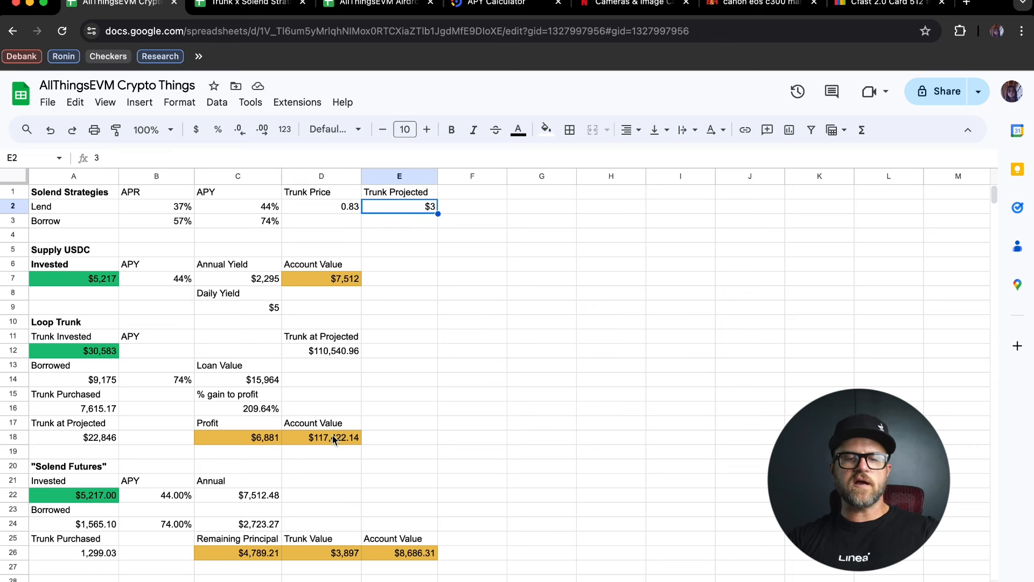
pyautogui.click(321, 437)
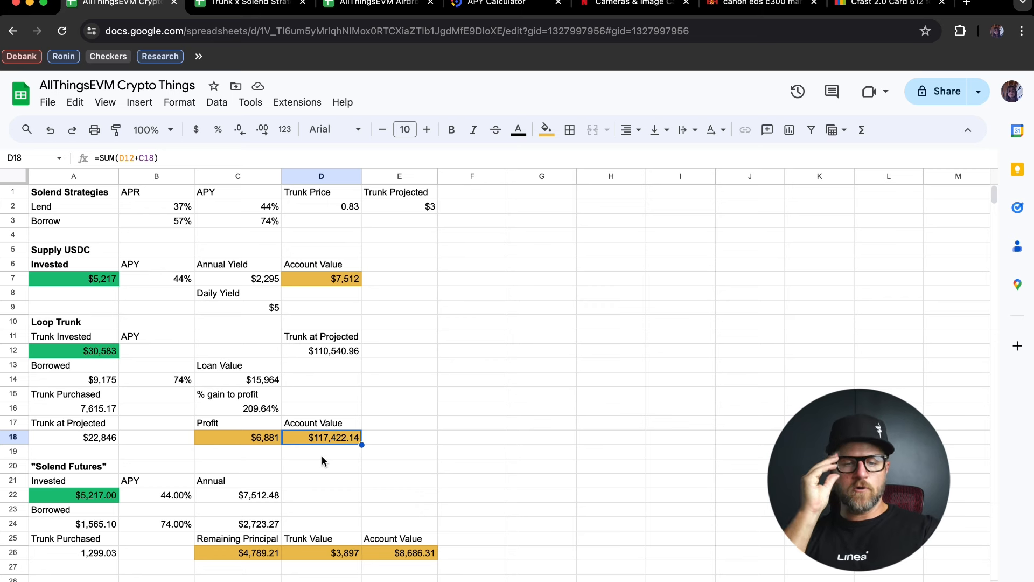
pyautogui.click(399, 206)
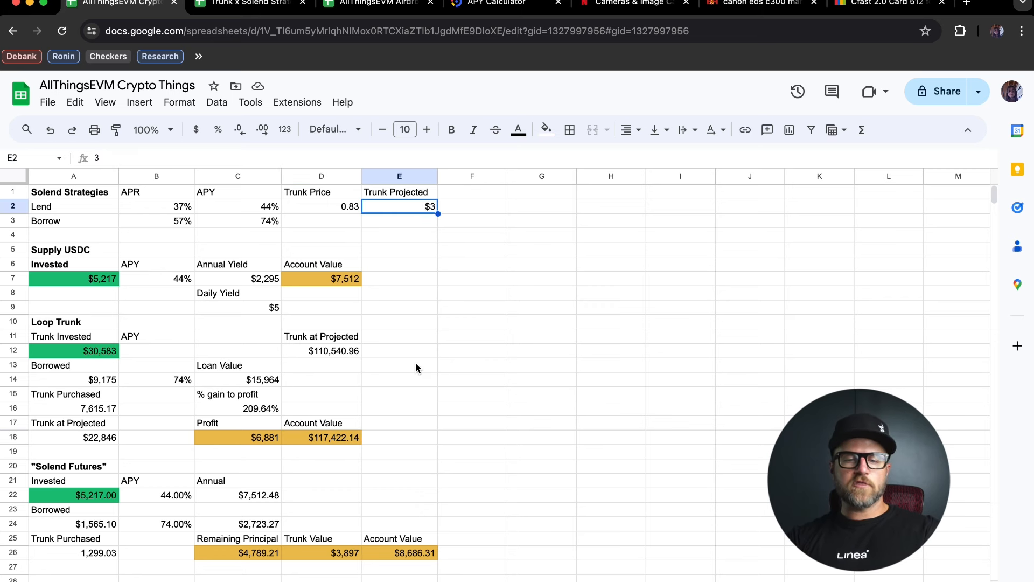
pyautogui.click(321, 437)
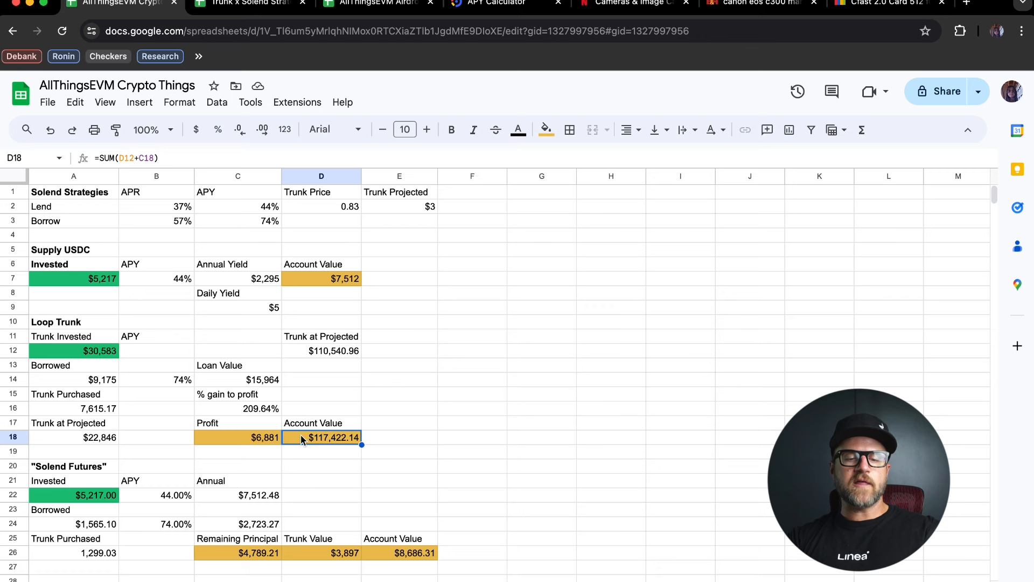
pyautogui.moveTo(334, 474)
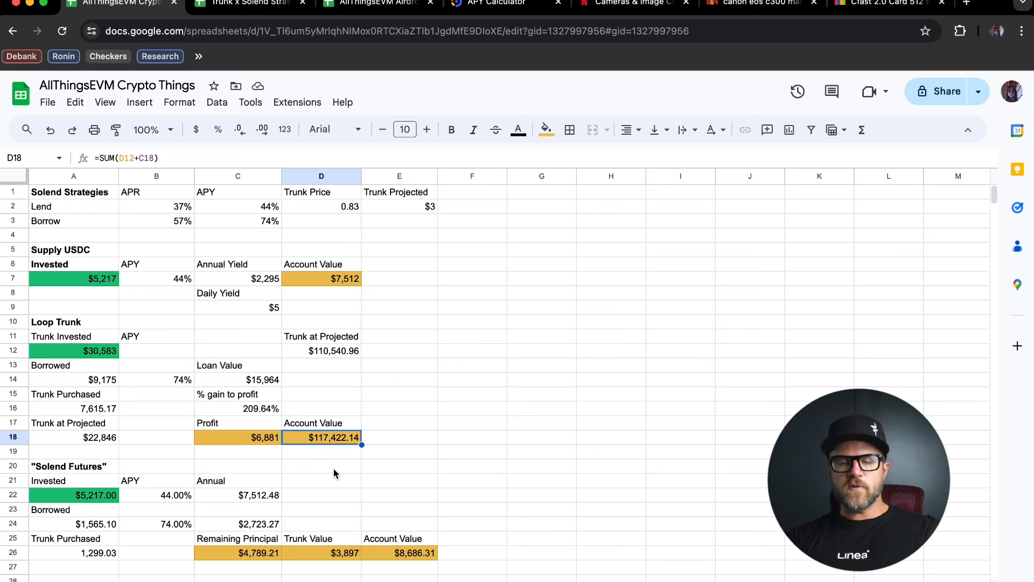
pyautogui.moveTo(320, 457)
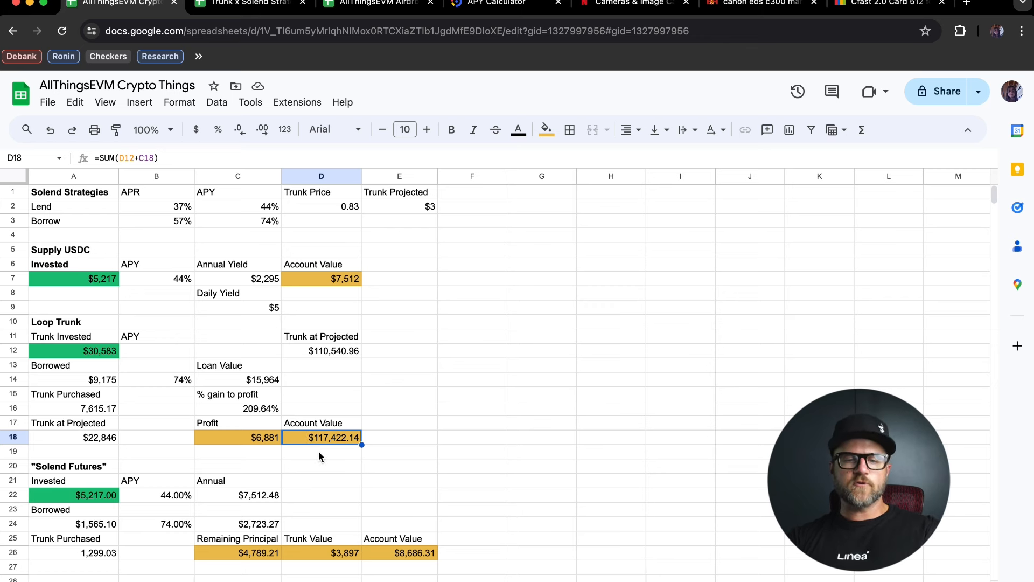
pyautogui.moveTo(342, 472)
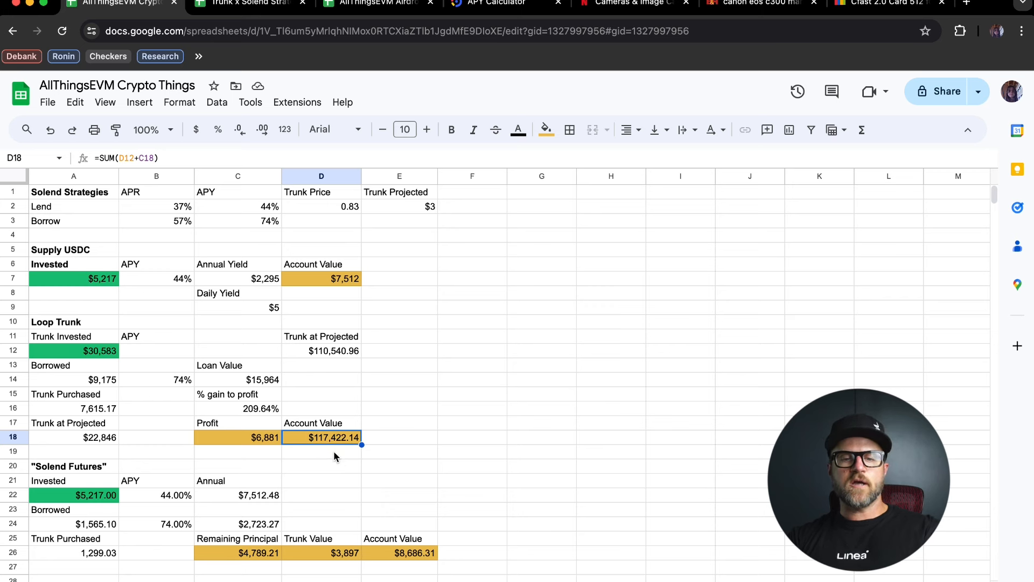
pyautogui.moveTo(322, 453)
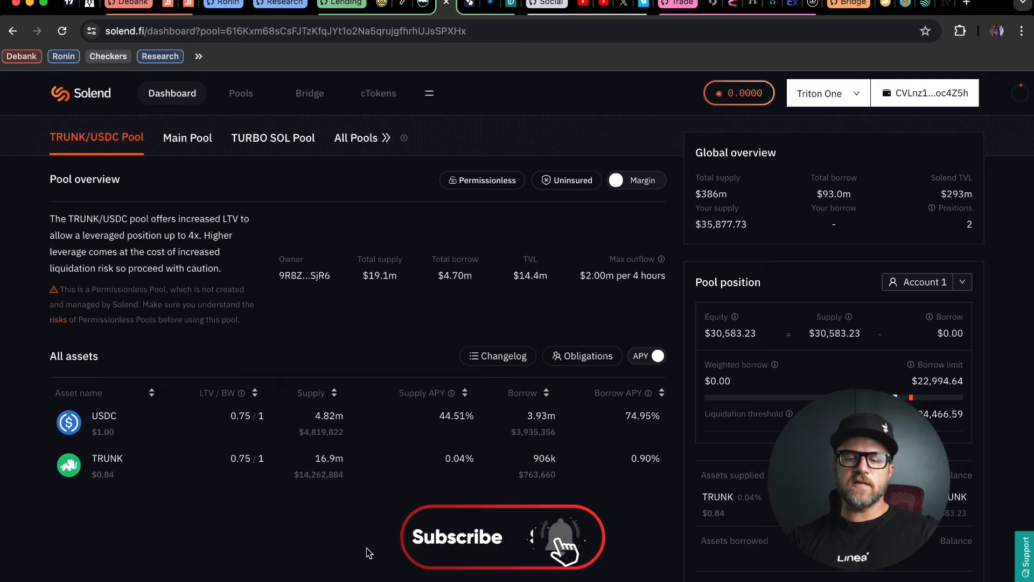
# - Recheck the Solend dashboard, then review the Loop Trunk $9,175 Borrowed formula in A14
pyautogui.click(501, 537)
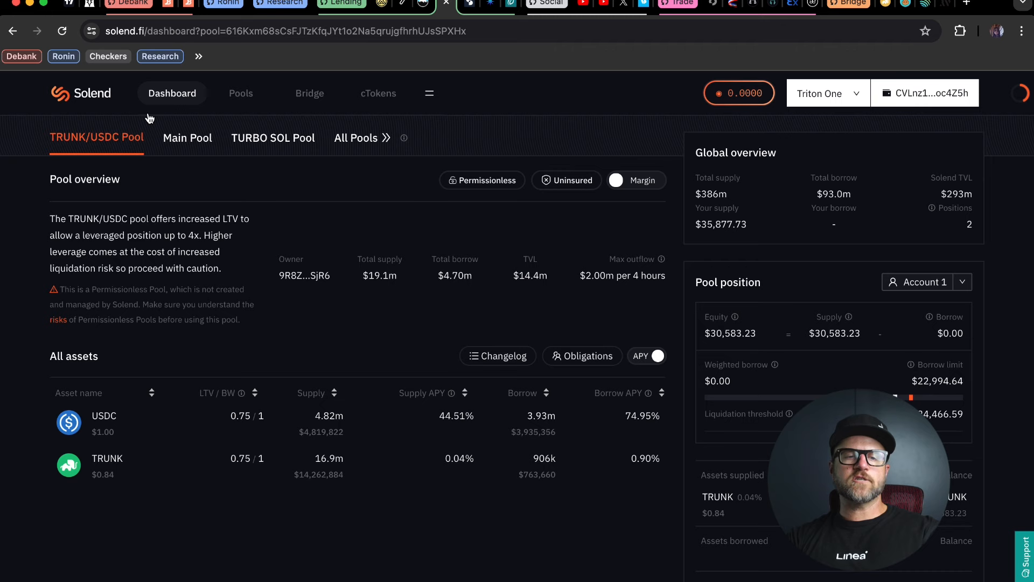
pyautogui.moveTo(487, 536)
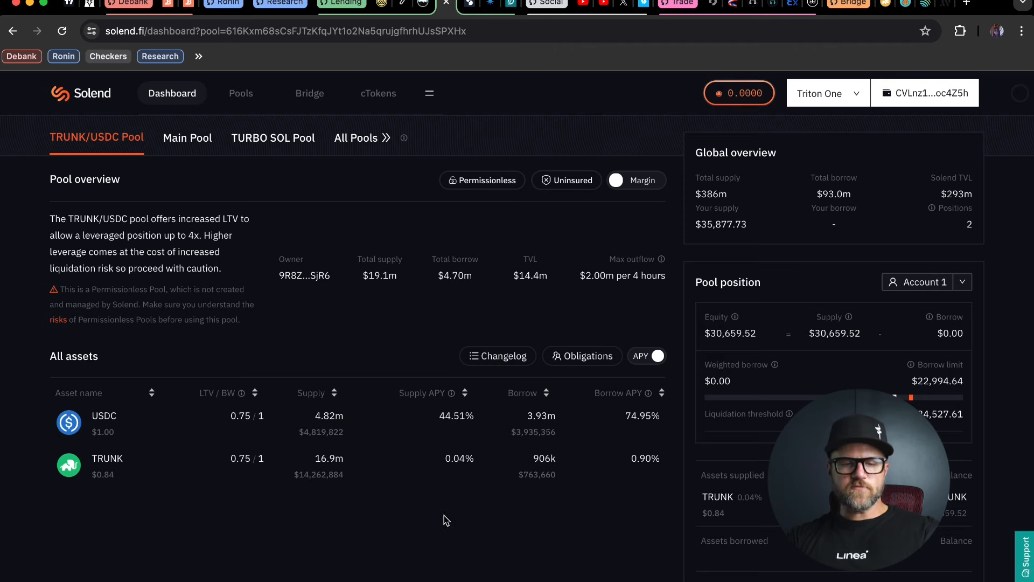
pyautogui.click(237, 4)
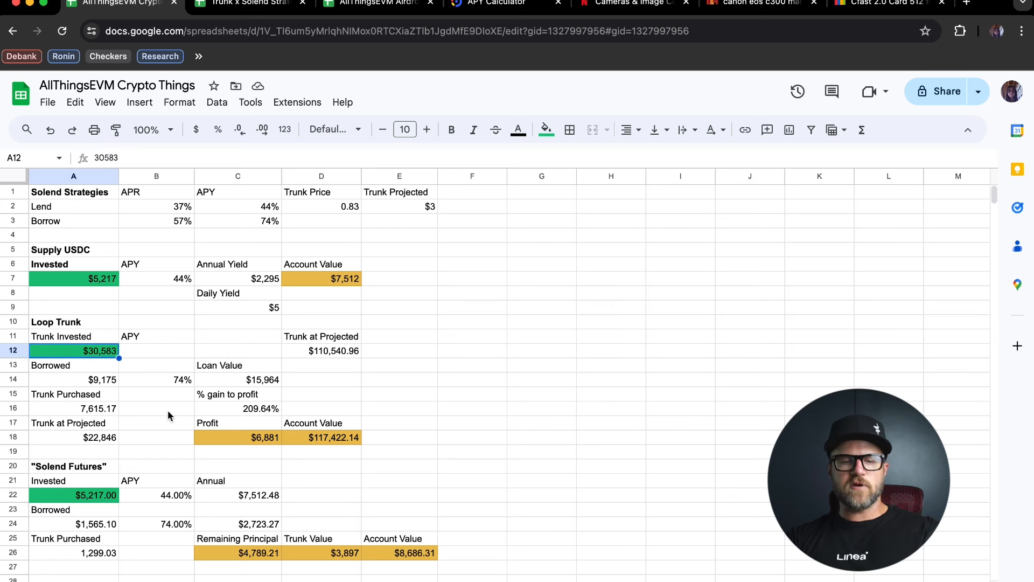
pyautogui.click(73, 379)
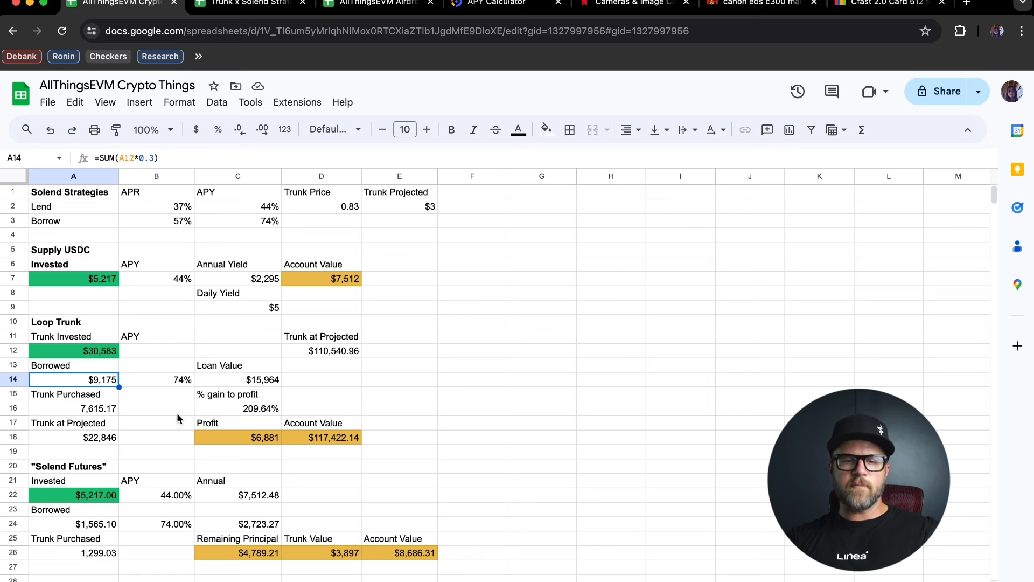
pyautogui.moveTo(174, 402)
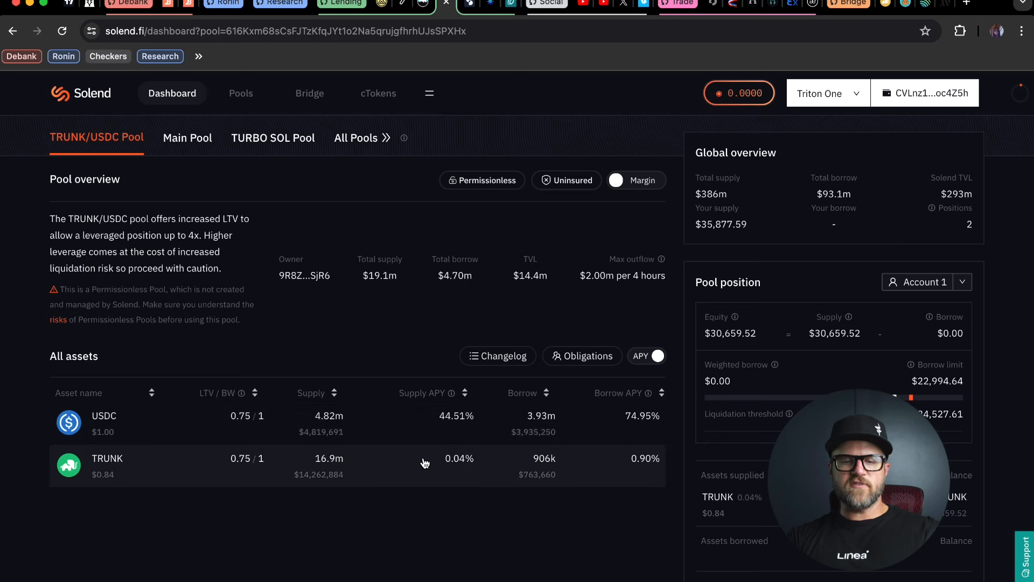
pyautogui.moveTo(395, 426)
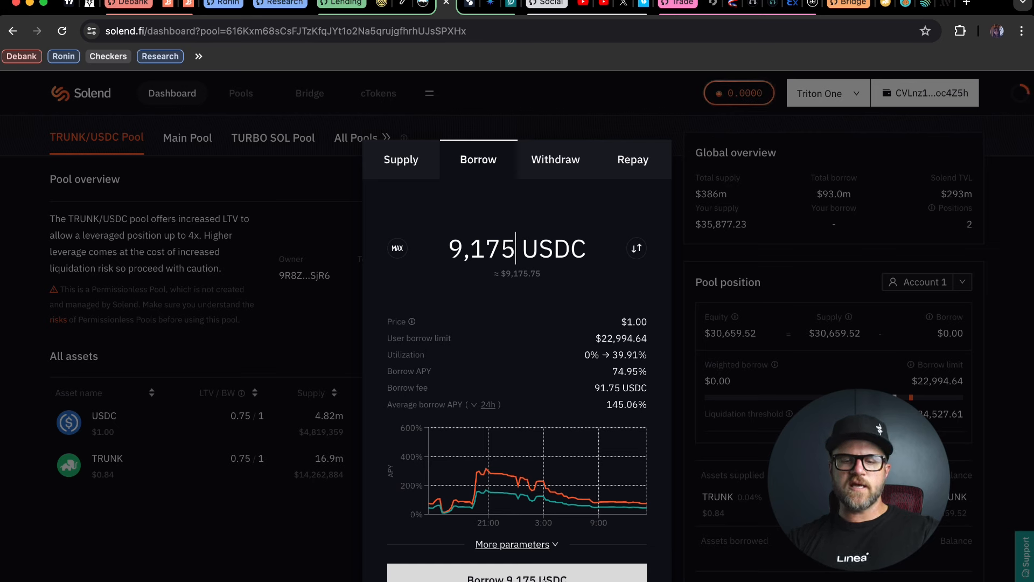
# - Borrow 9,175 USDC on Account 1 and dismiss the success message
pyautogui.click(516, 572)
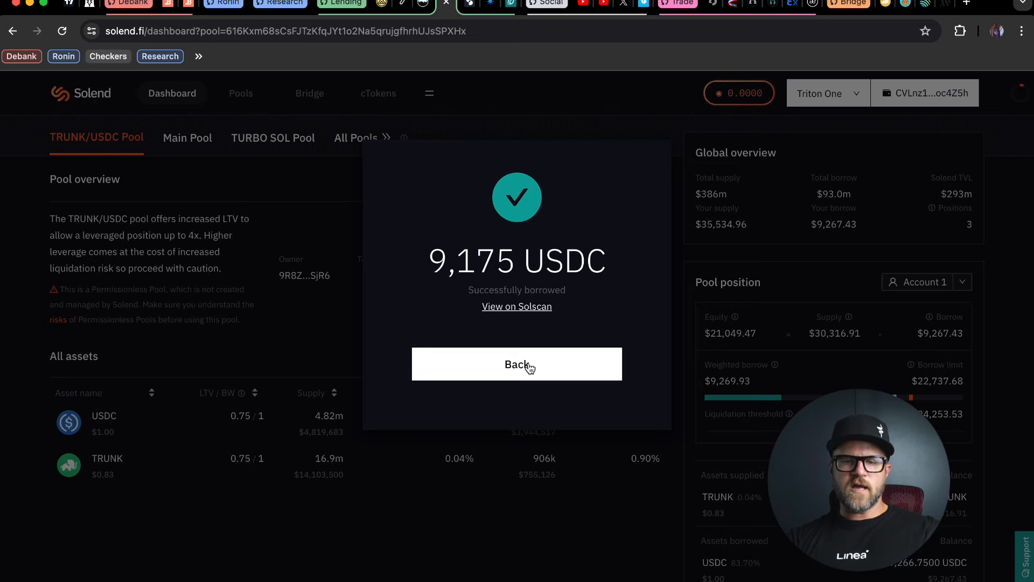
pyautogui.click(516, 365)
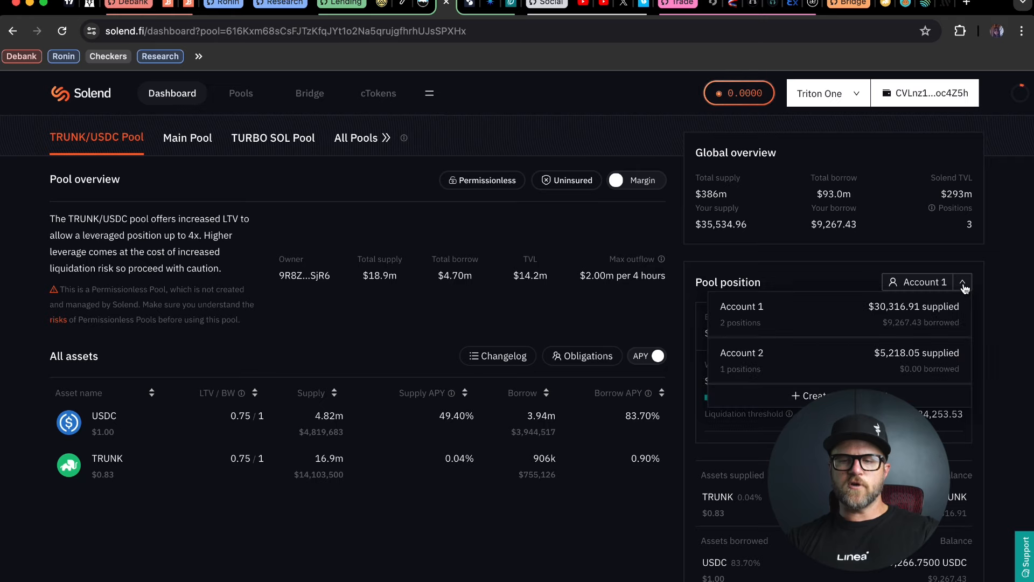
# - Select Account 2 and confirm the $1,565 borrowed amount in spreadsheet cell A24
pyautogui.click(741, 352)
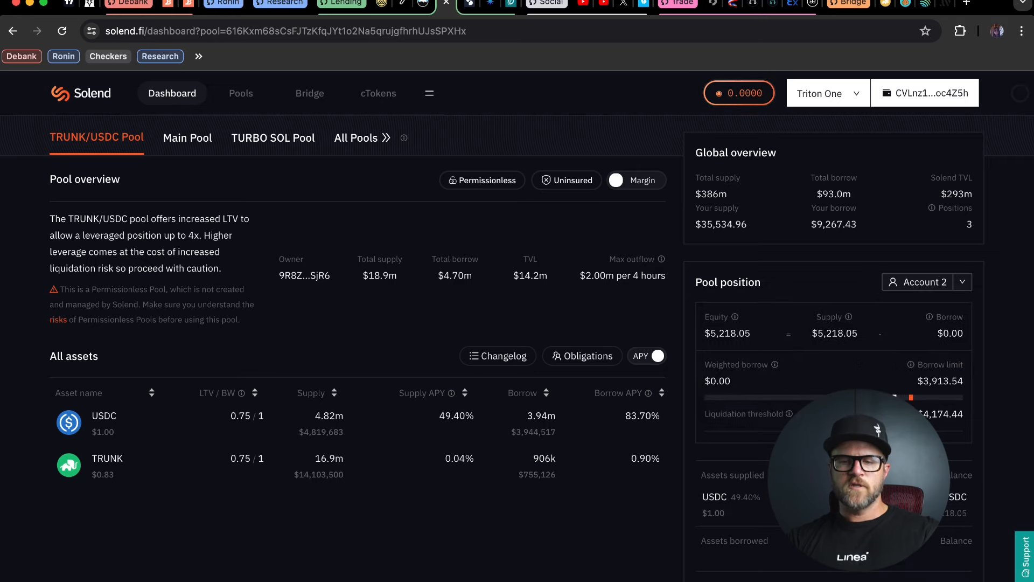
pyautogui.click(245, 3)
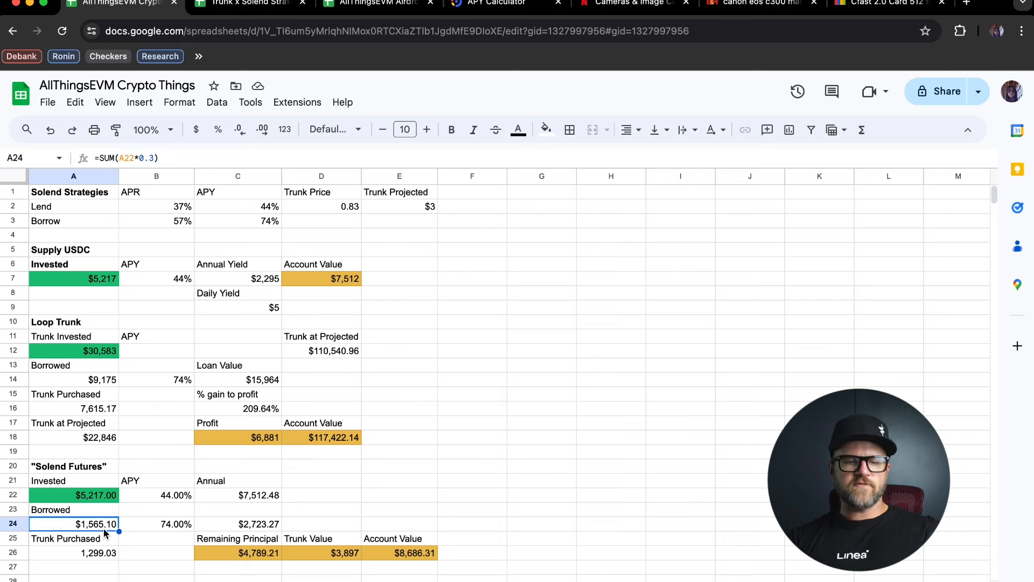
pyautogui.doubleClick(72, 523)
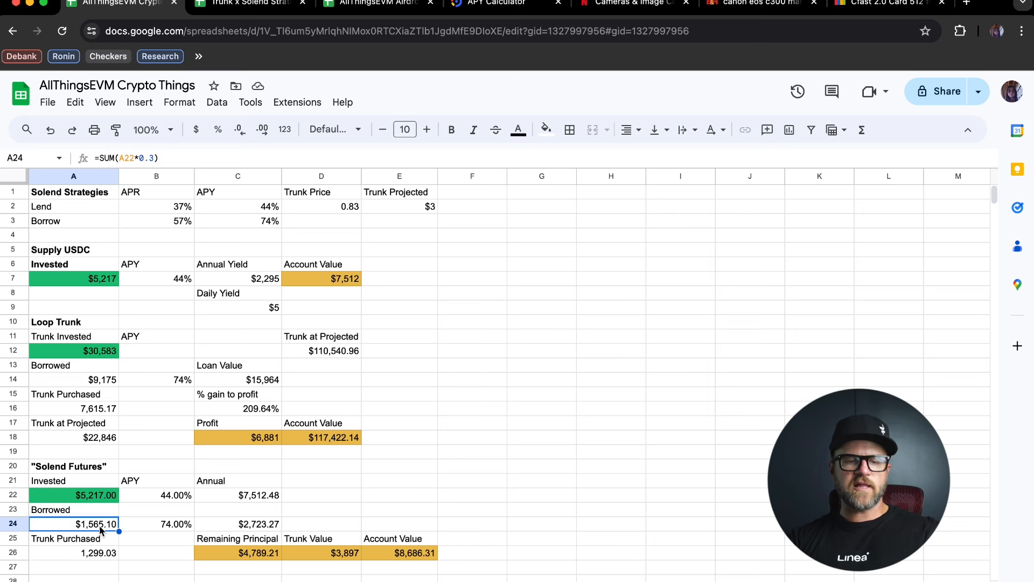
pyautogui.moveTo(152, 540)
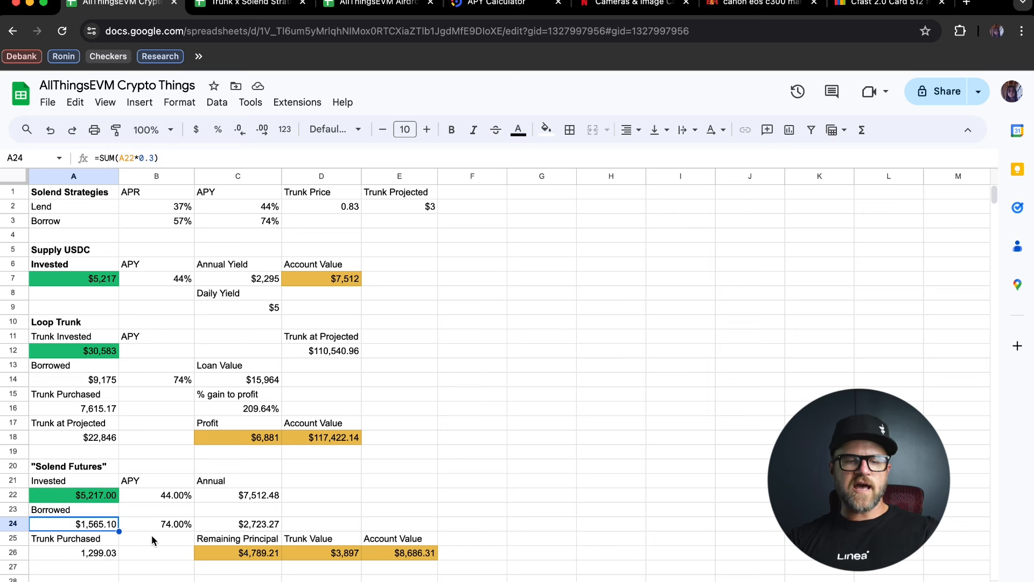
pyautogui.moveTo(134, 552)
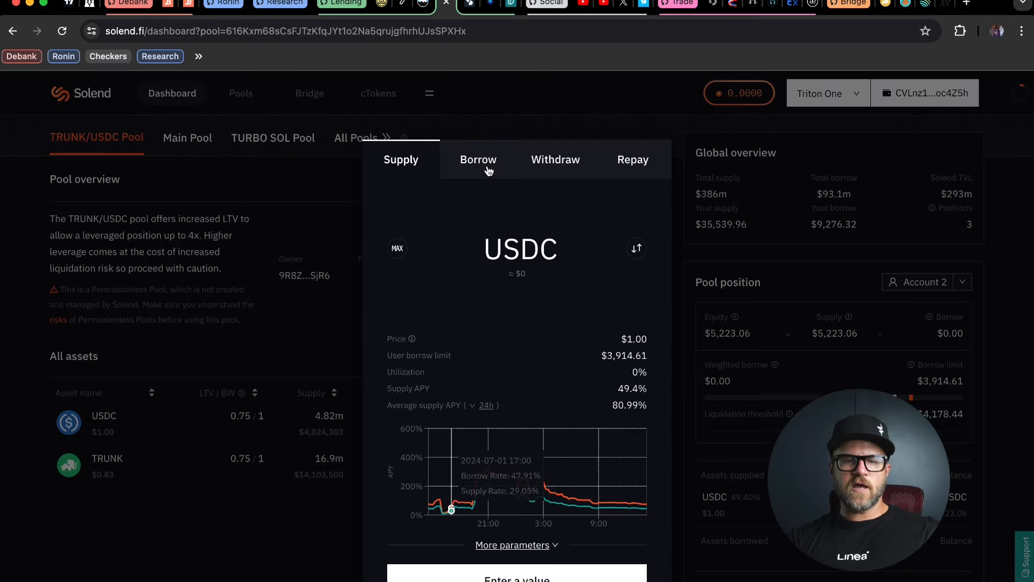
# - Borrow 1,565 USDC on Account 2 and confirm it in the wallet
pyautogui.click(478, 160)
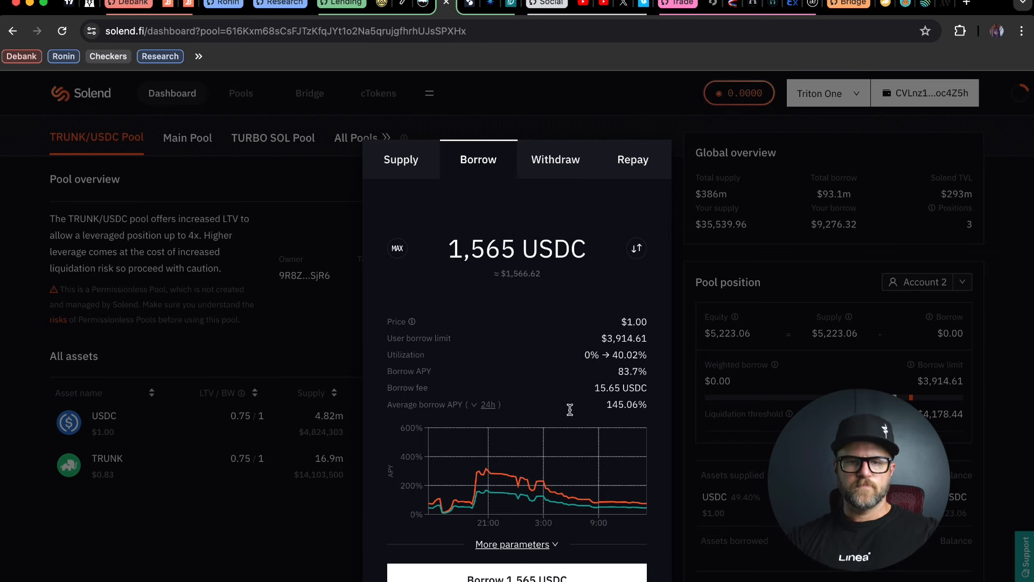
pyautogui.click(516, 577)
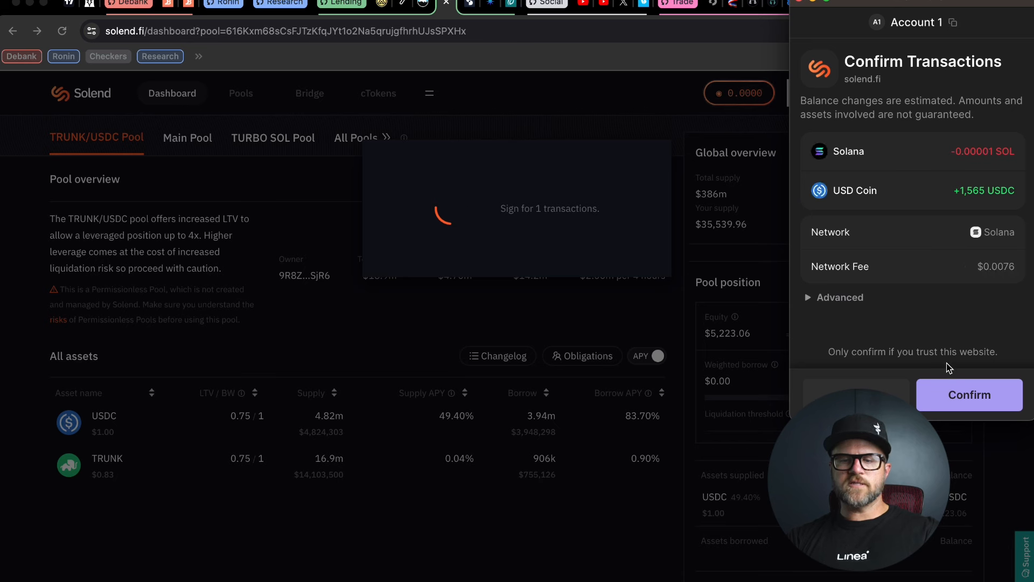
pyautogui.click(969, 395)
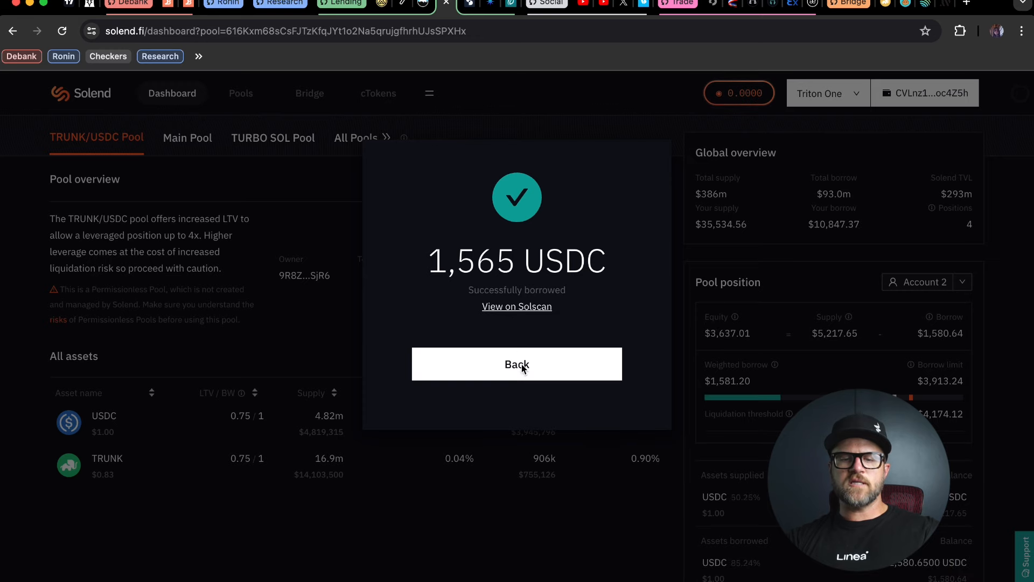
pyautogui.click(516, 364)
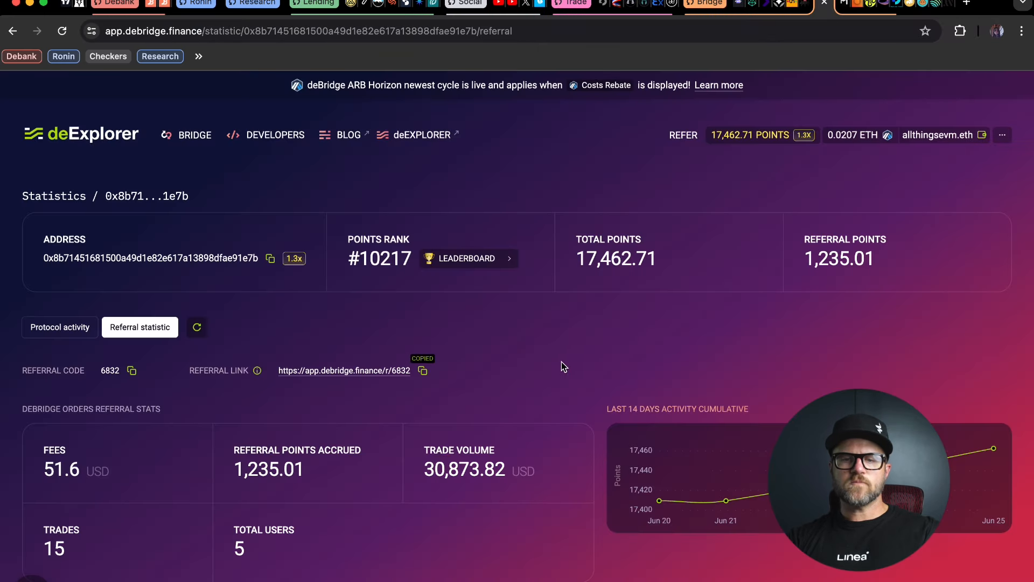
pyautogui.moveTo(194, 134)
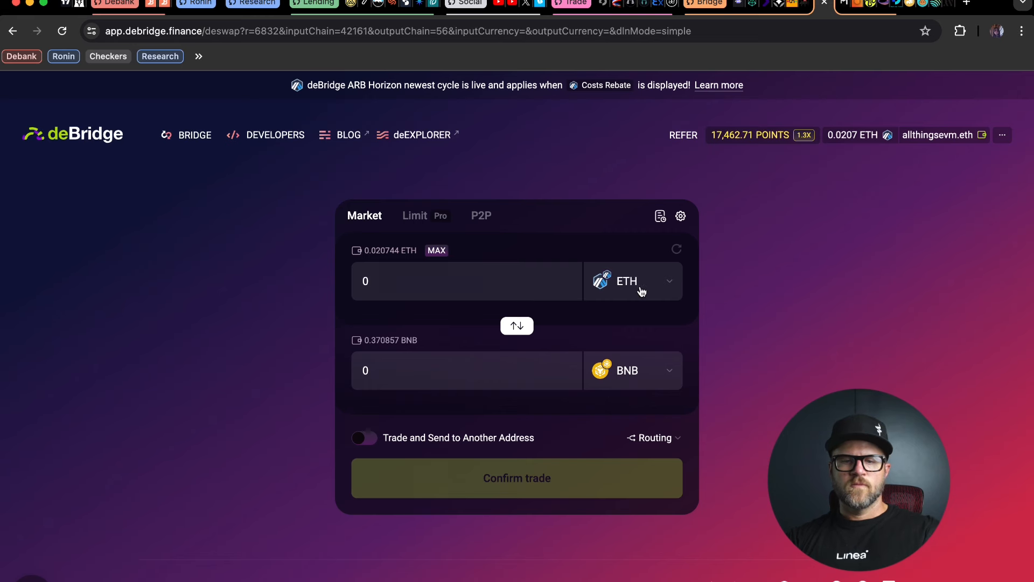
# - Set deBridge to sell the full 10,738.42 USDC balance on Solana and start choosing the buy token
pyautogui.click(632, 281)
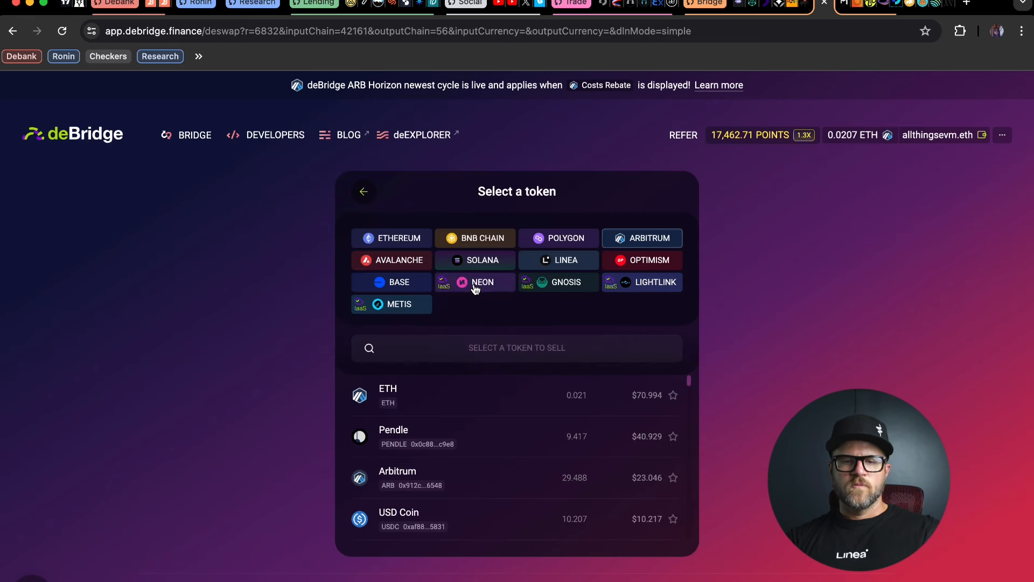
pyautogui.click(474, 259)
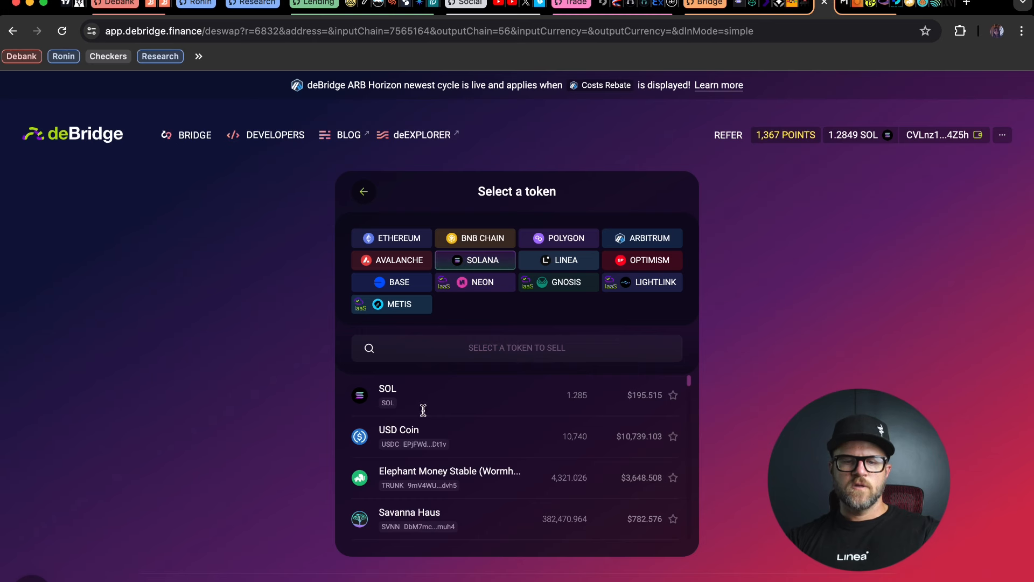
pyautogui.click(399, 435)
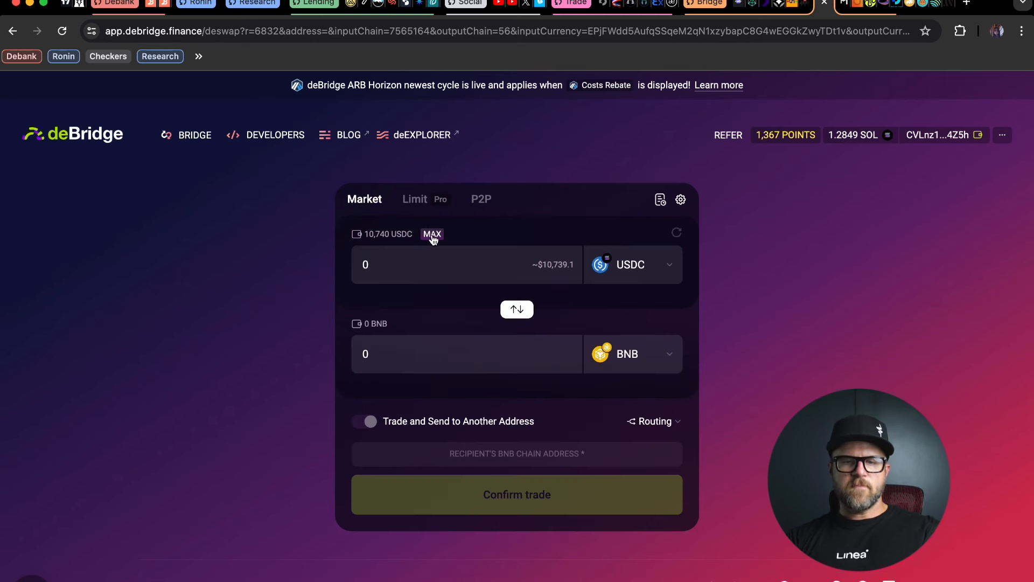
pyautogui.click(432, 234)
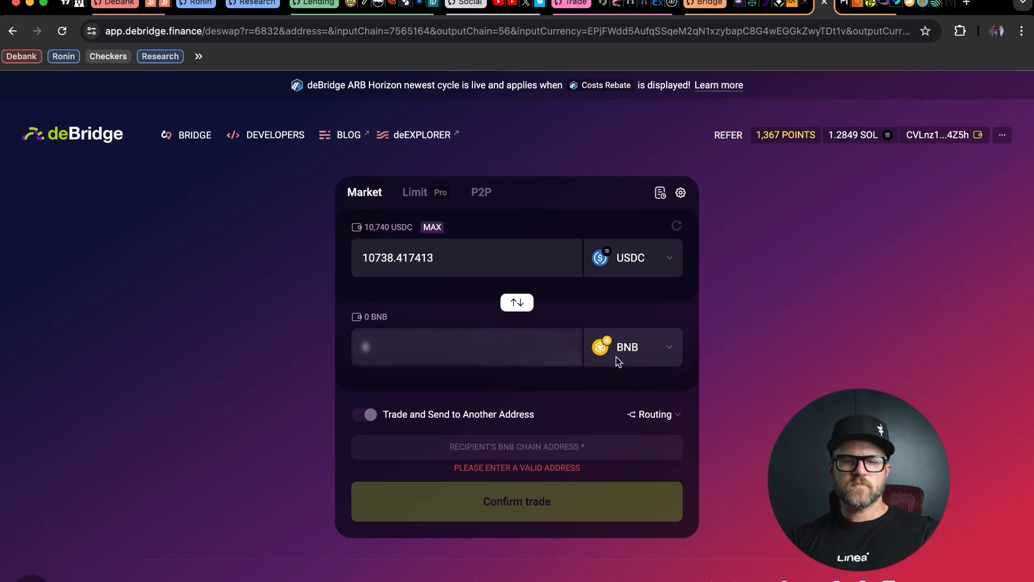
pyautogui.click(632, 347)
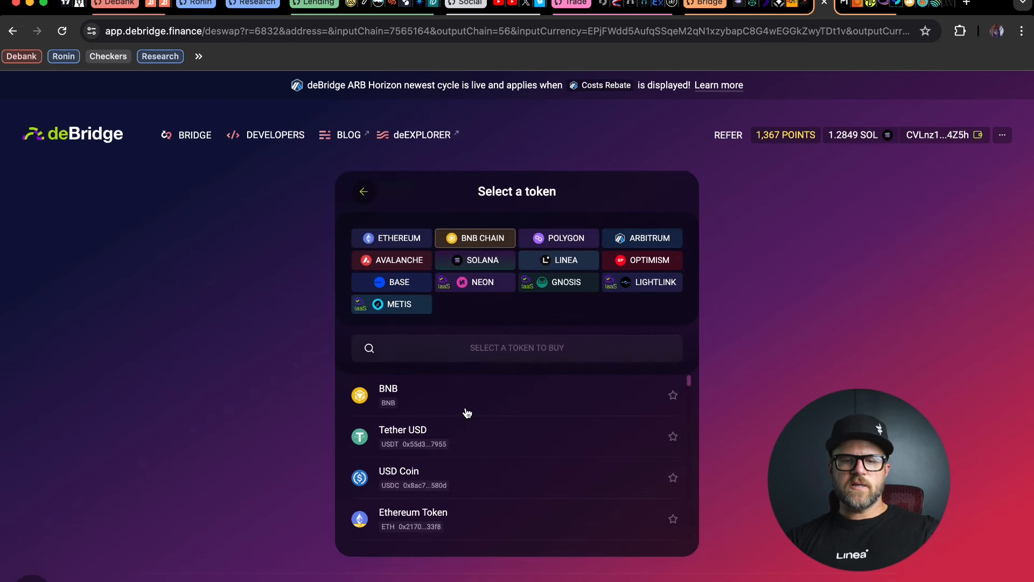
pyautogui.moveTo(469, 485)
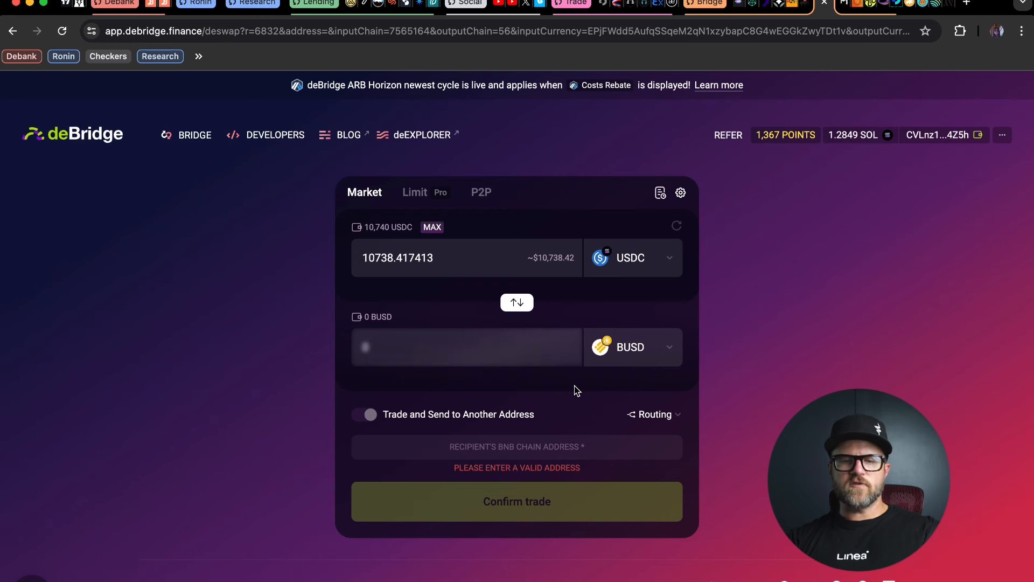
pyautogui.click(959, 32)
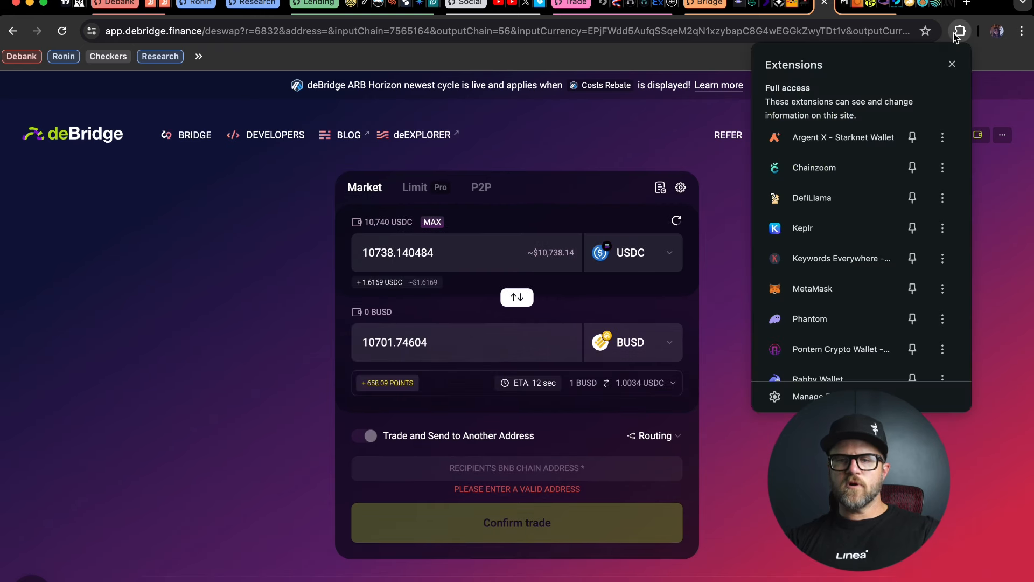
pyautogui.moveTo(810, 319)
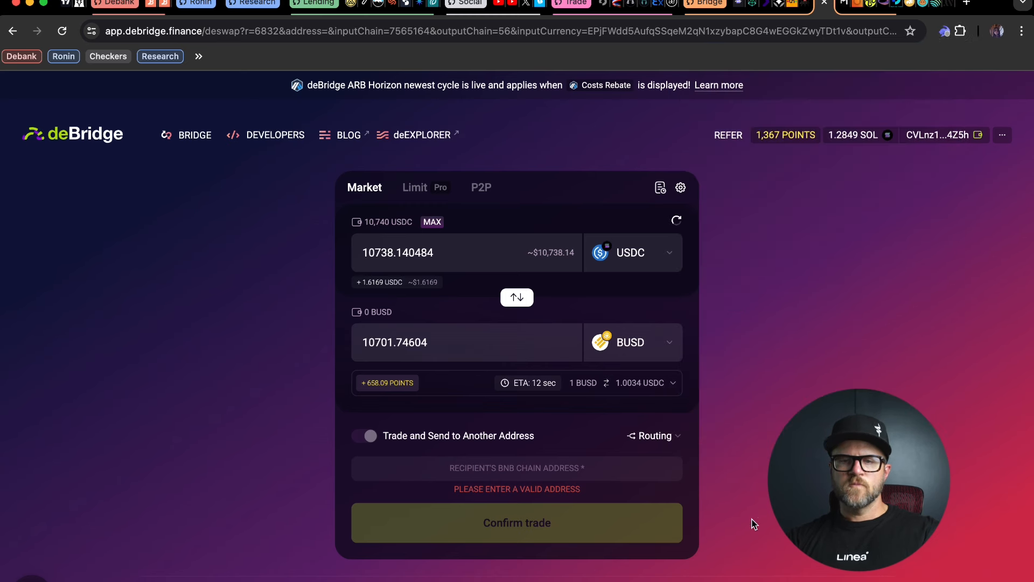
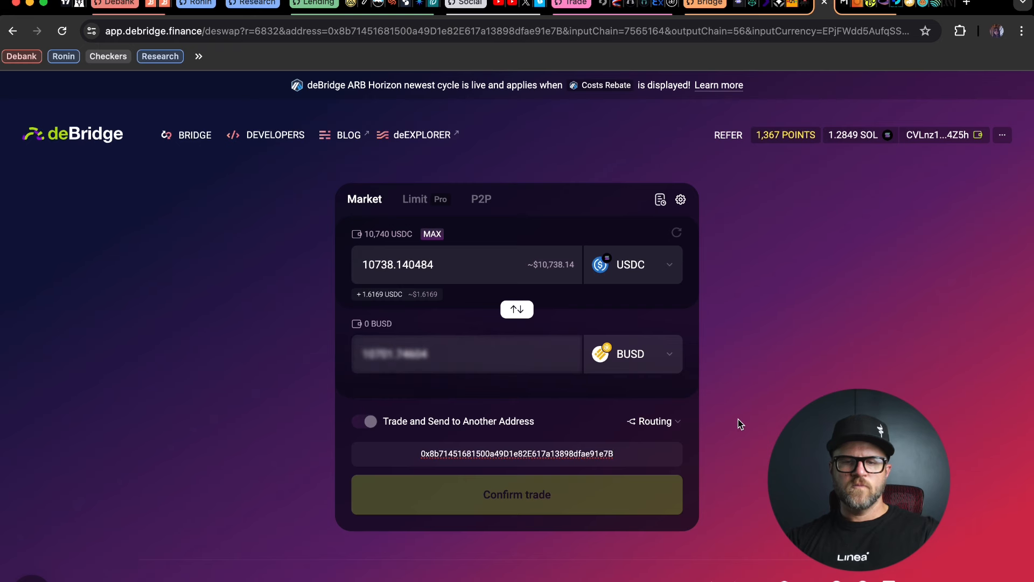
pyautogui.moveTo(571, 360)
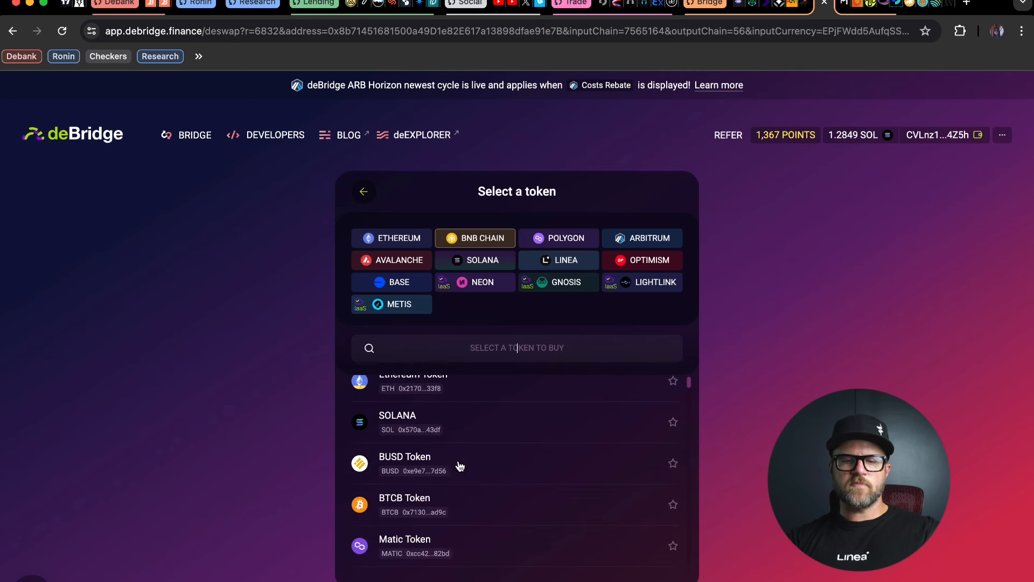
pyautogui.click(404, 463)
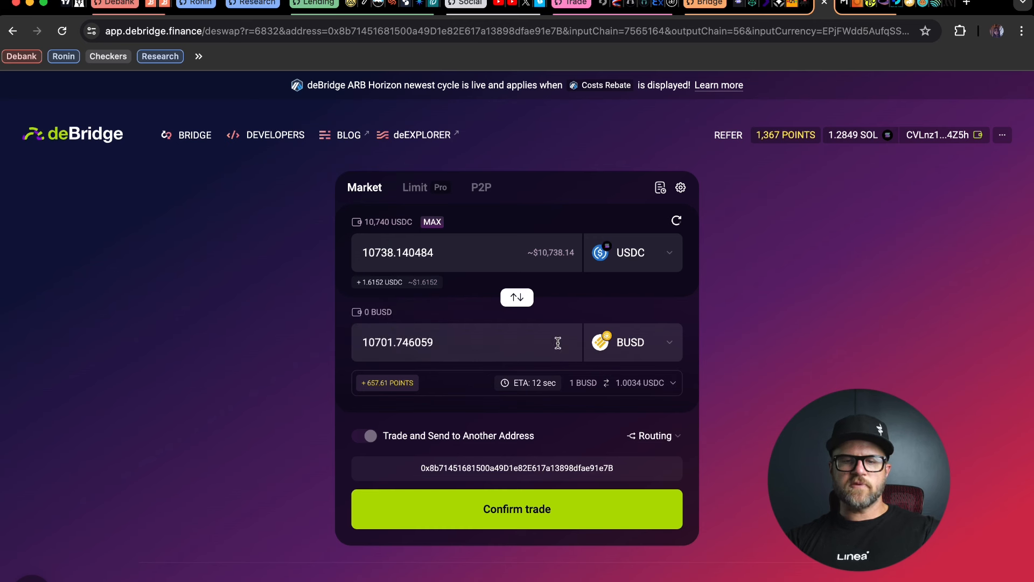
pyautogui.moveTo(579, 417)
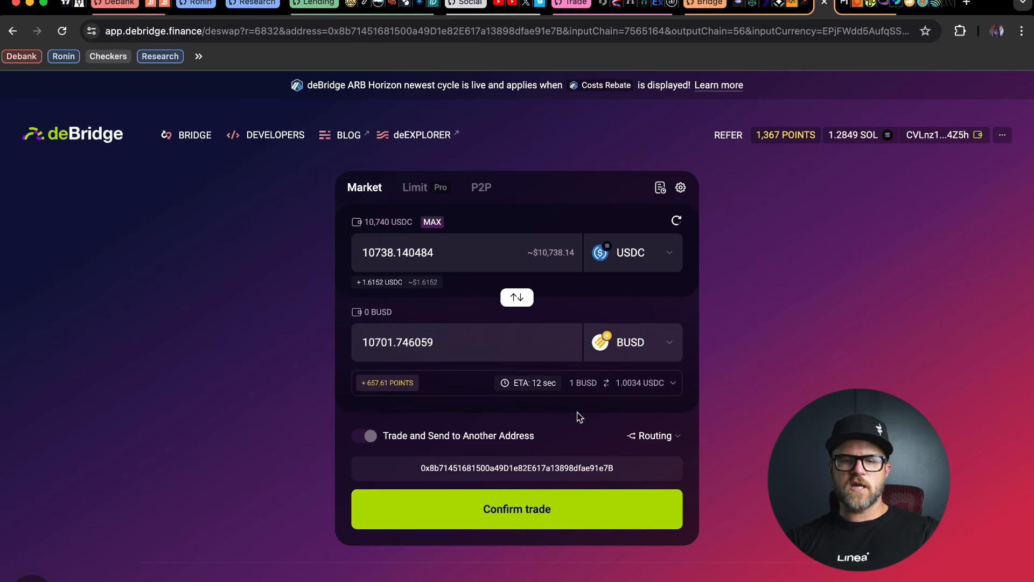
pyautogui.moveTo(597, 428)
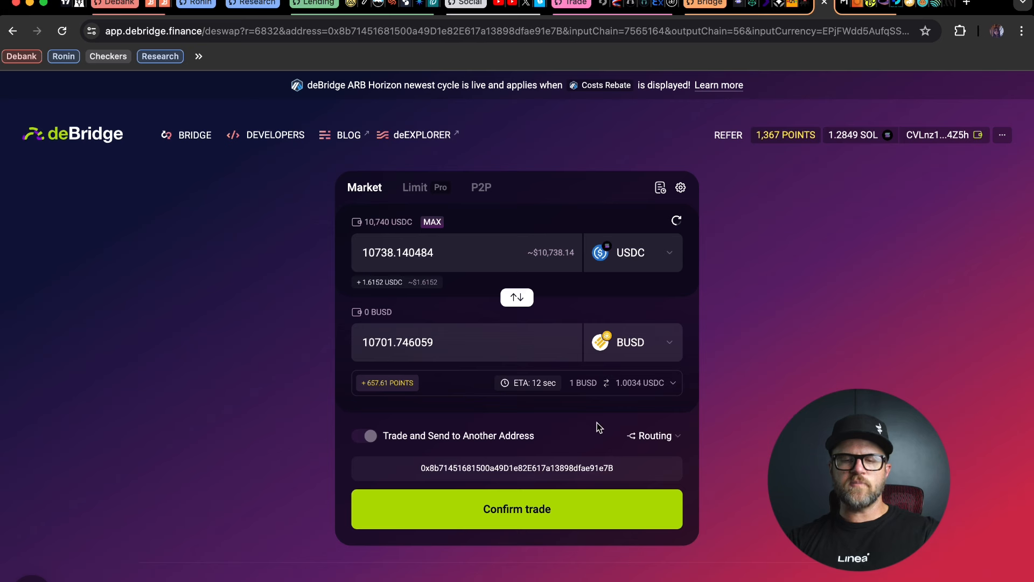
pyautogui.moveTo(594, 426)
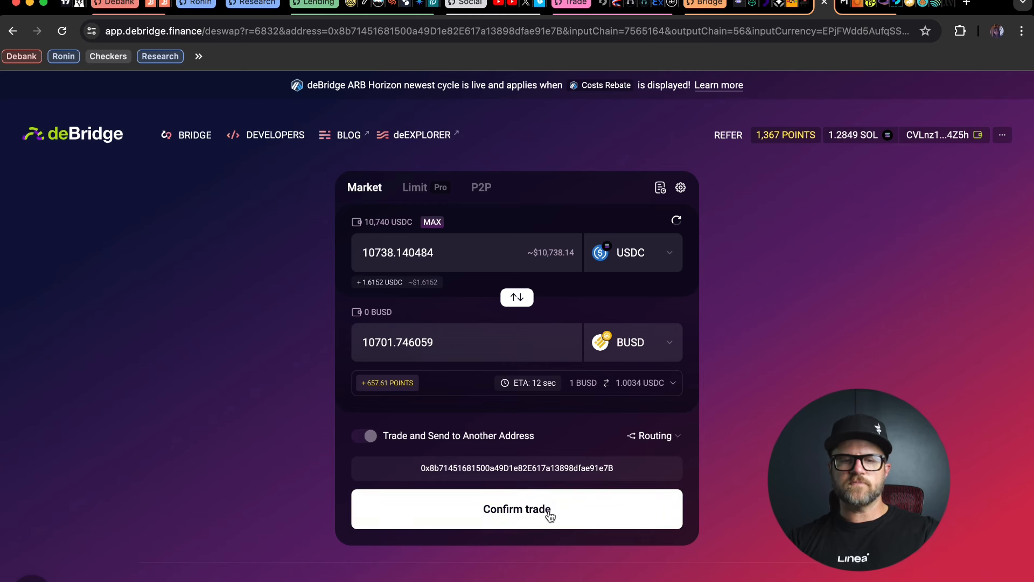
# - Confirm the 10,738 USDC to BUSD trade and approve it in the Phantom wallet
pyautogui.click(516, 508)
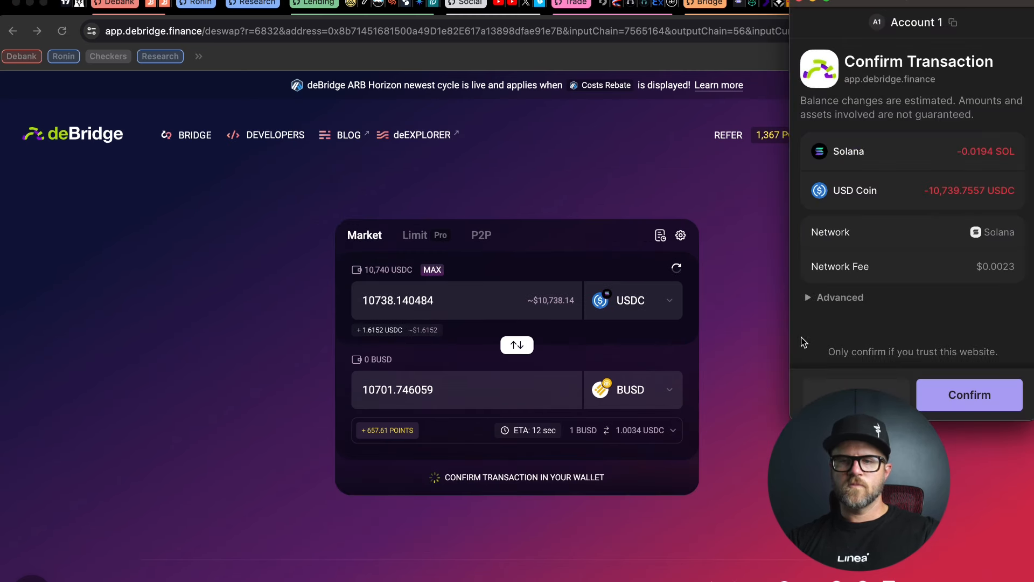
pyautogui.moveTo(933, 207)
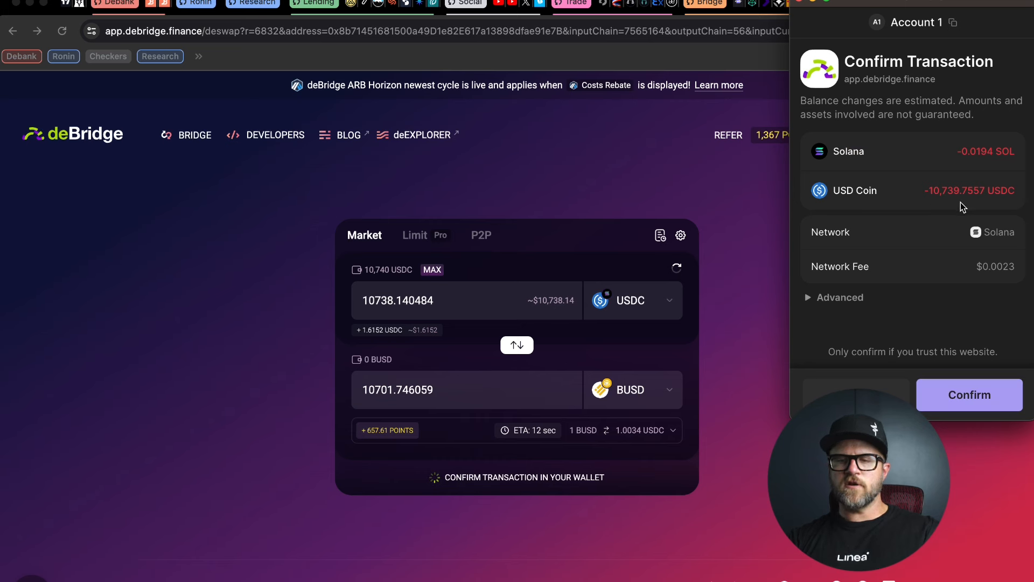
pyautogui.moveTo(619, 409)
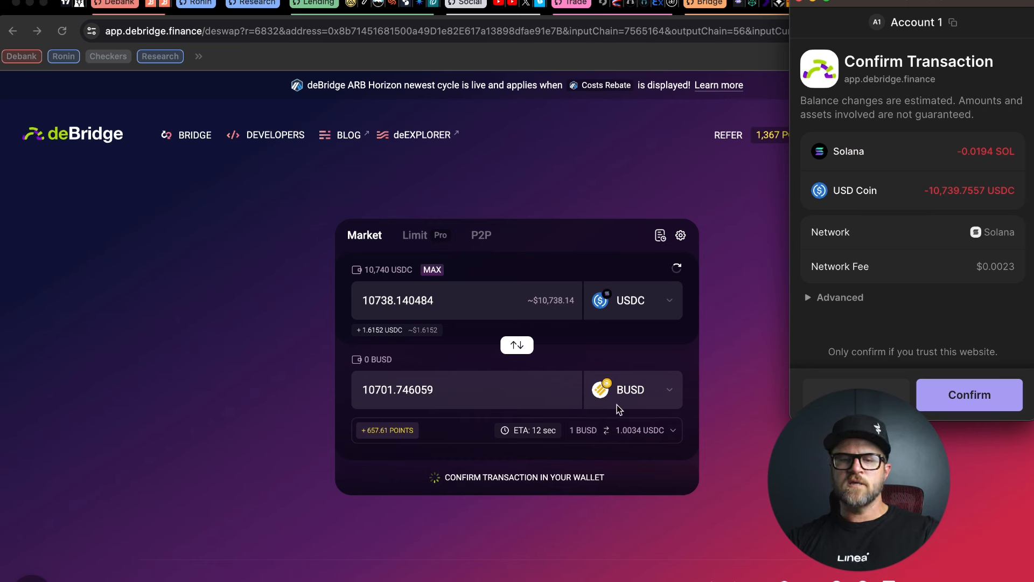
pyautogui.moveTo(689, 405)
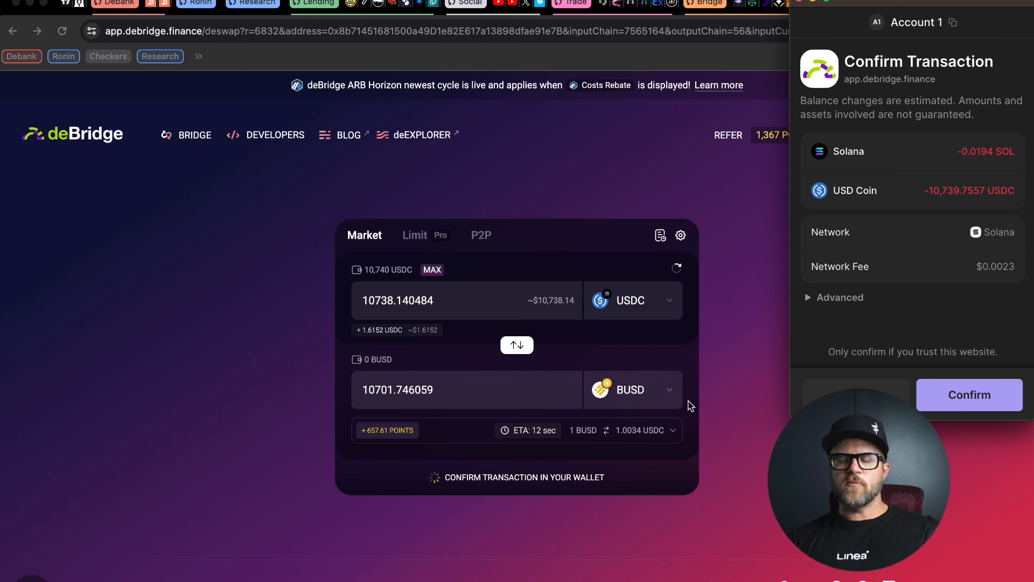
pyautogui.click(969, 394)
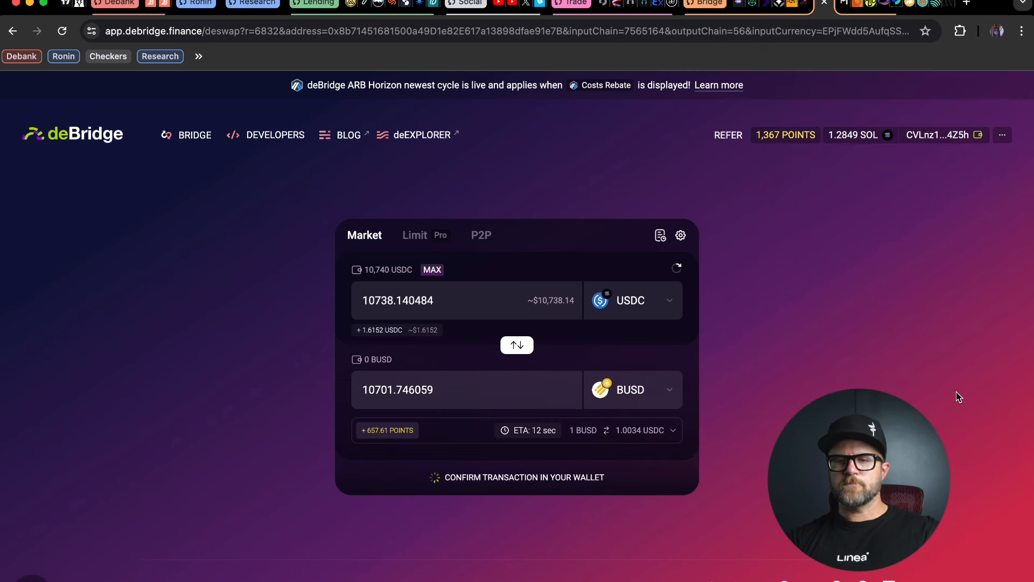
pyautogui.moveTo(717, 412)
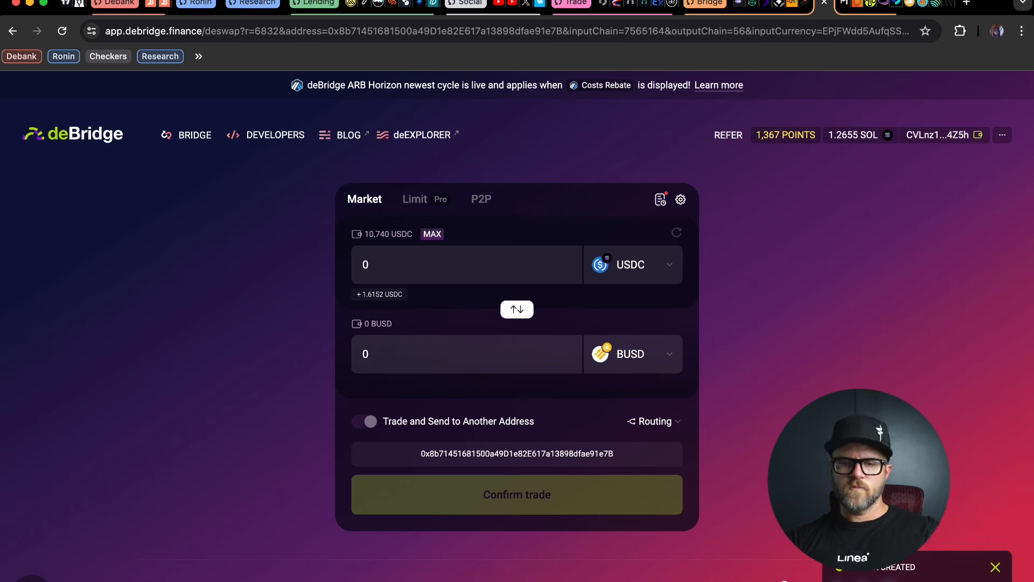
pyautogui.moveTo(777, 429)
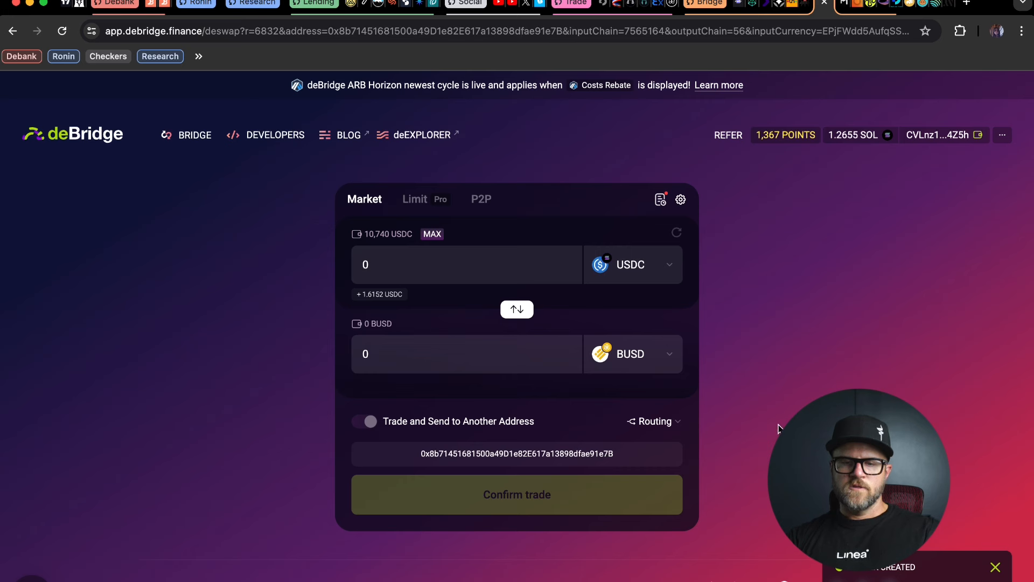
pyautogui.moveTo(744, 278)
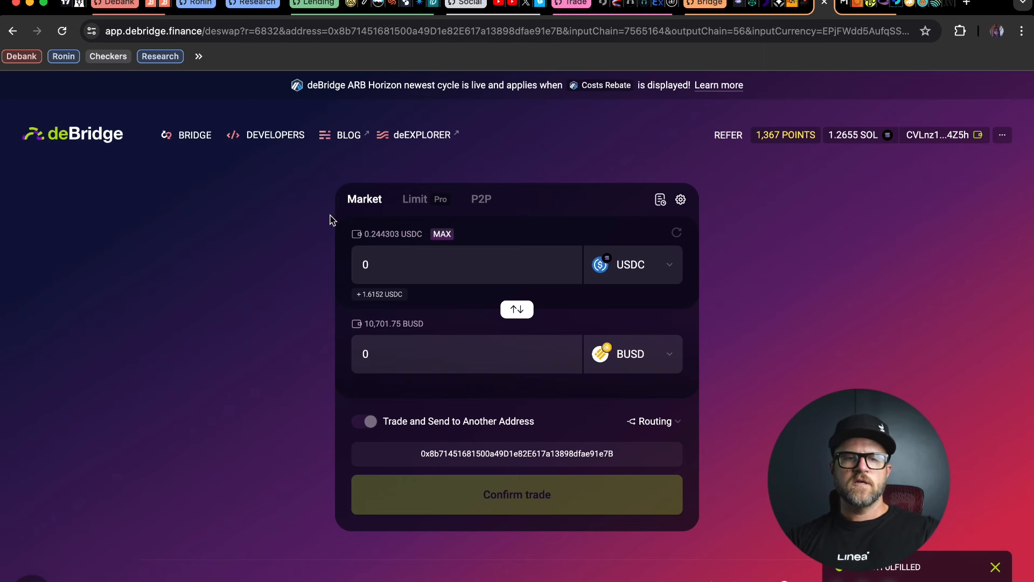
pyautogui.click(960, 30)
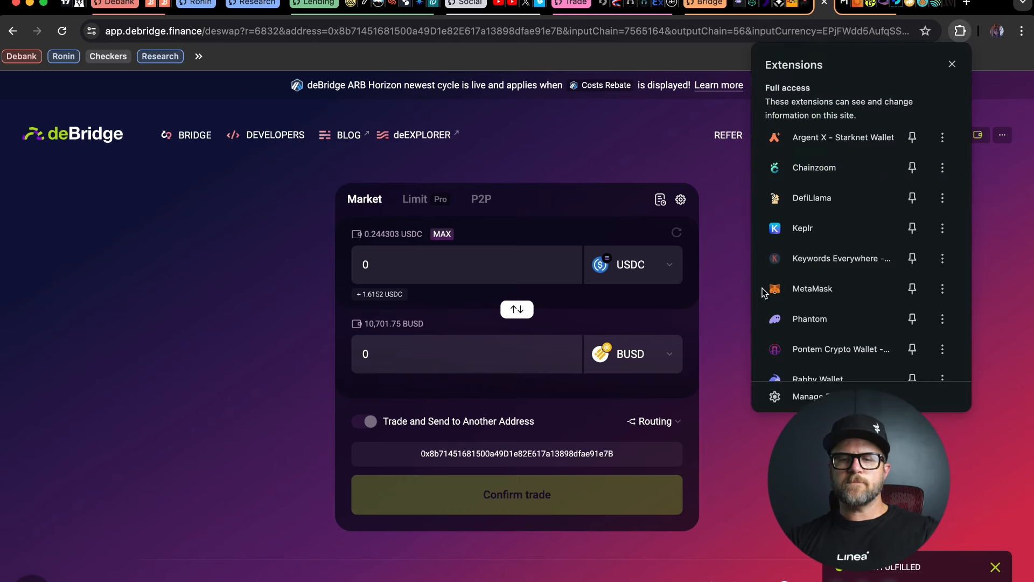
pyautogui.scroll(-3)
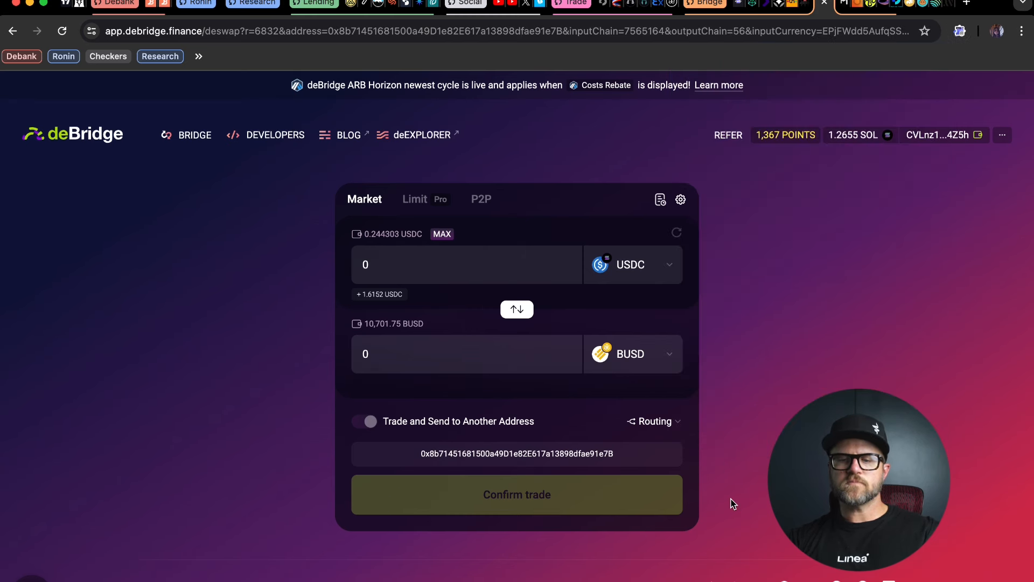
pyautogui.moveTo(926, 6)
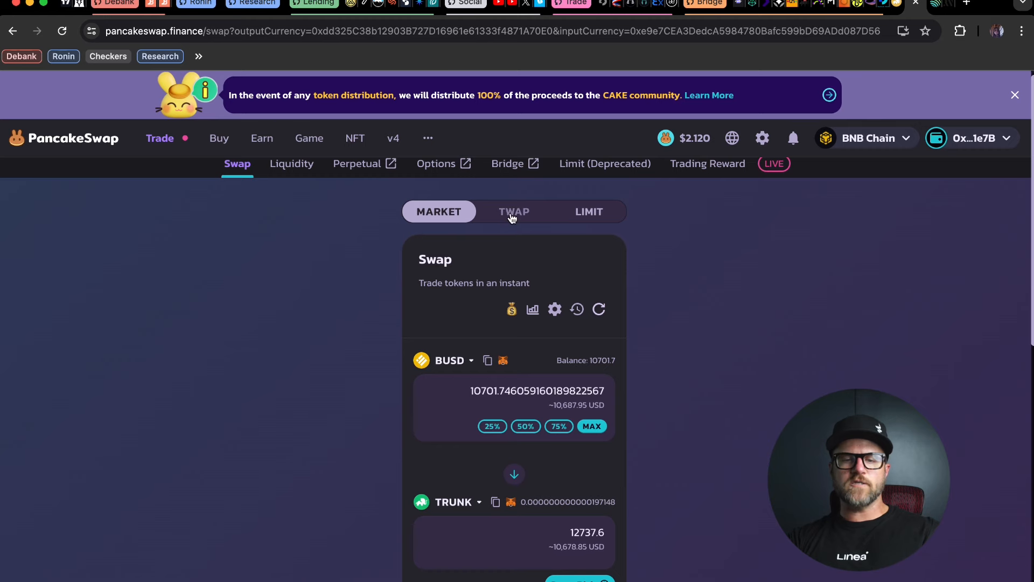
# - Switch to a TWAP order and choose BUSD as the token to sell
pyautogui.click(514, 211)
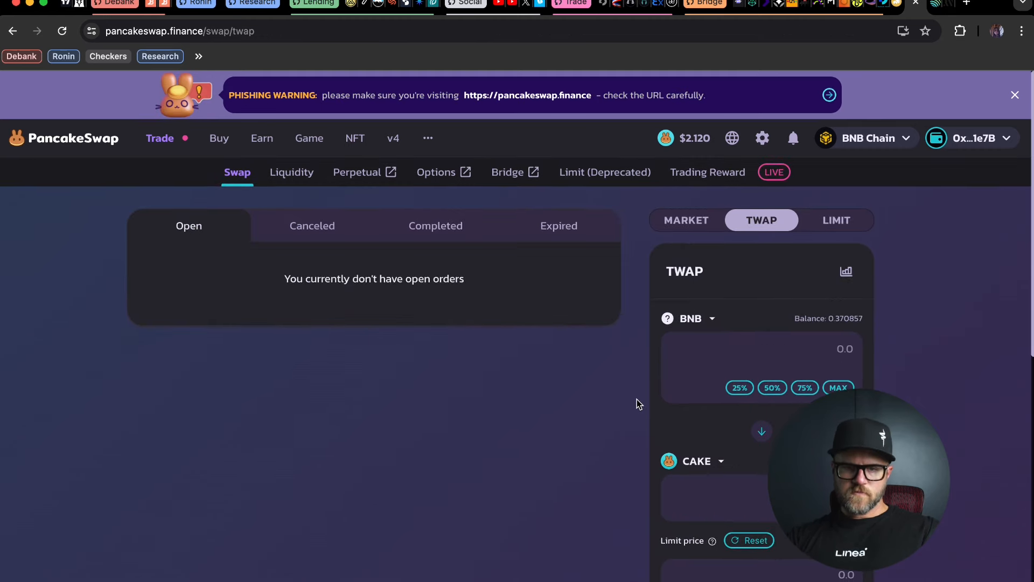
pyautogui.scroll(-3)
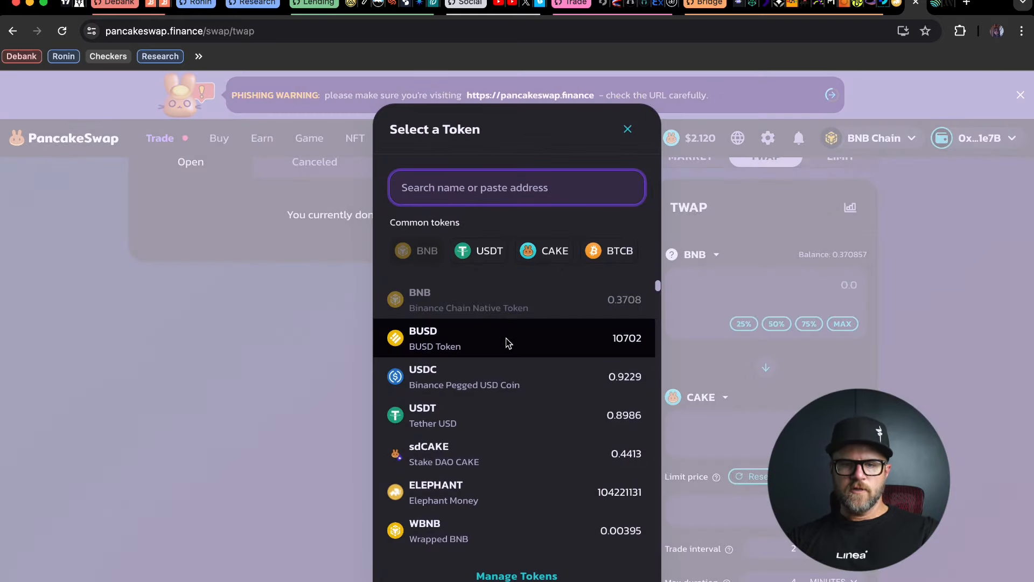
pyautogui.click(508, 337)
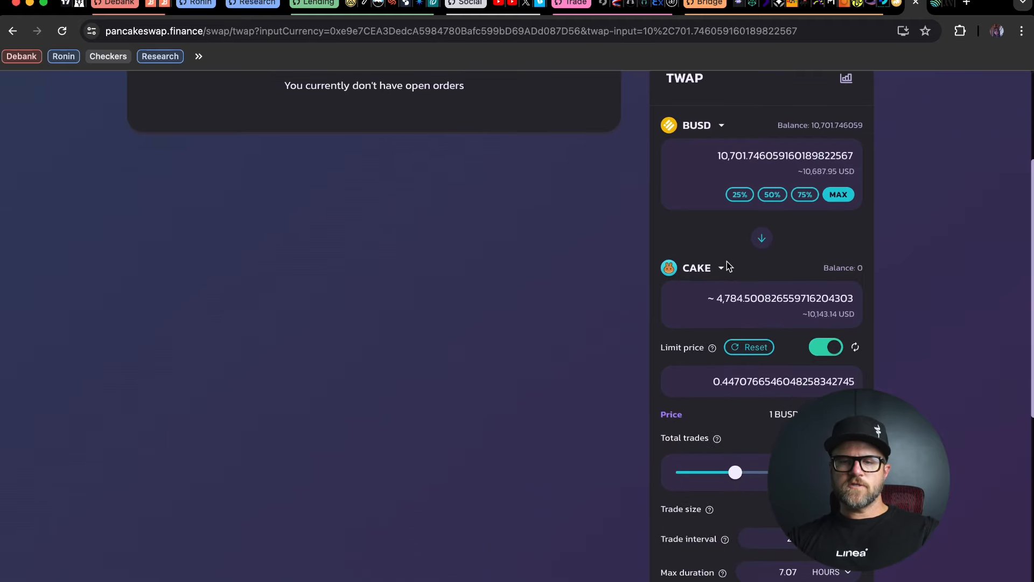
# - Search 'trunk' to set TRUNK as the token to buy and adjust the order settings
pyautogui.click(697, 267)
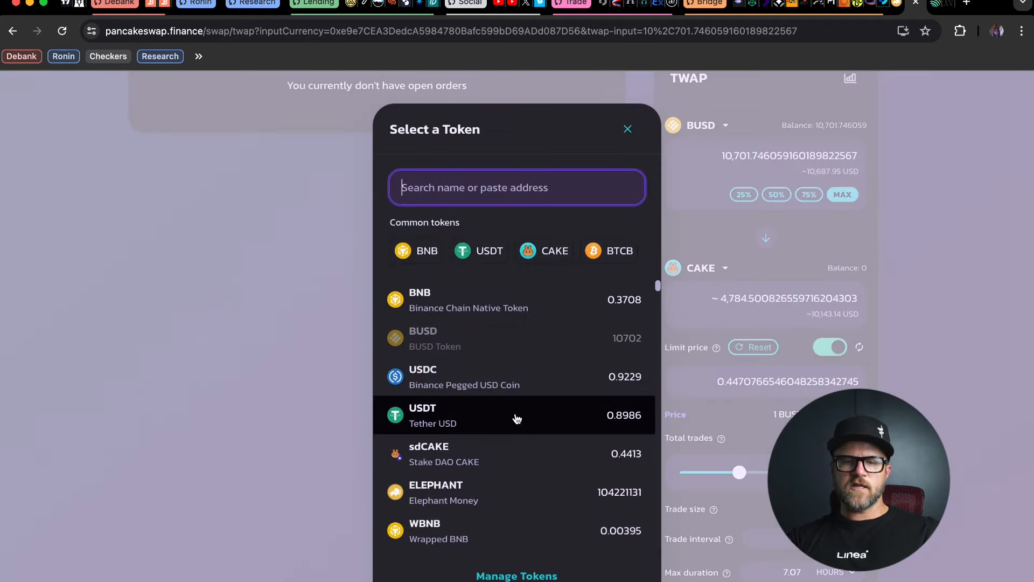
pyautogui.write('trunk')
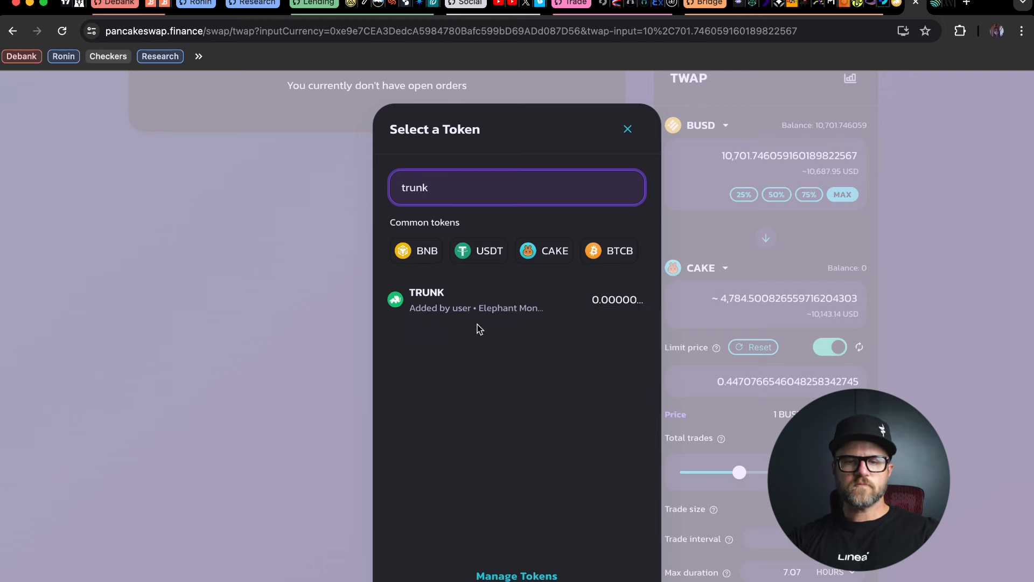
pyautogui.click(427, 300)
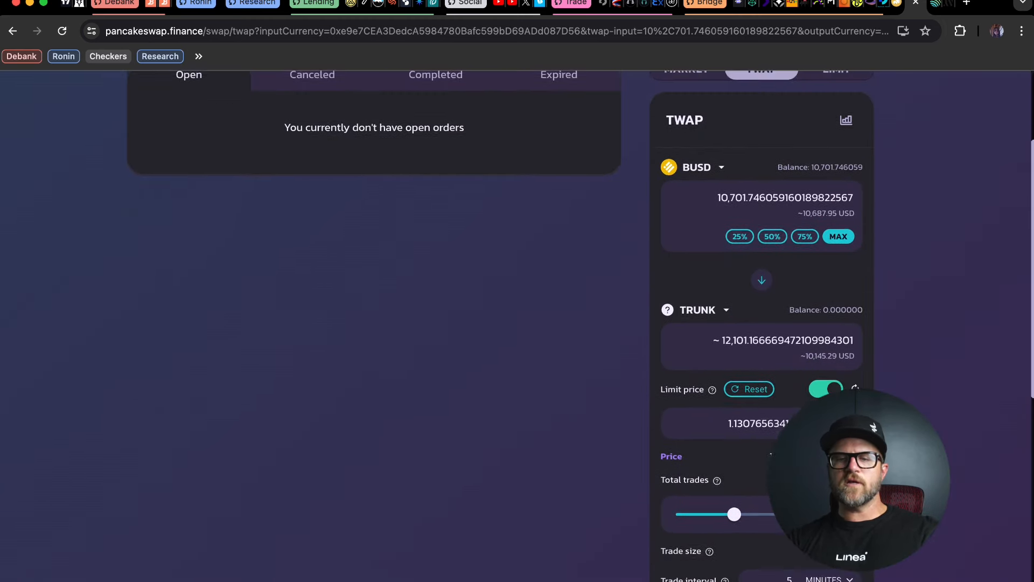
pyautogui.scroll(-3)
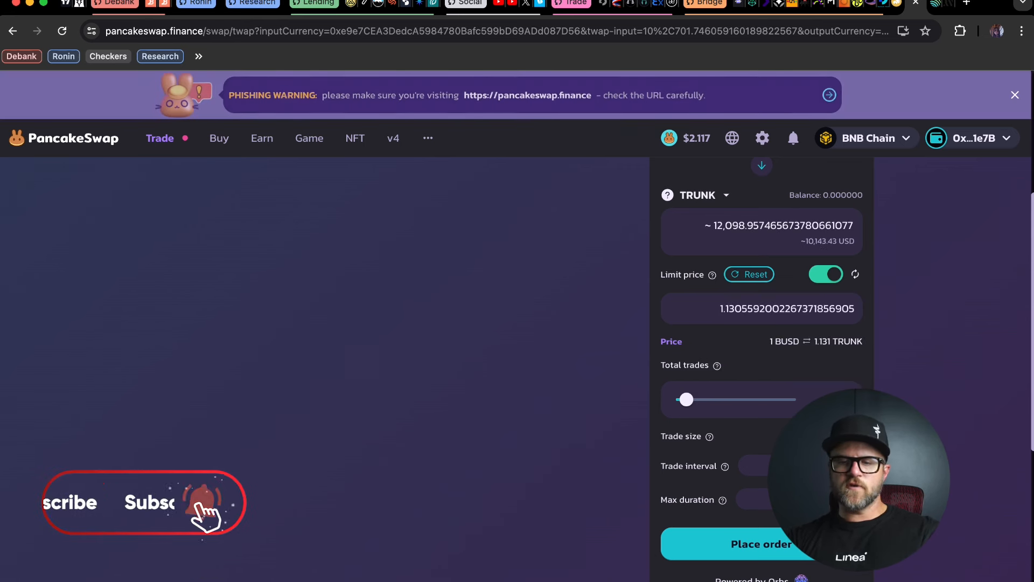
pyautogui.click(198, 503)
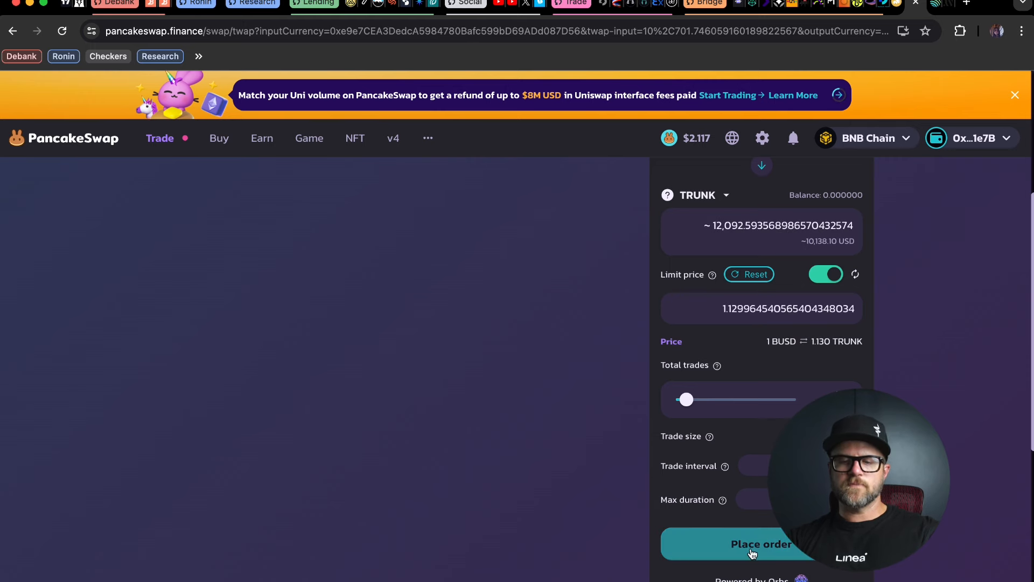
# - Review the Confirm Order dialog: 20 trades of 535.087 BUSD every 30 minutes for about 12,092.5 TRUNK
pyautogui.click(760, 543)
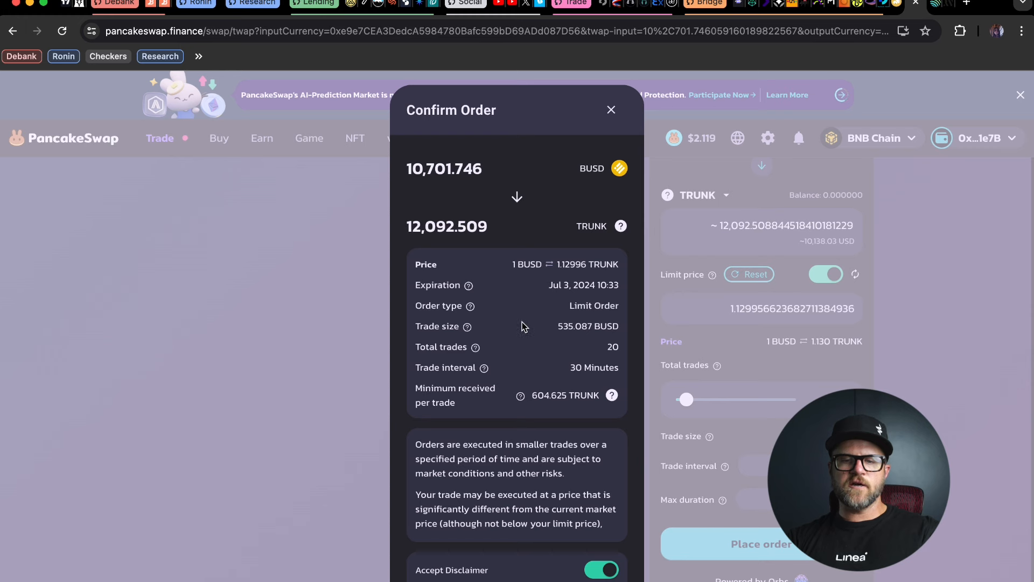
pyautogui.scroll(-3)
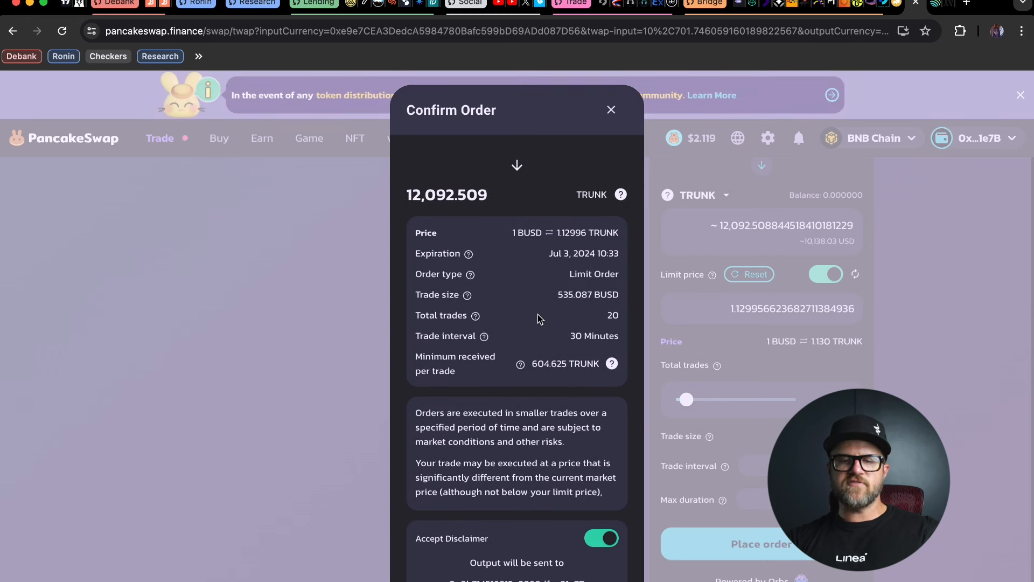
pyautogui.scroll(-3)
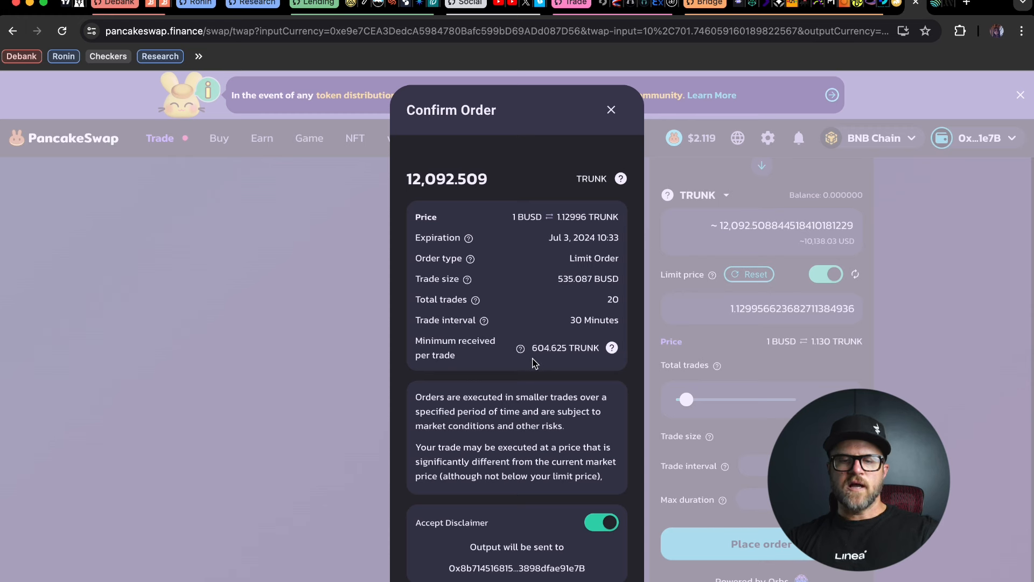
pyautogui.moveTo(557, 370)
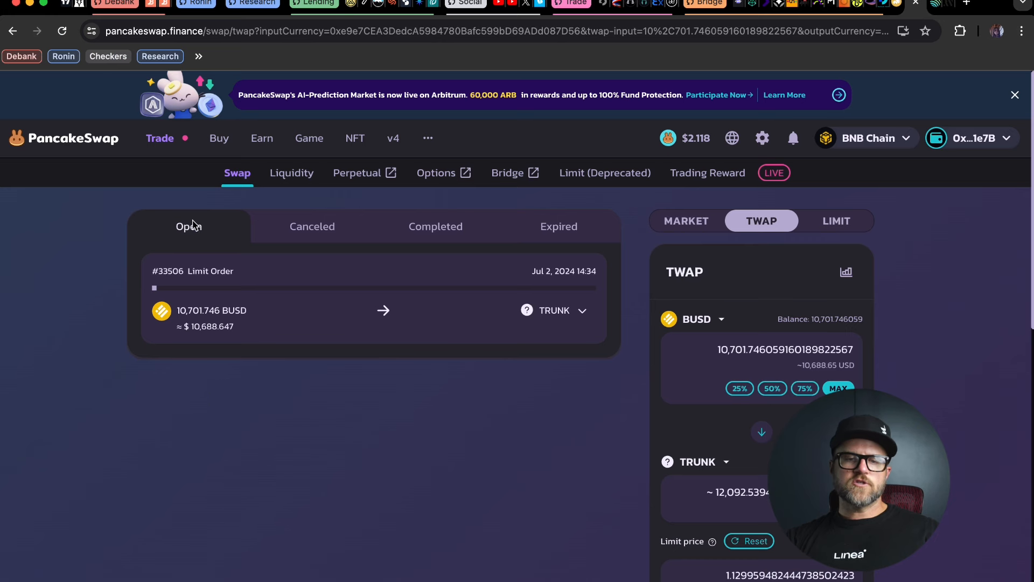
pyautogui.moveTo(184, 318)
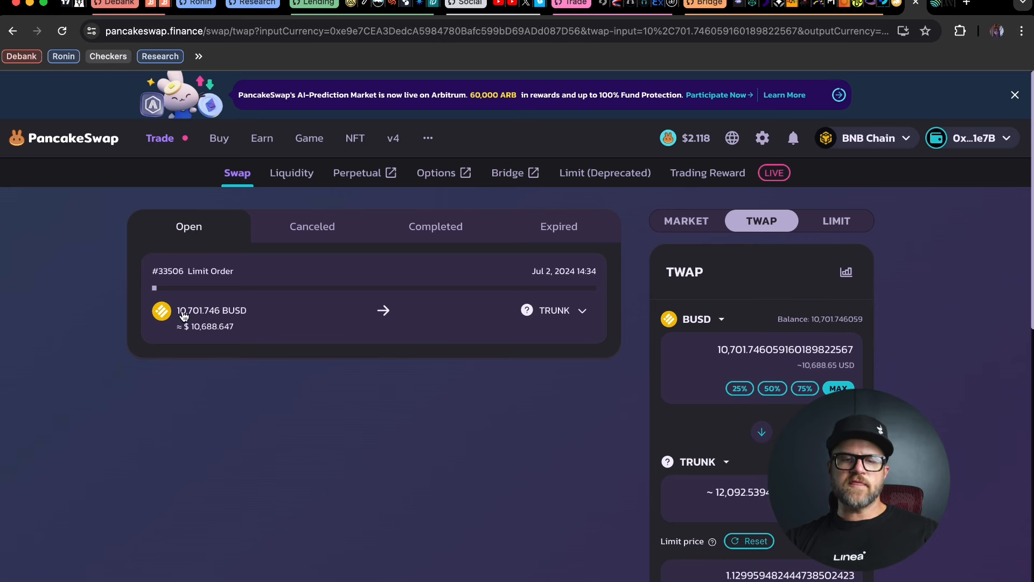